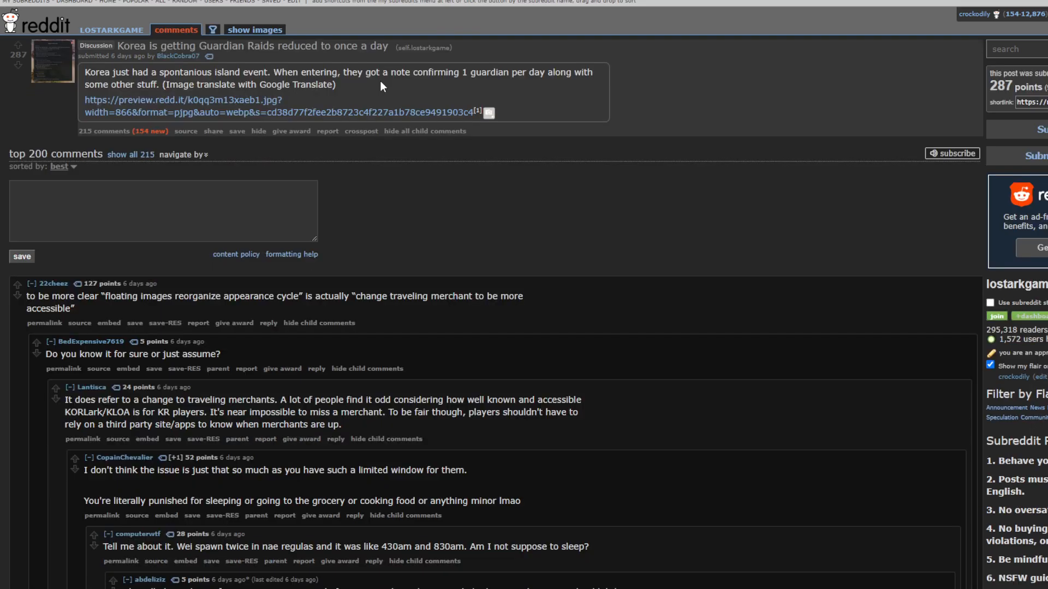
mouse_move(563, 216)
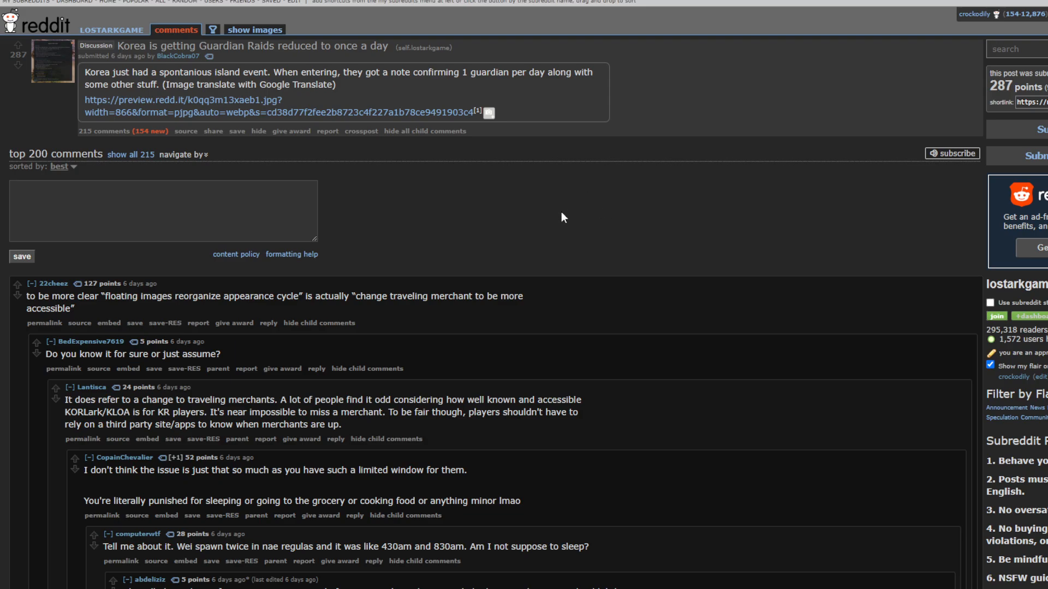
mouse_move(546, 223)
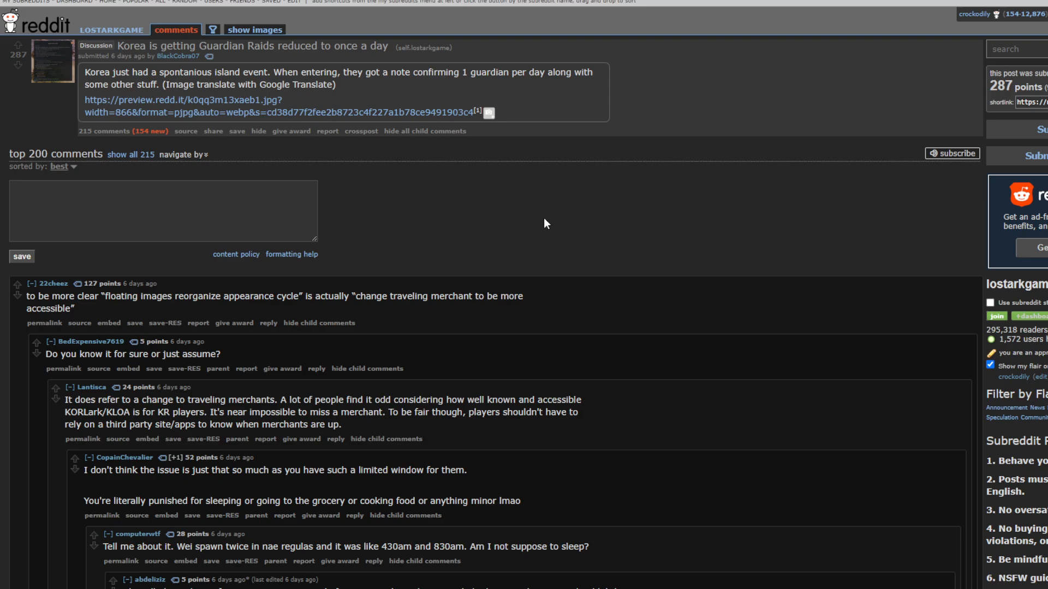
mouse_move(129, 65)
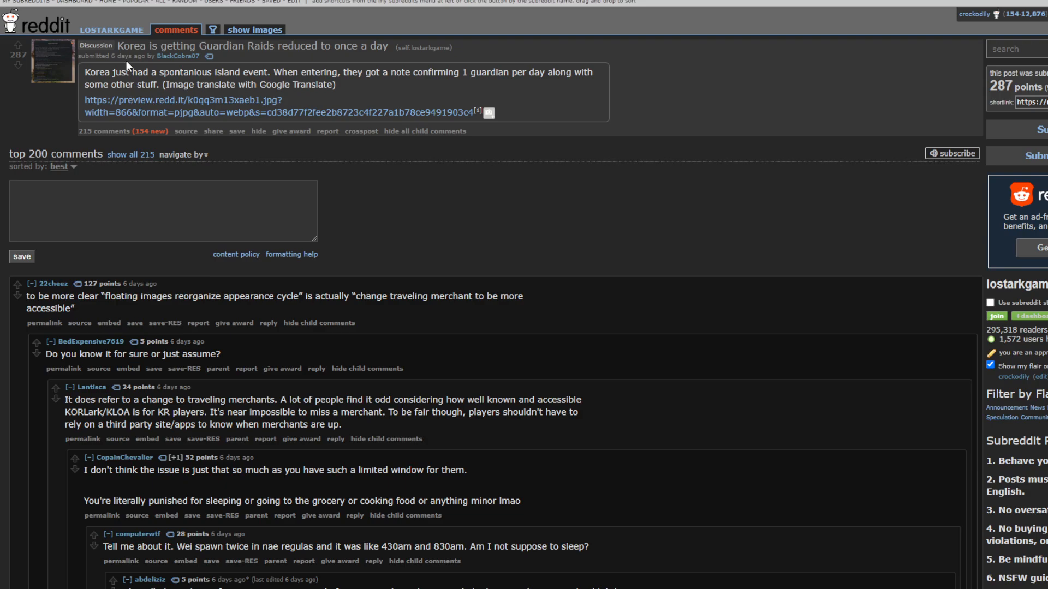
mouse_move(418, 137)
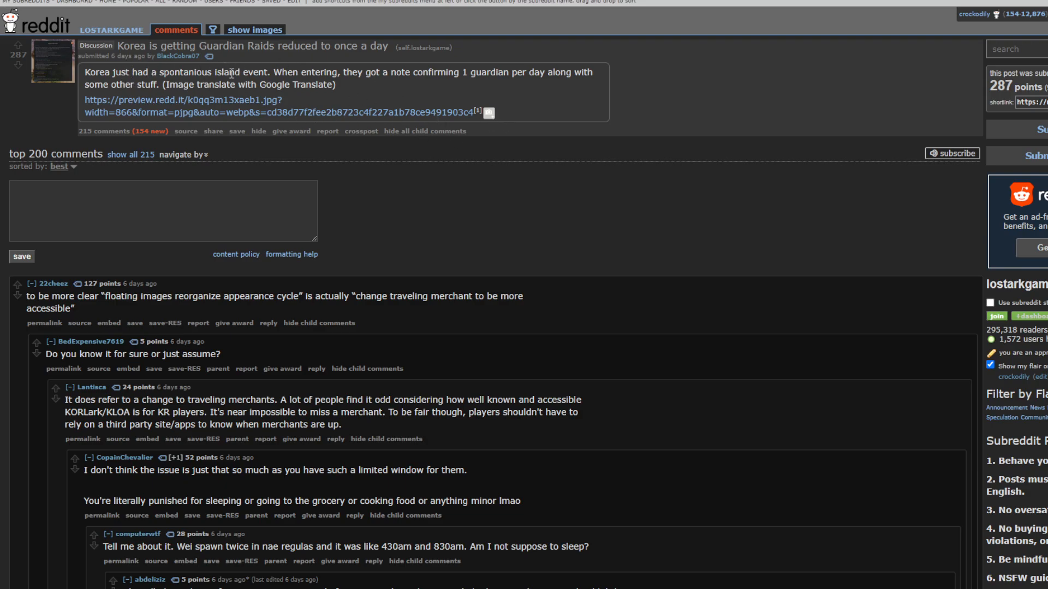
mouse_move(414, 90)
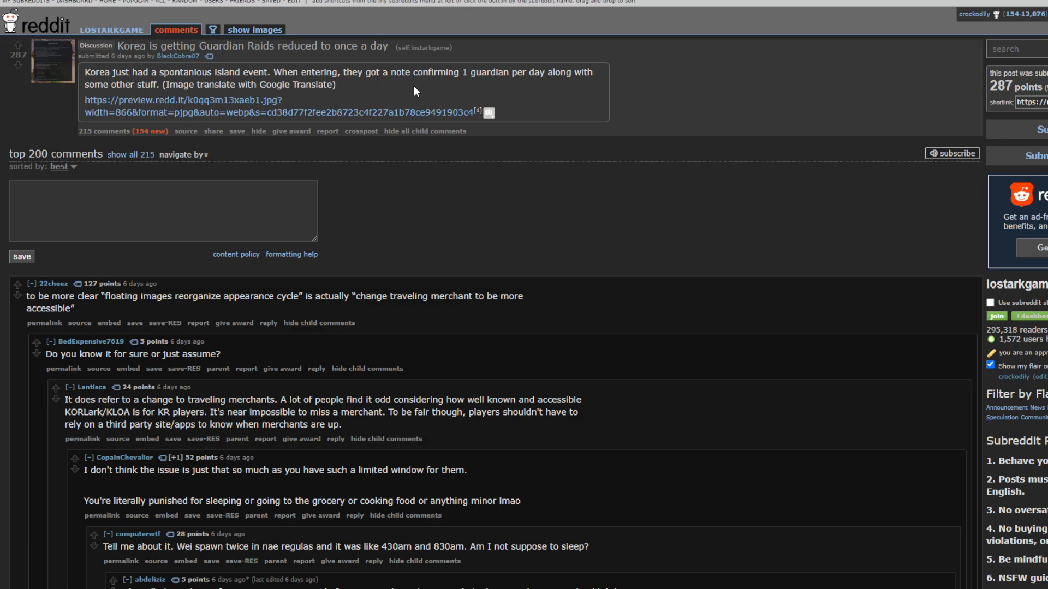
mouse_move(500, 114)
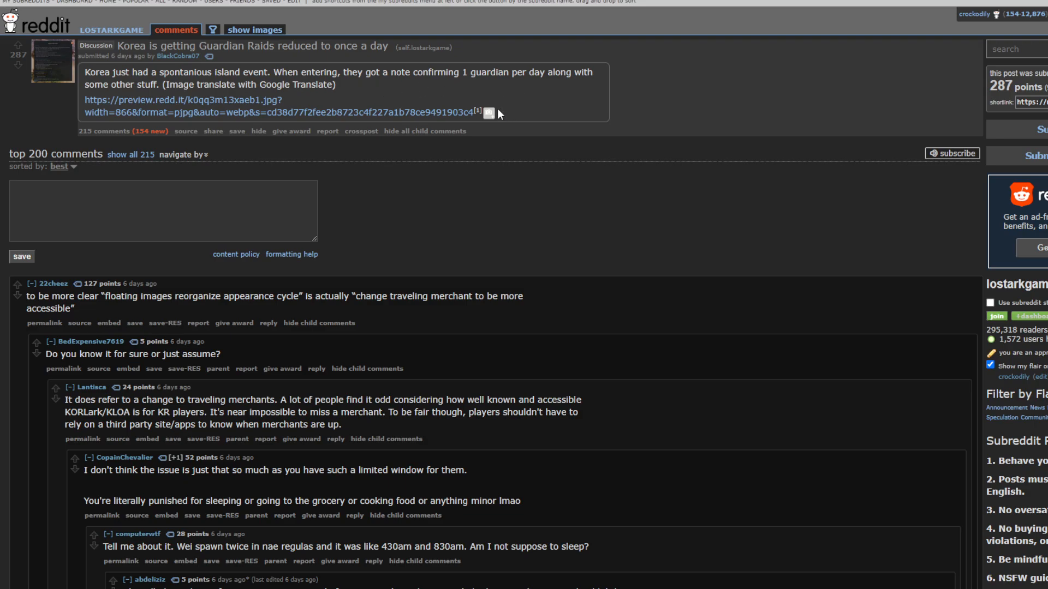
left_click(489, 112)
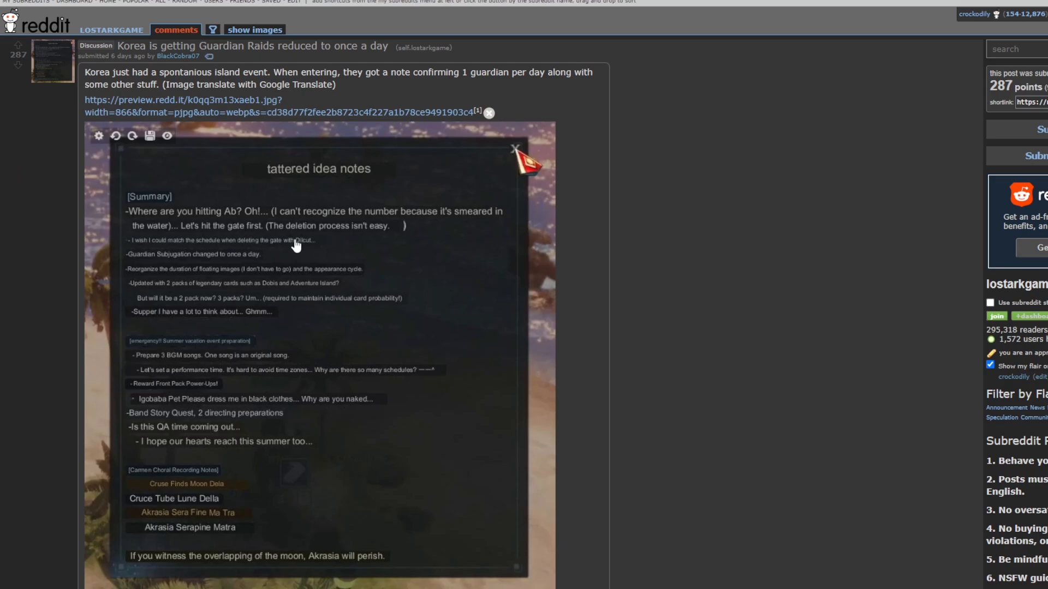
mouse_move(344, 278)
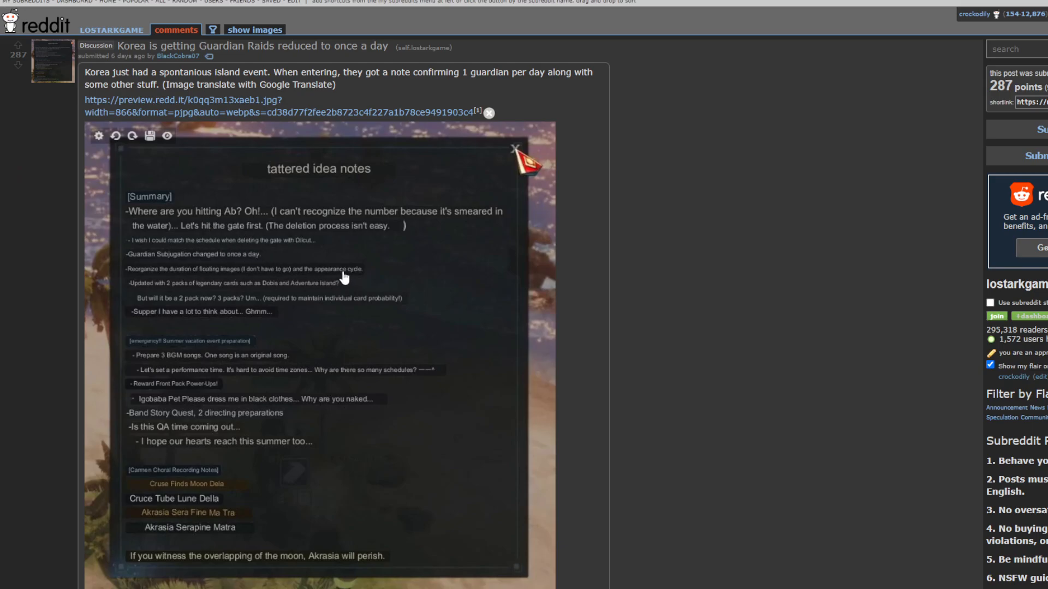
scroll("down", 3)
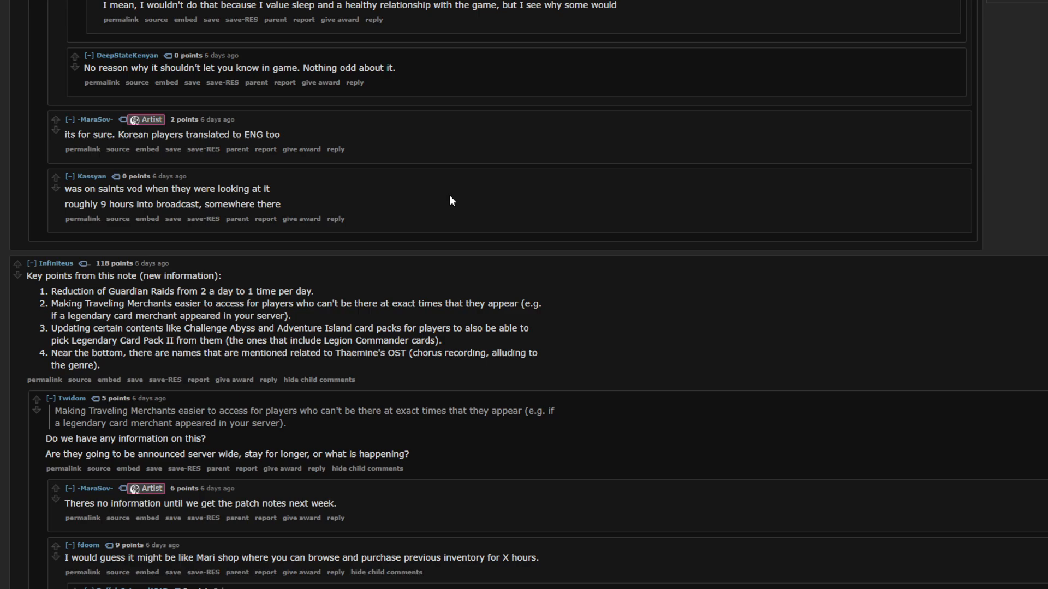
scroll("down", 3)
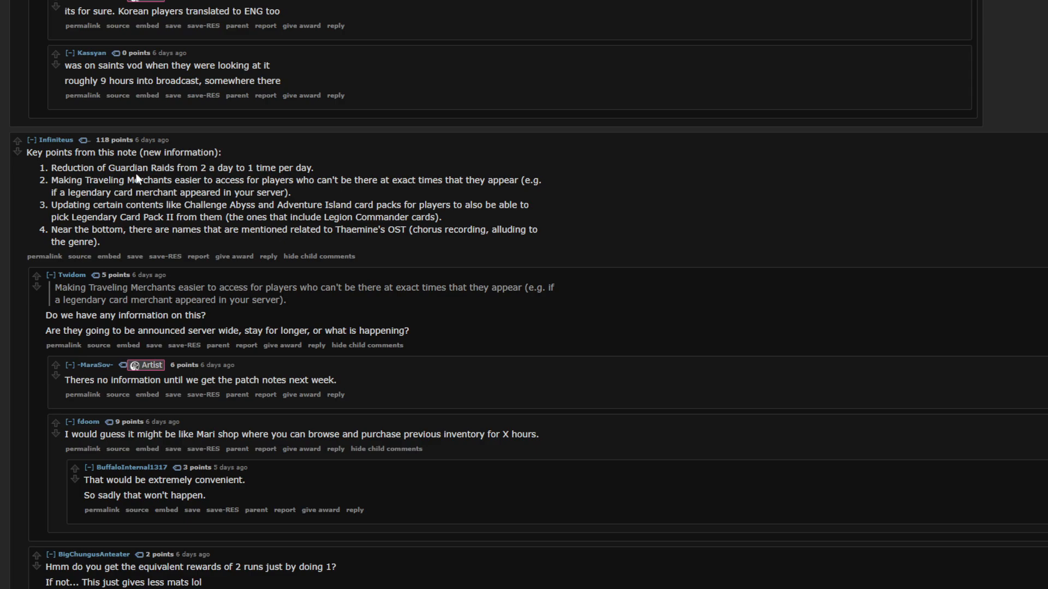
mouse_move(375, 179)
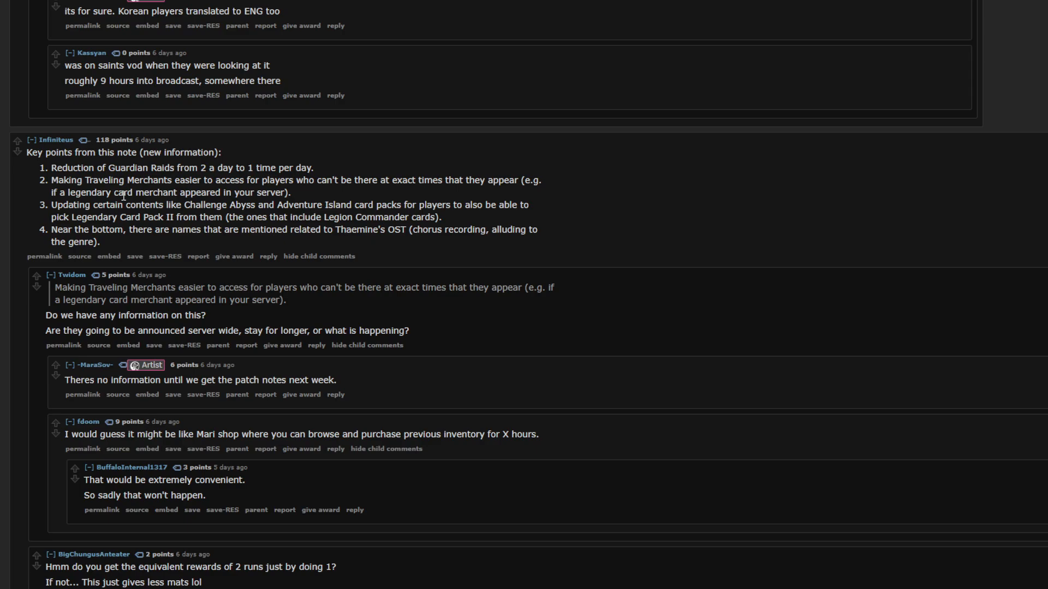
mouse_move(315, 200)
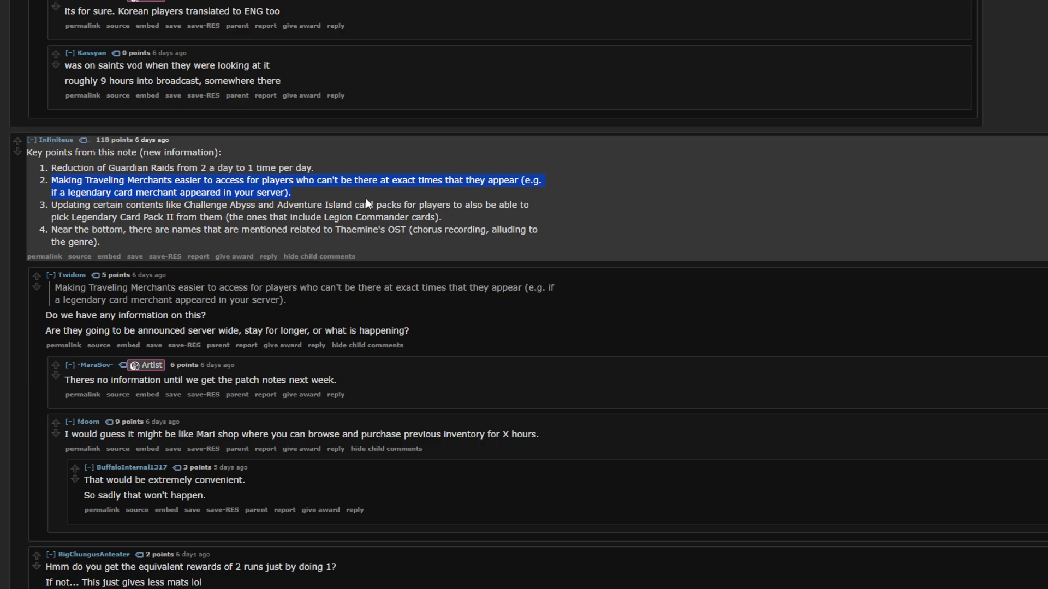
mouse_move(357, 196)
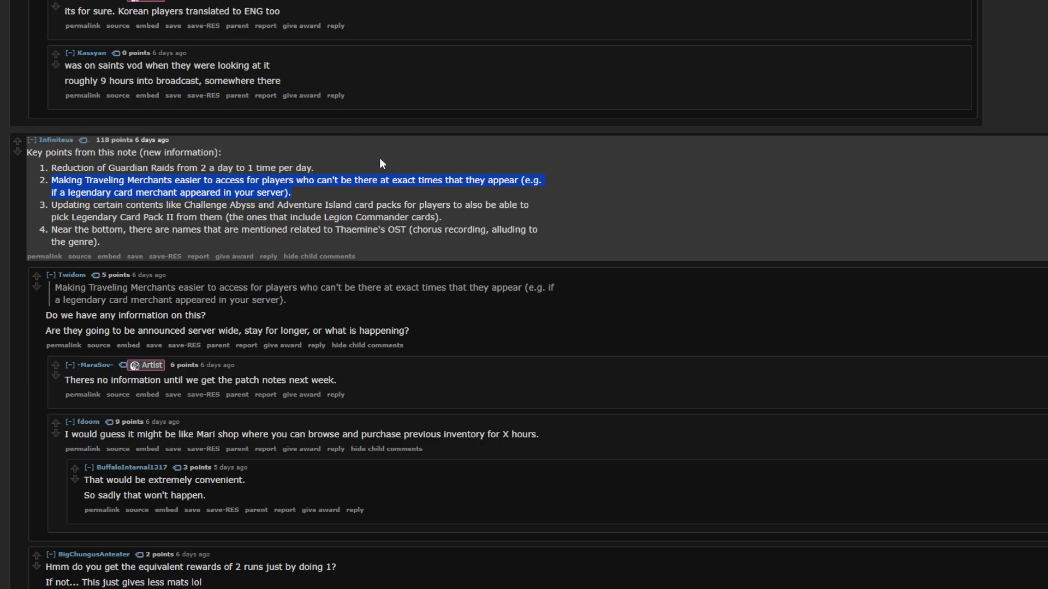
mouse_move(367, 200)
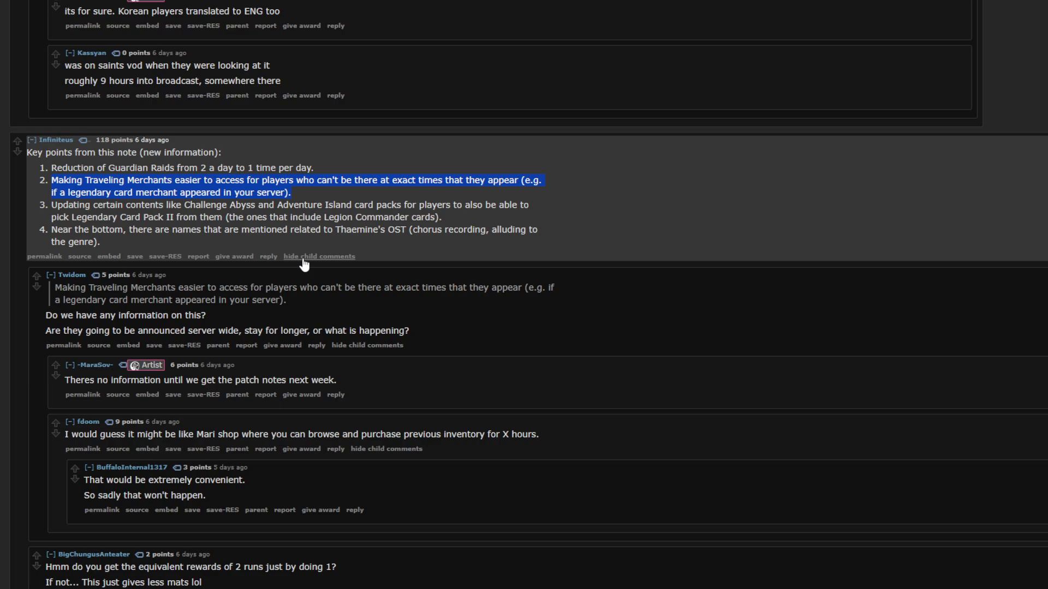
mouse_move(312, 196)
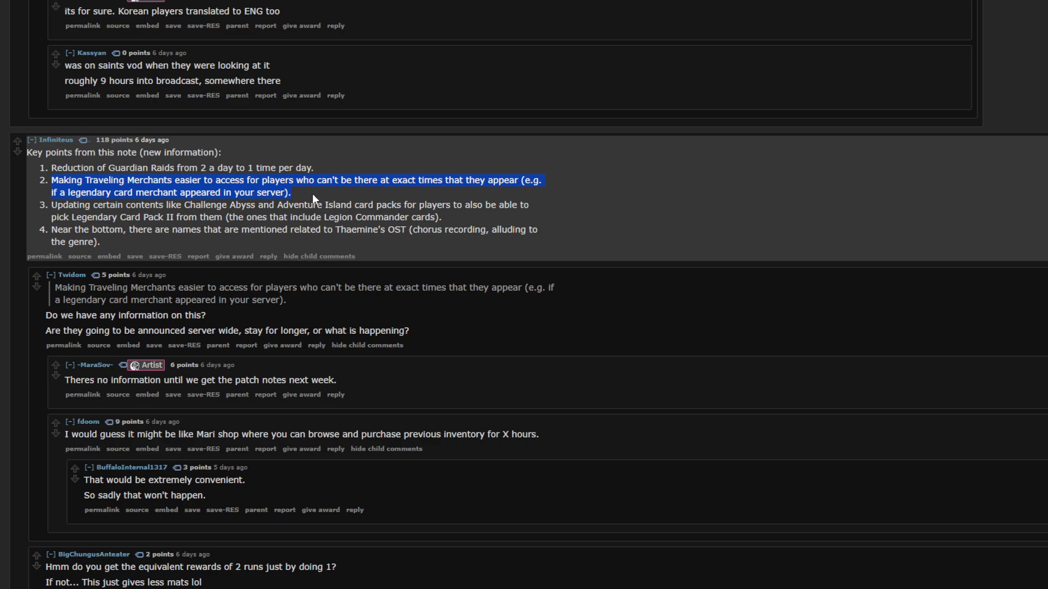
left_click(230, 209)
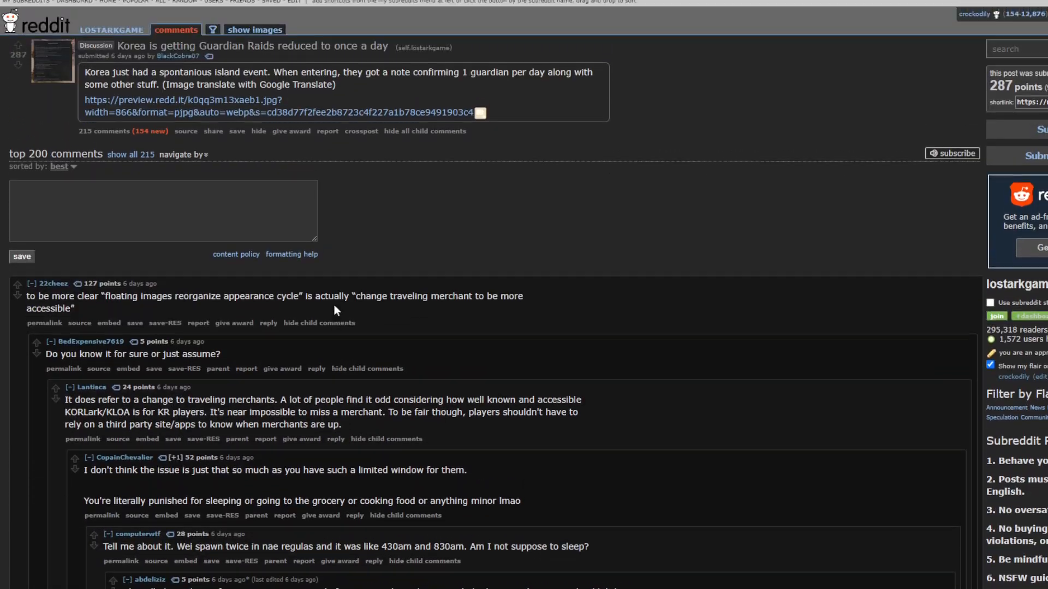
- Scroll through the Guardian Raids comments down to the chaos-dungeon and patch-timing replies
scroll("down", 3)
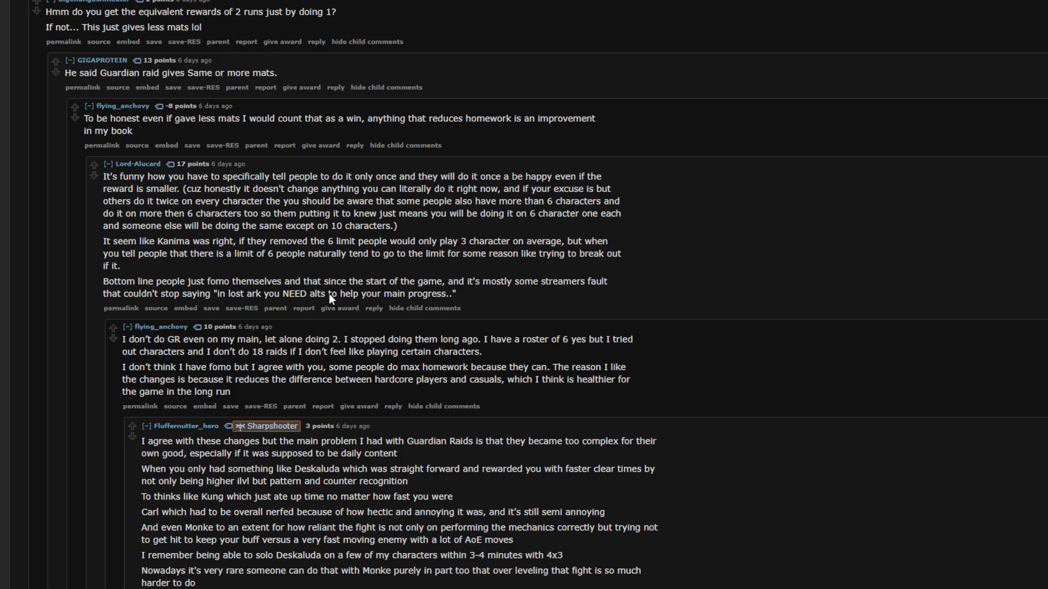
scroll("down", 3)
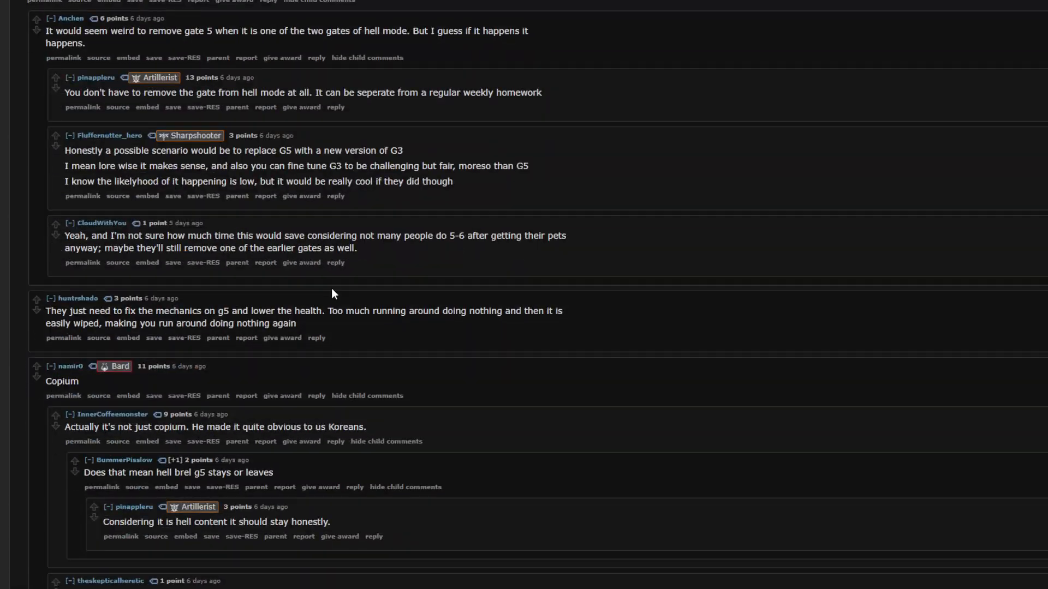
scroll("down", 3)
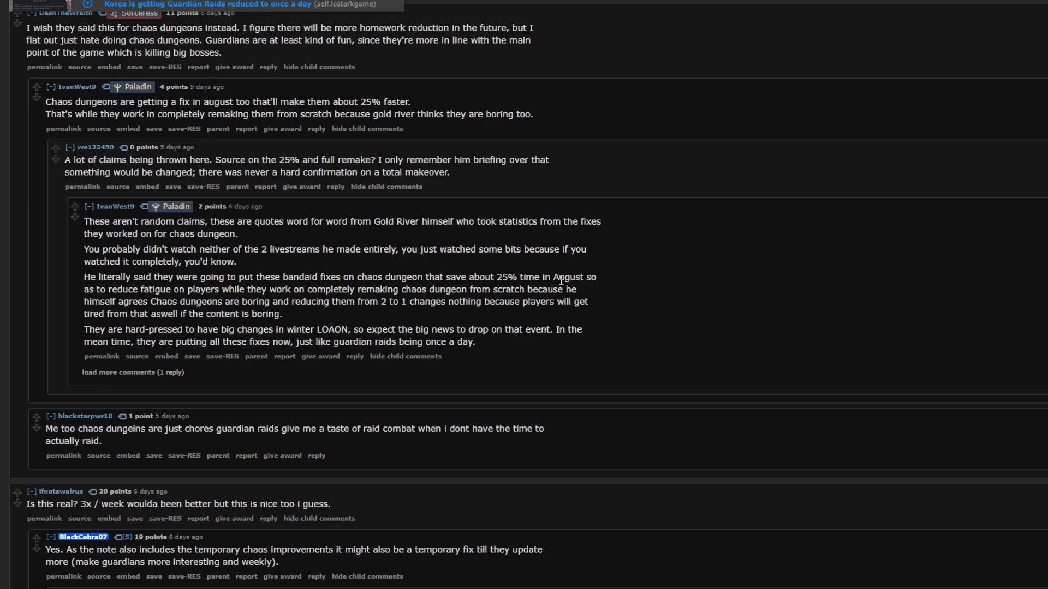
scroll("up", 3)
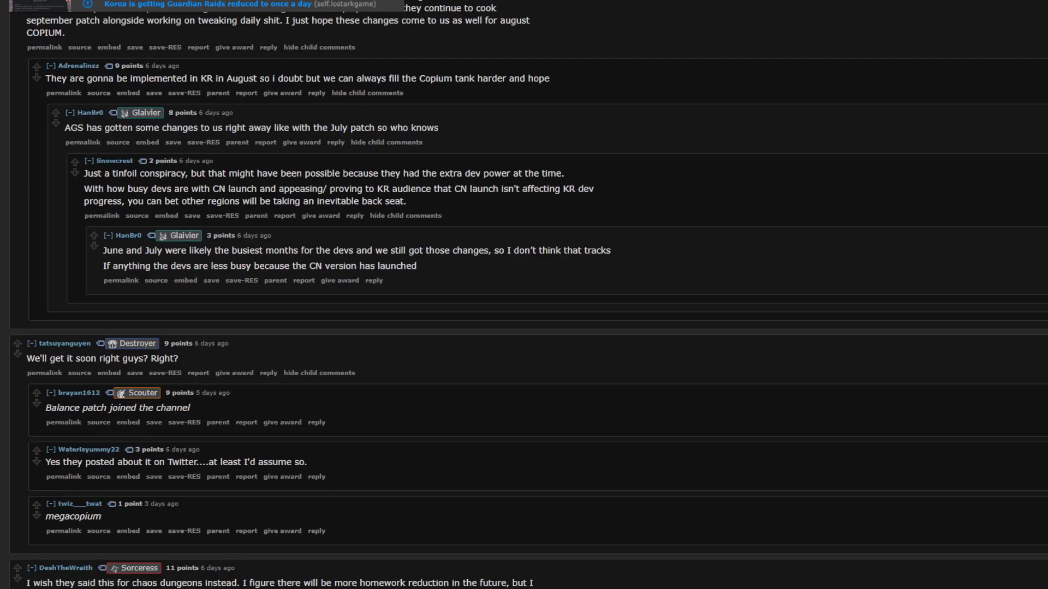
scroll("down", 3)
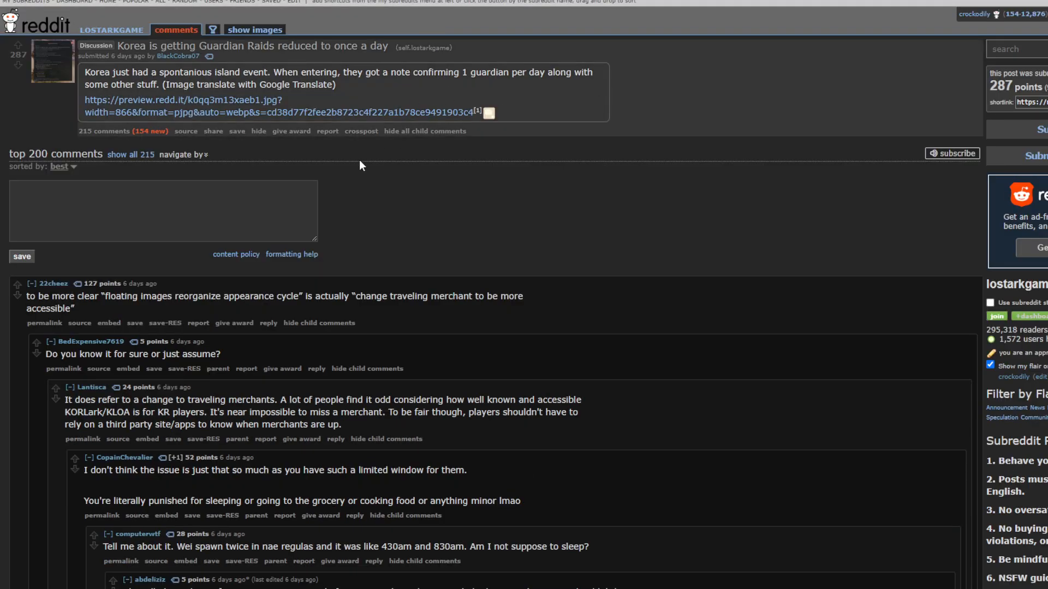
mouse_move(499, 241)
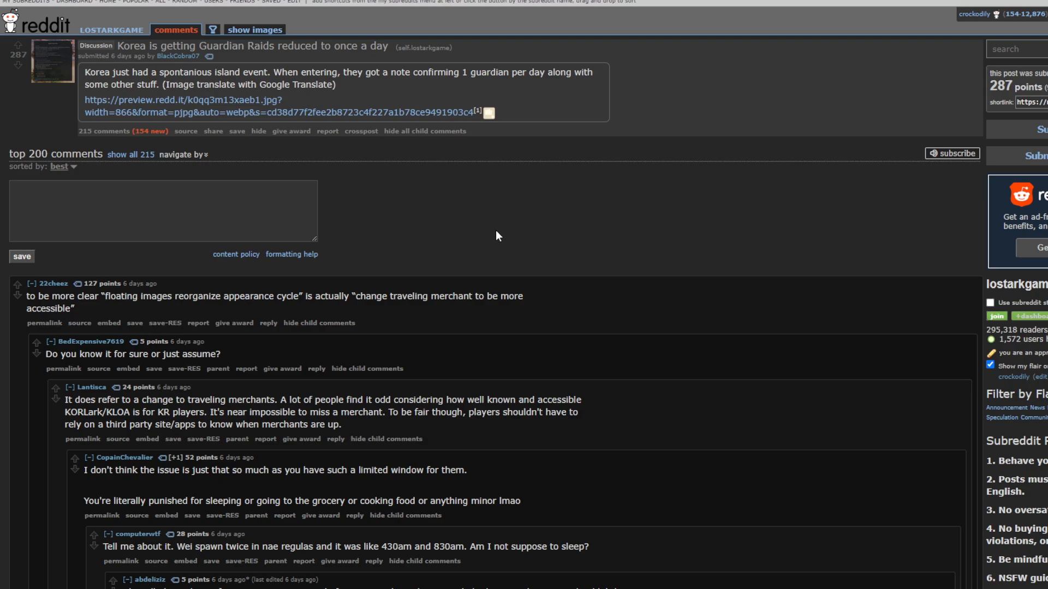
mouse_move(491, 232)
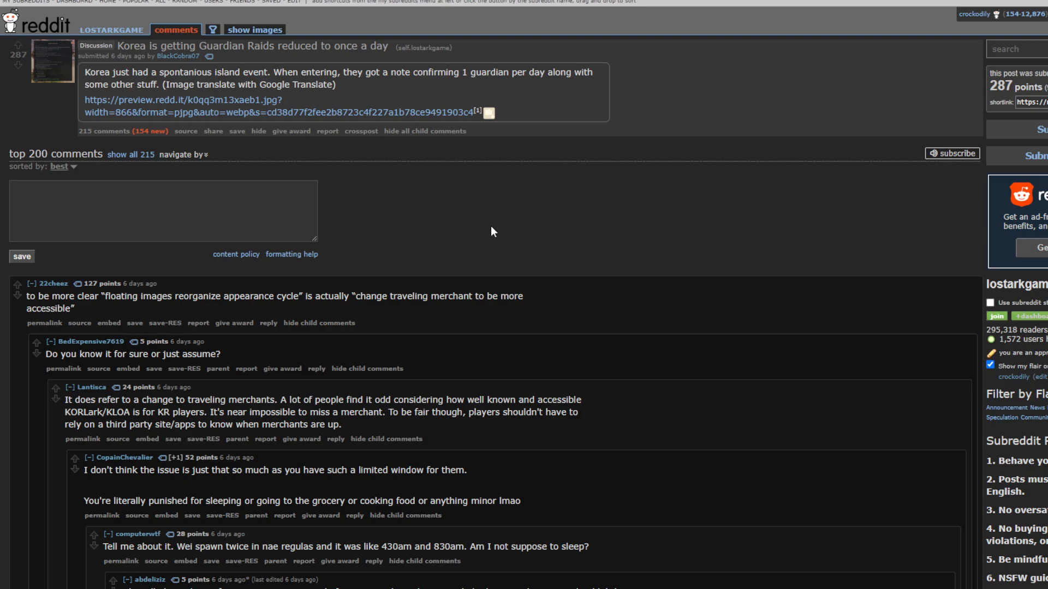
mouse_move(385, 155)
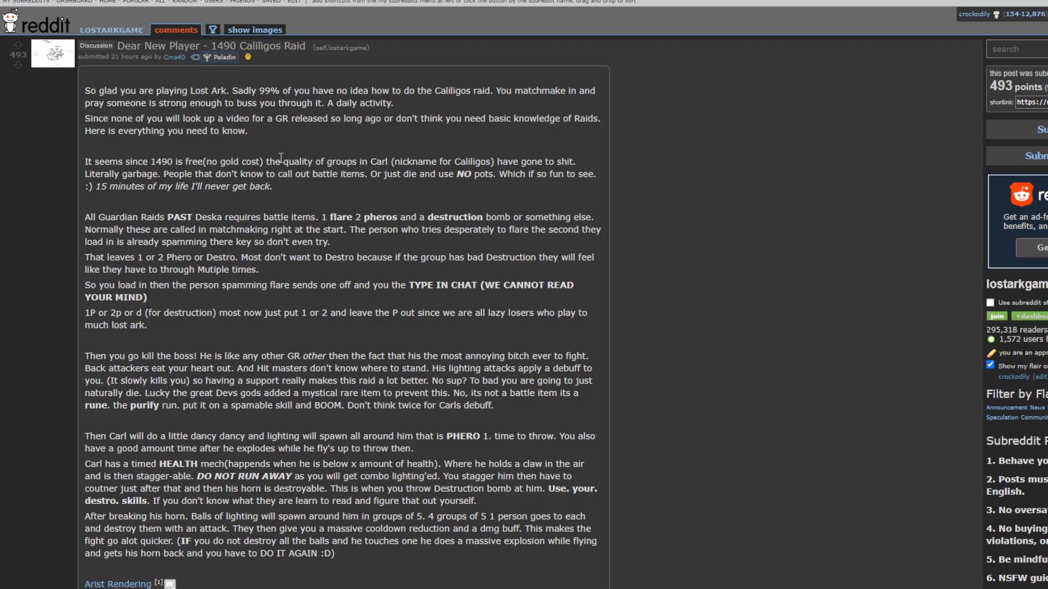
scroll("down", 3)
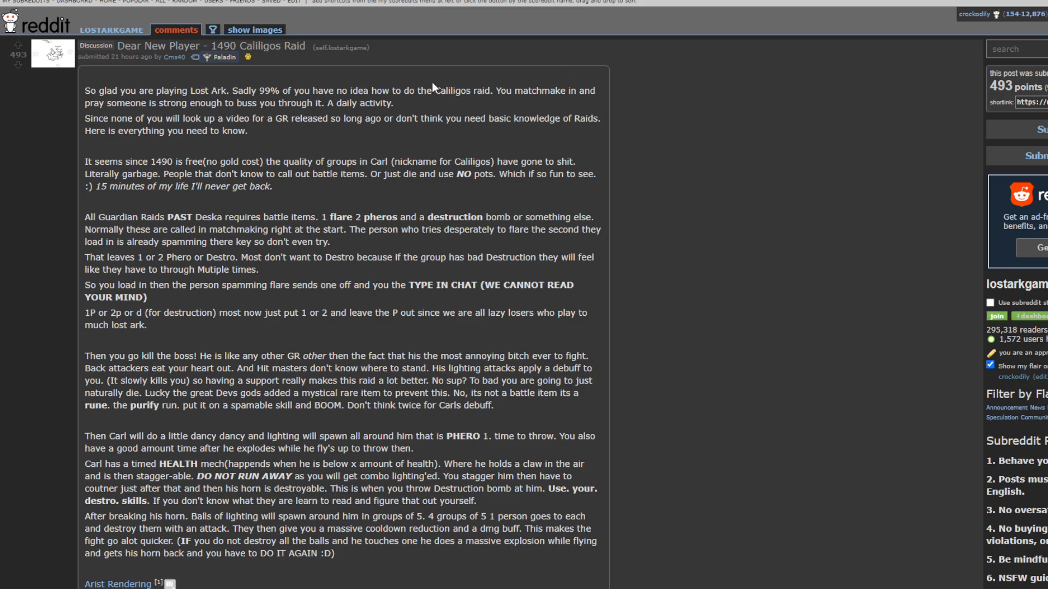
mouse_move(658, 175)
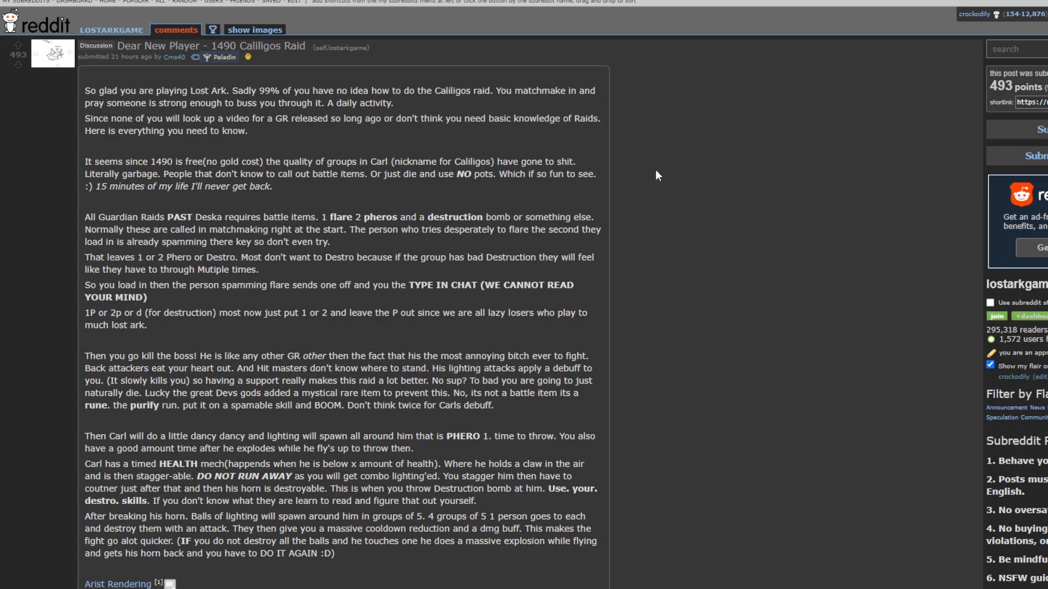
mouse_move(487, 82)
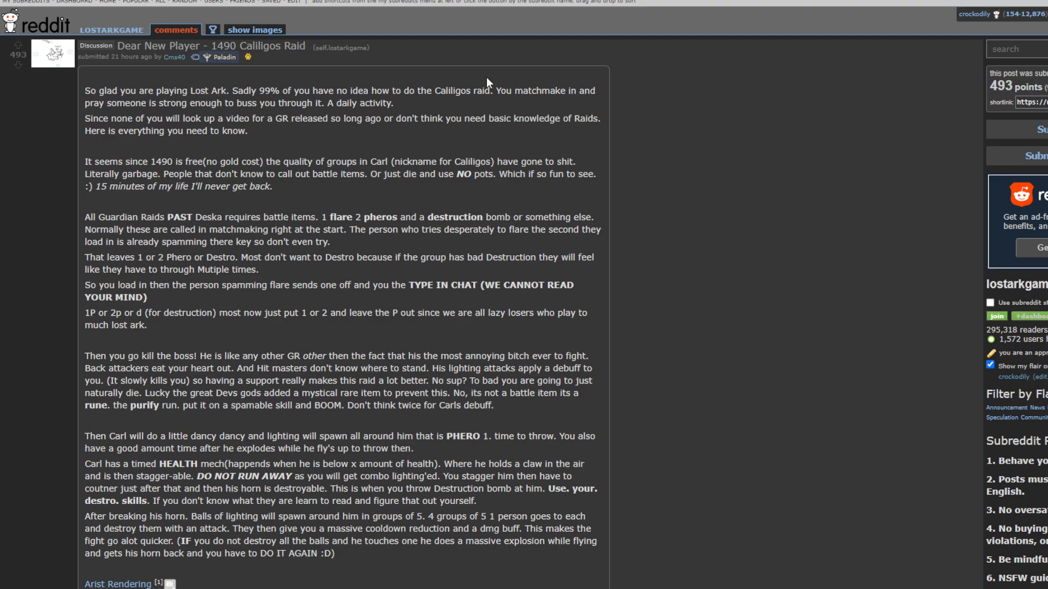
mouse_move(549, 172)
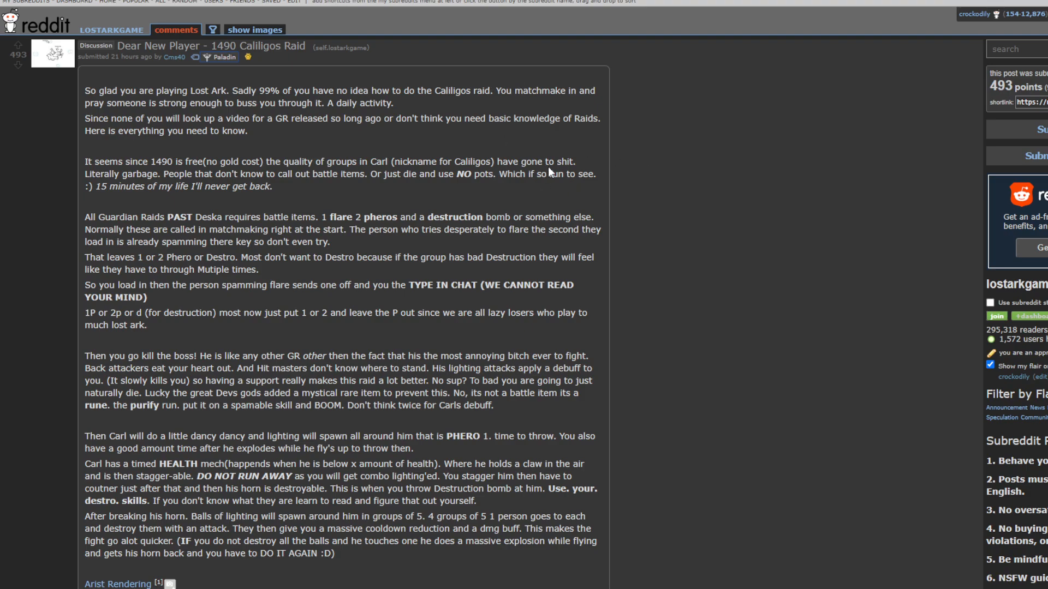
scroll("down", 3)
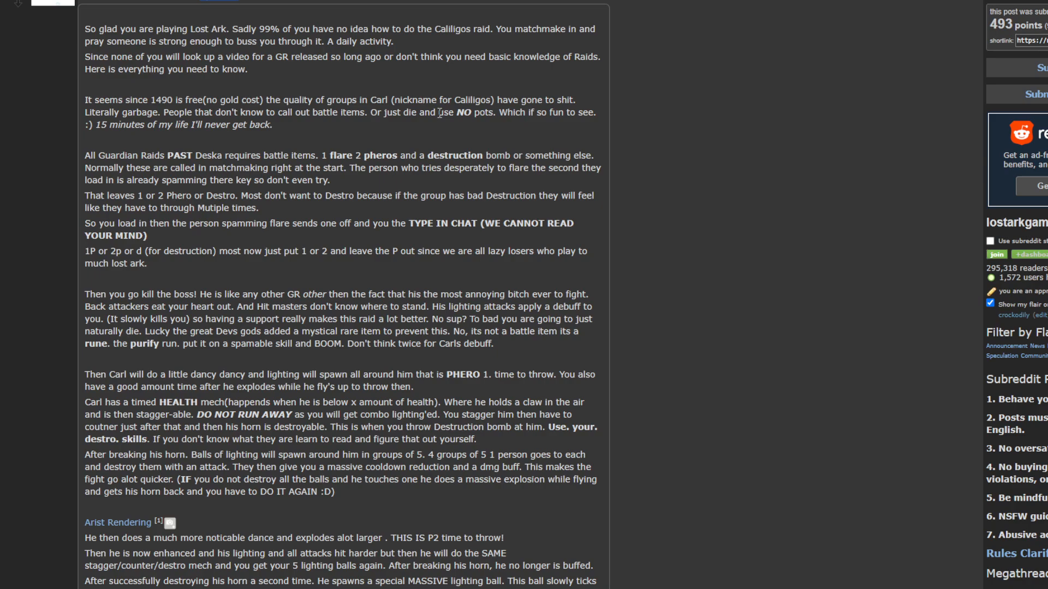
left_click_drag(454, 113, 518, 113)
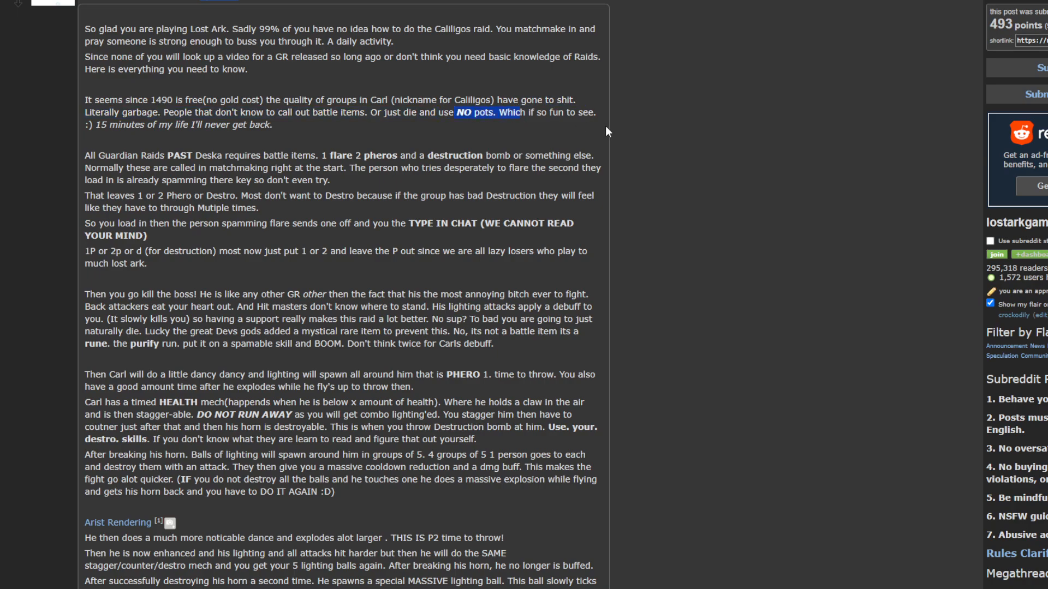
mouse_move(592, 128)
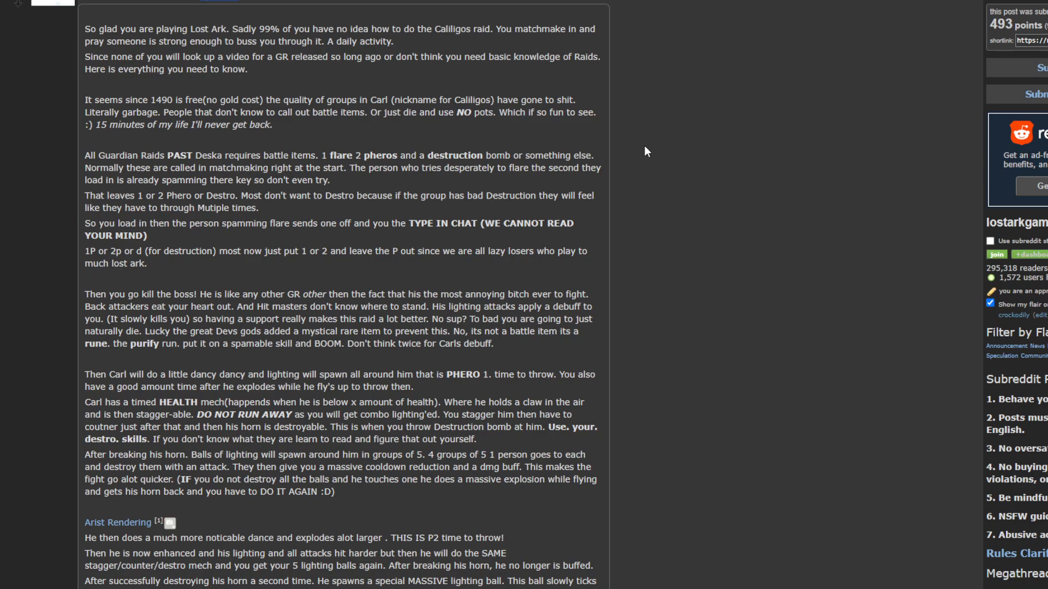
mouse_move(628, 161)
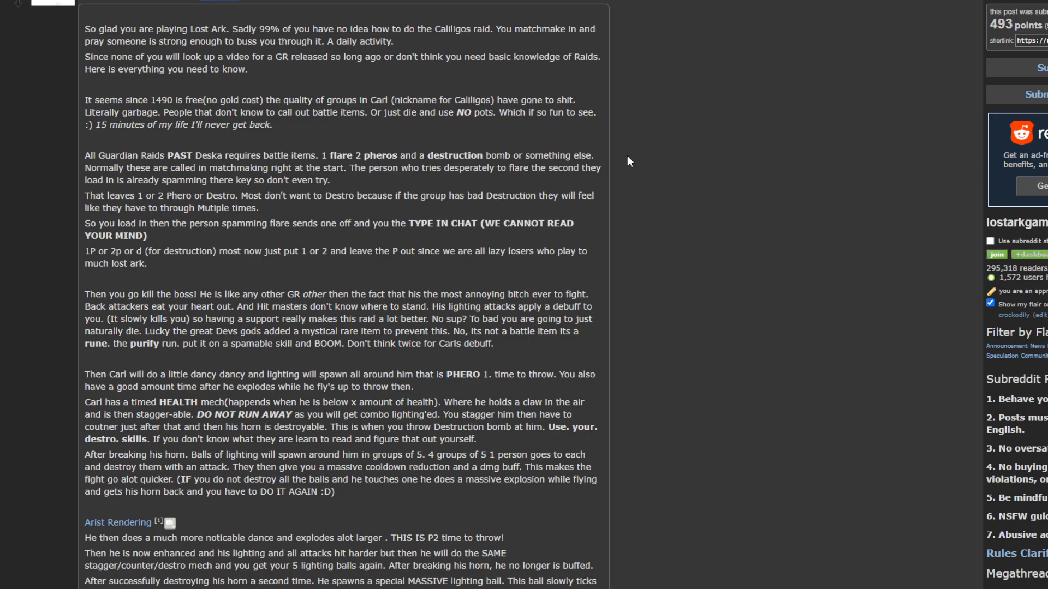
mouse_move(652, 160)
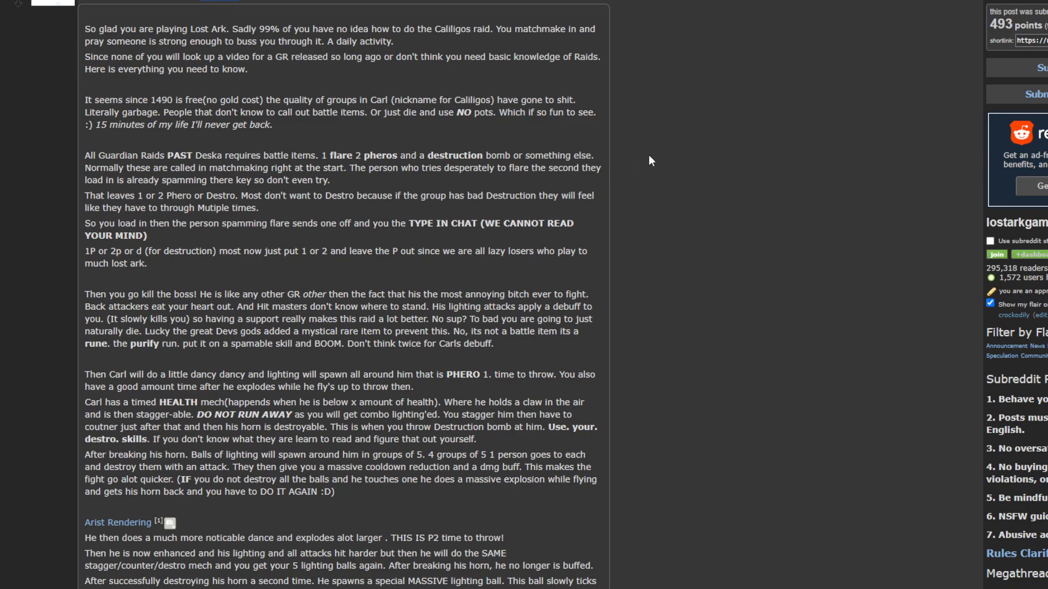
mouse_move(638, 104)
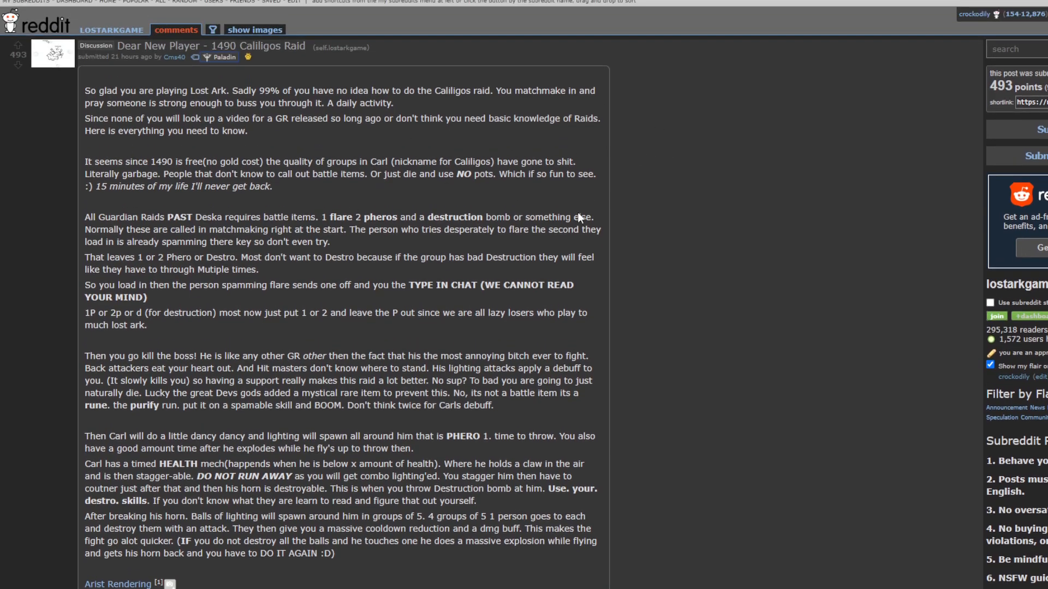
scroll("down", 3)
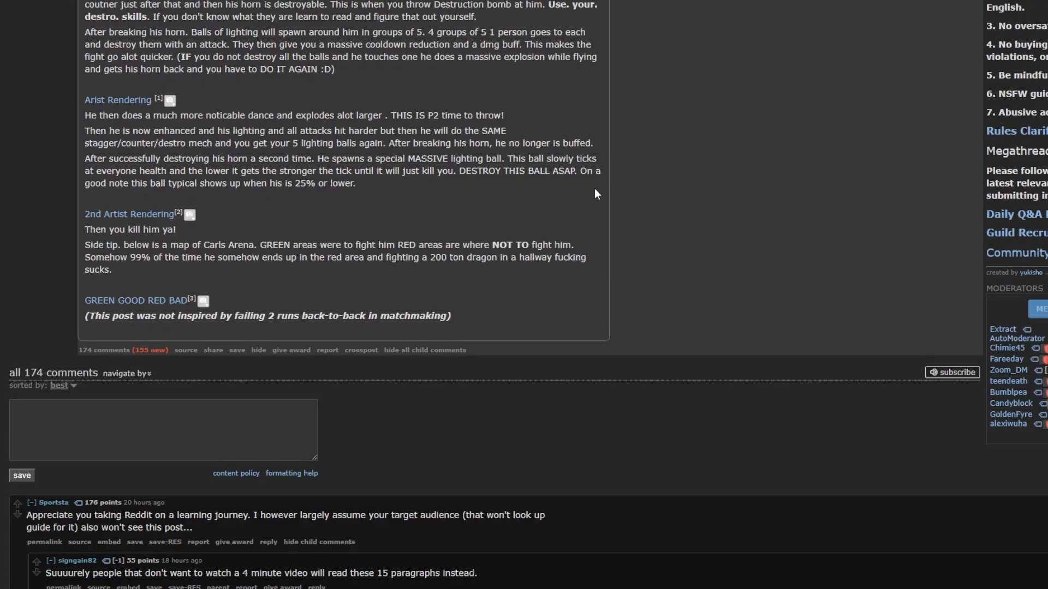
scroll("down", 3)
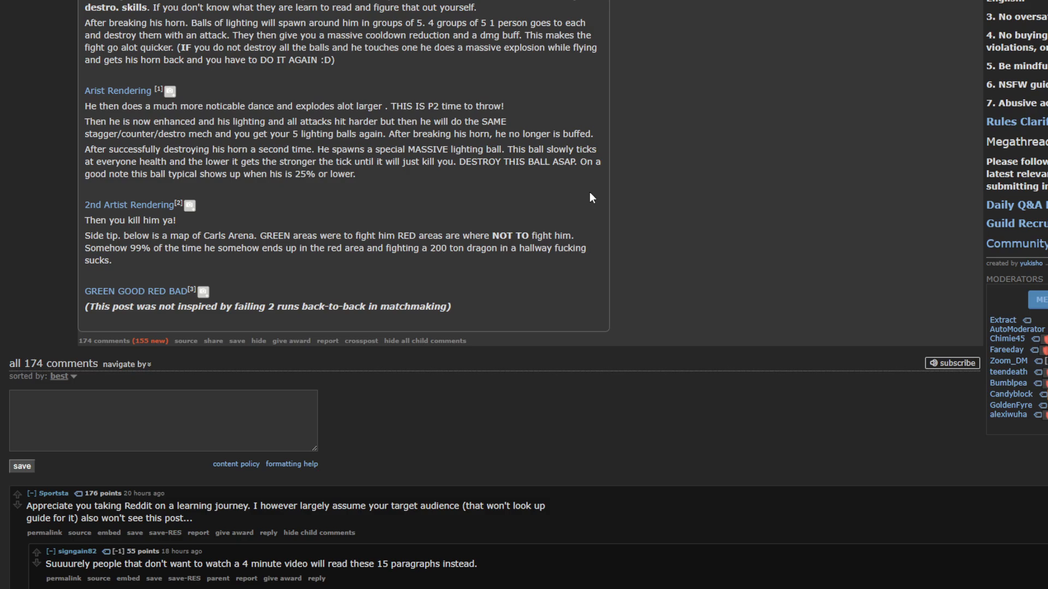
scroll("down", 3)
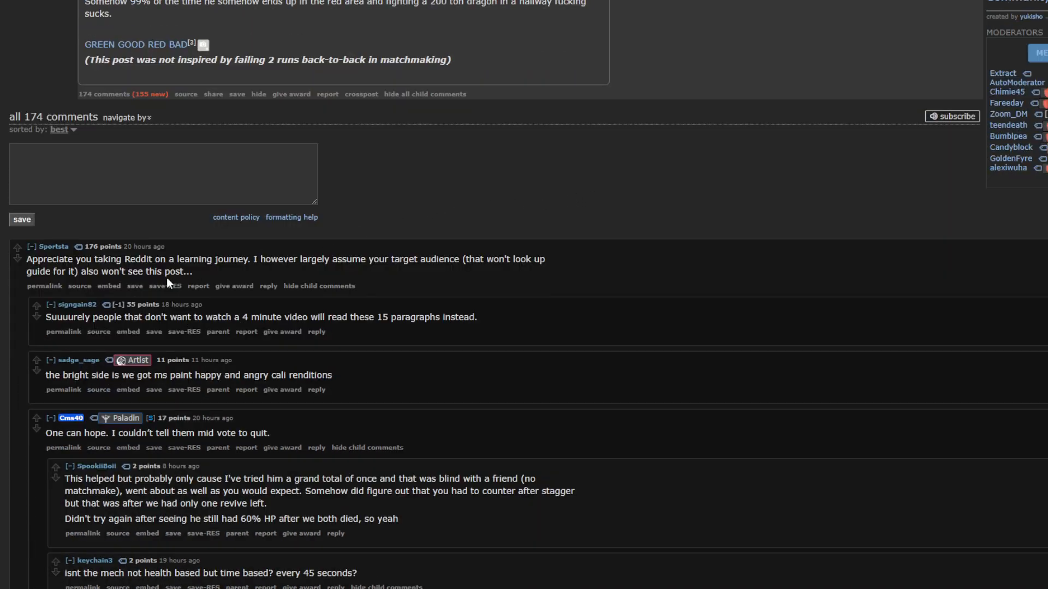
mouse_move(339, 276)
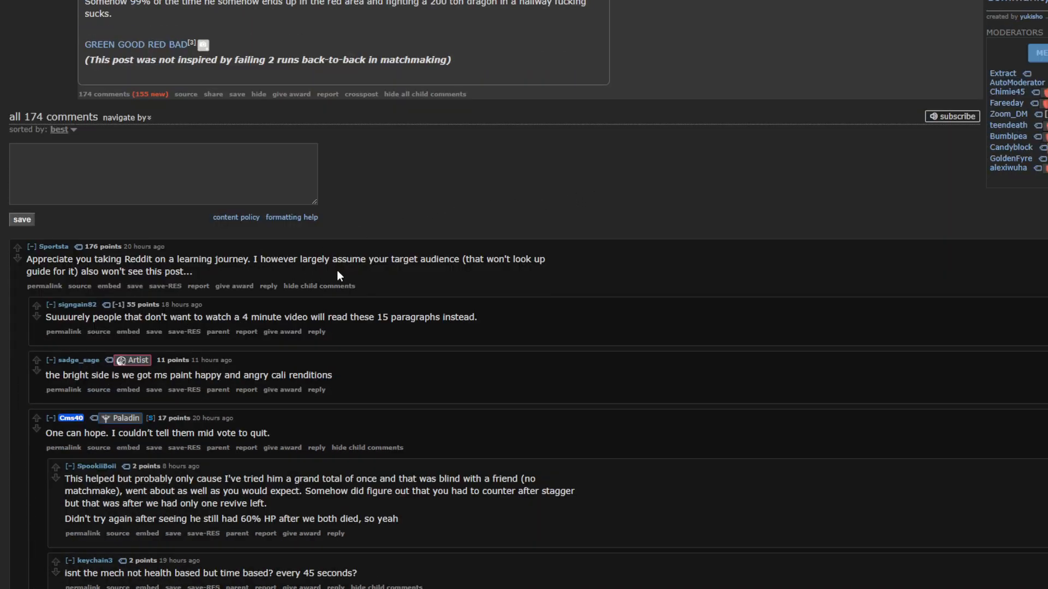
mouse_move(422, 285)
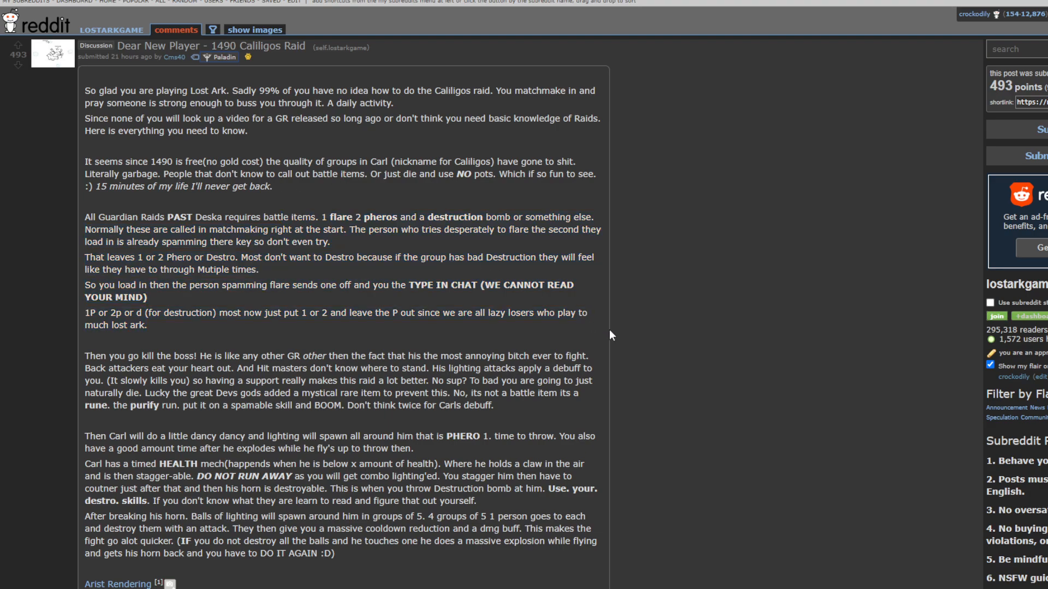
mouse_move(347, 202)
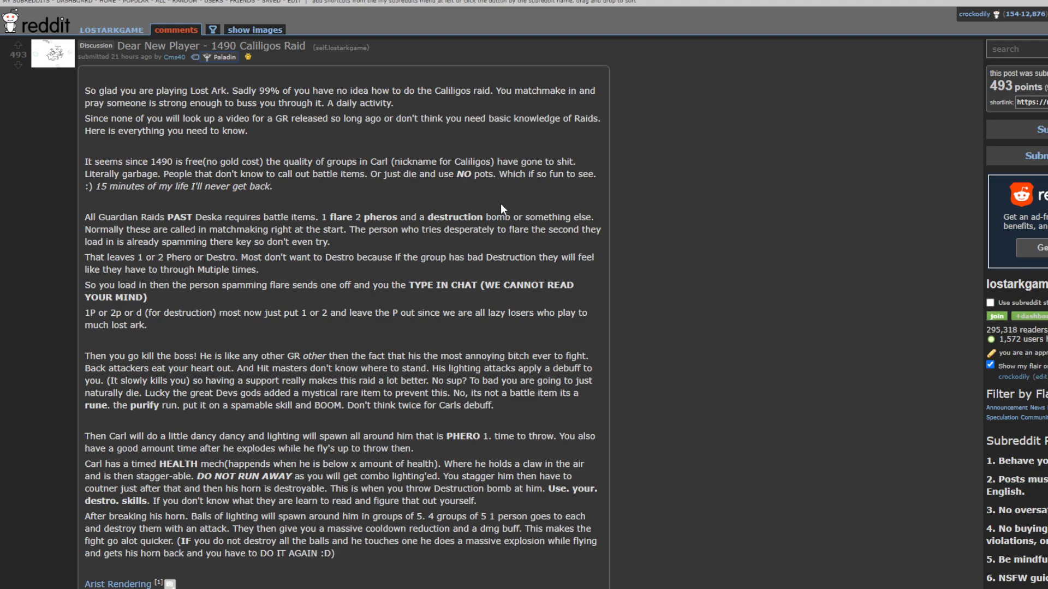
mouse_move(503, 208)
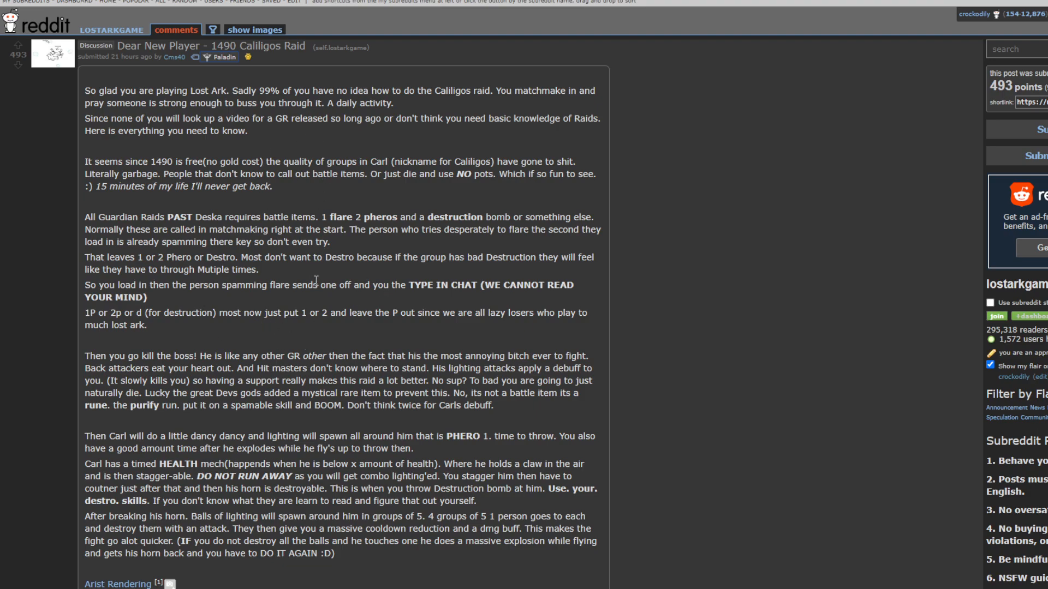
mouse_move(215, 18)
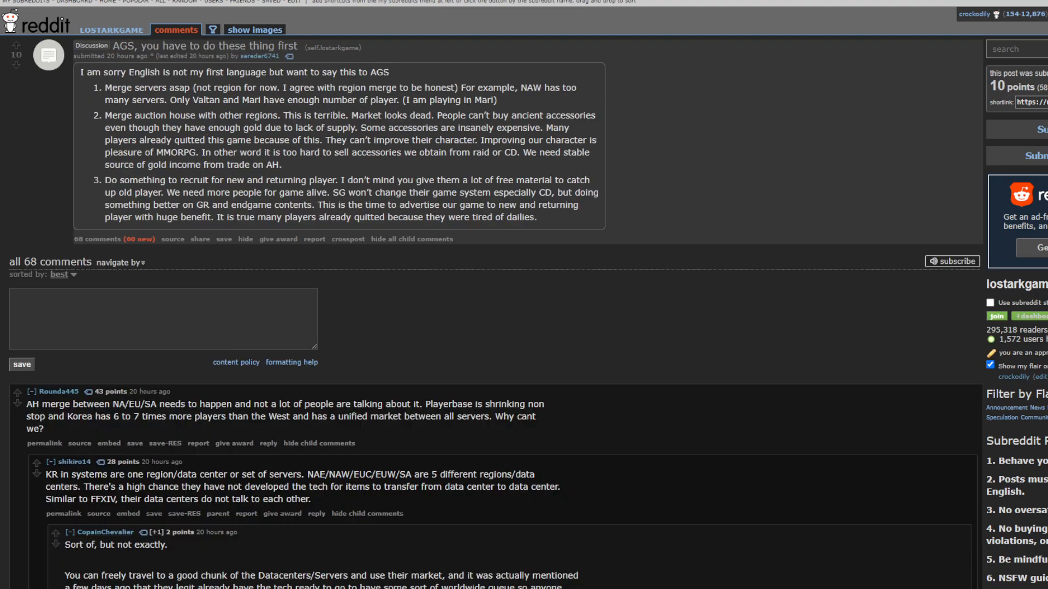
mouse_move(528, 251)
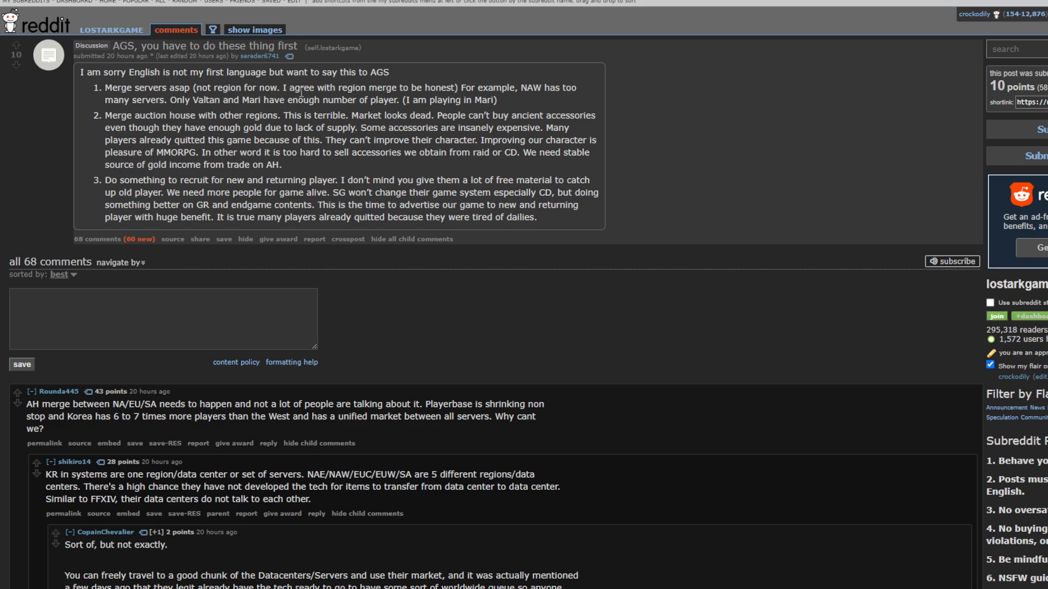
mouse_move(544, 90)
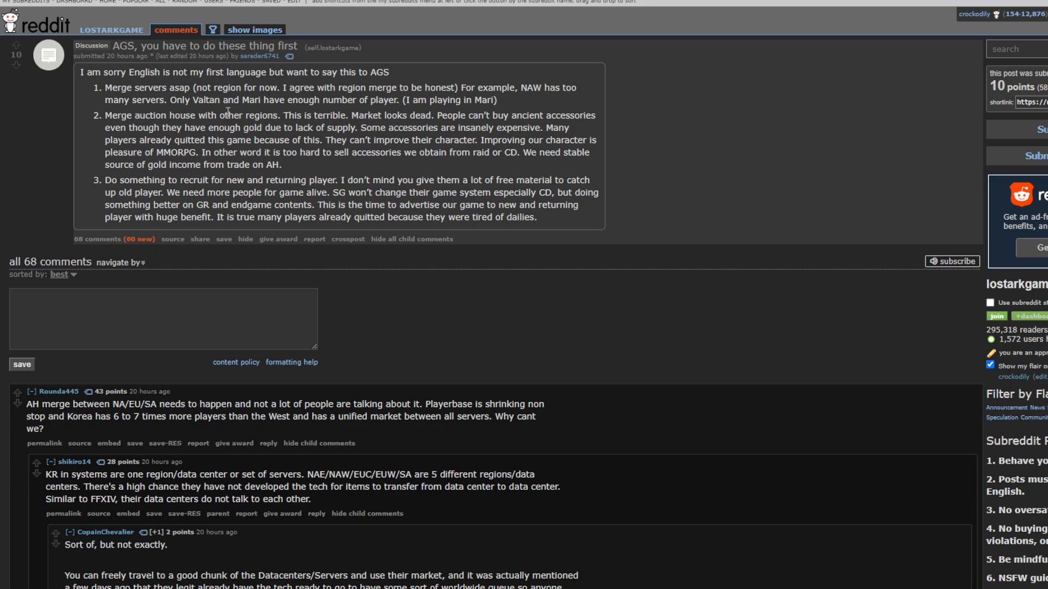
mouse_move(479, 113)
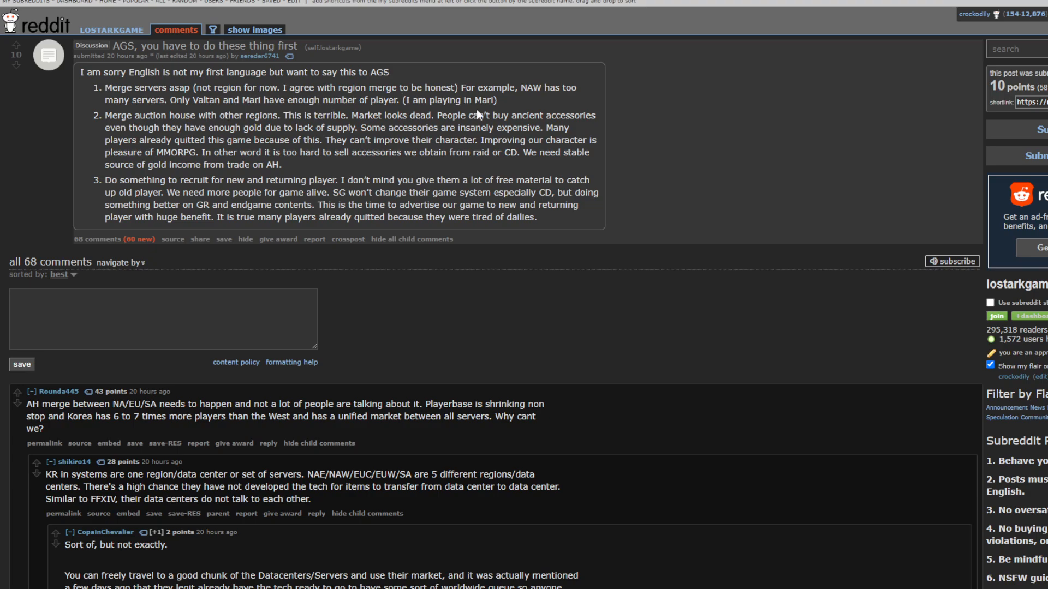
mouse_move(528, 86)
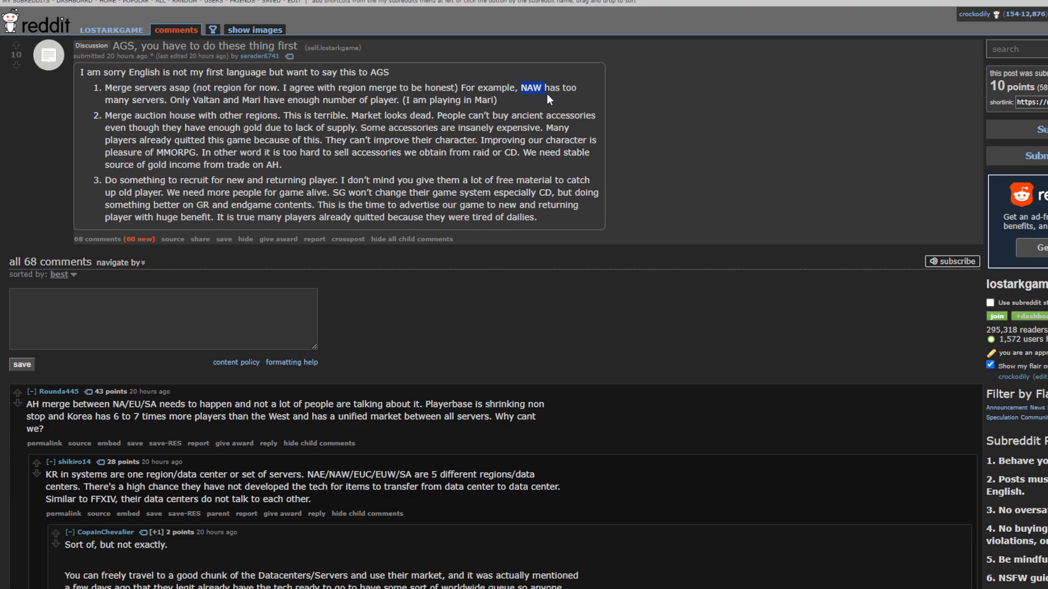
- Highlight 'NAW' in point 1 as the region with too many servers
left_click_drag(522, 87, 398, 100)
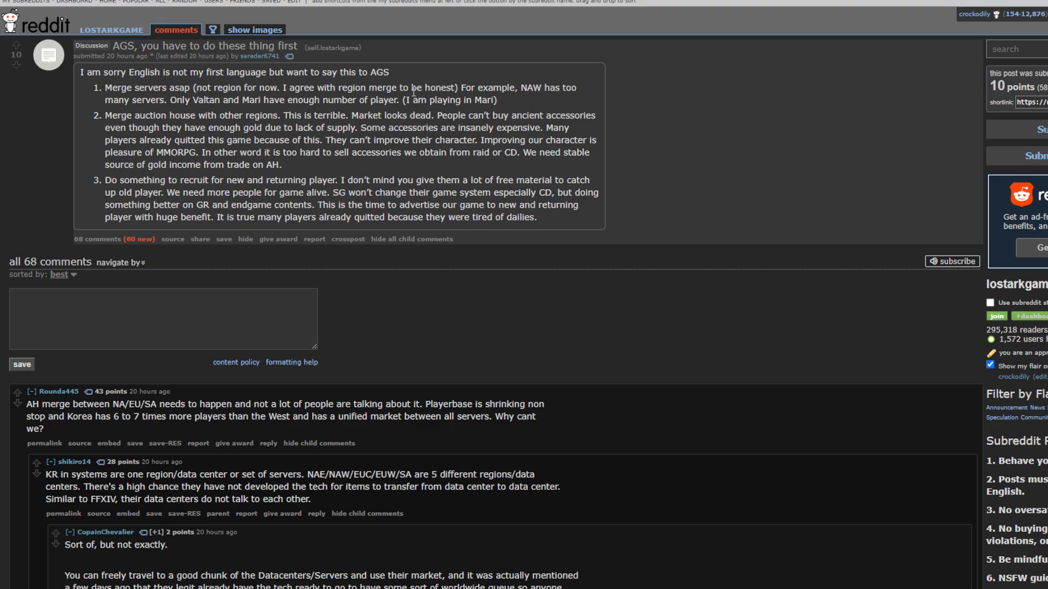
mouse_move(638, 85)
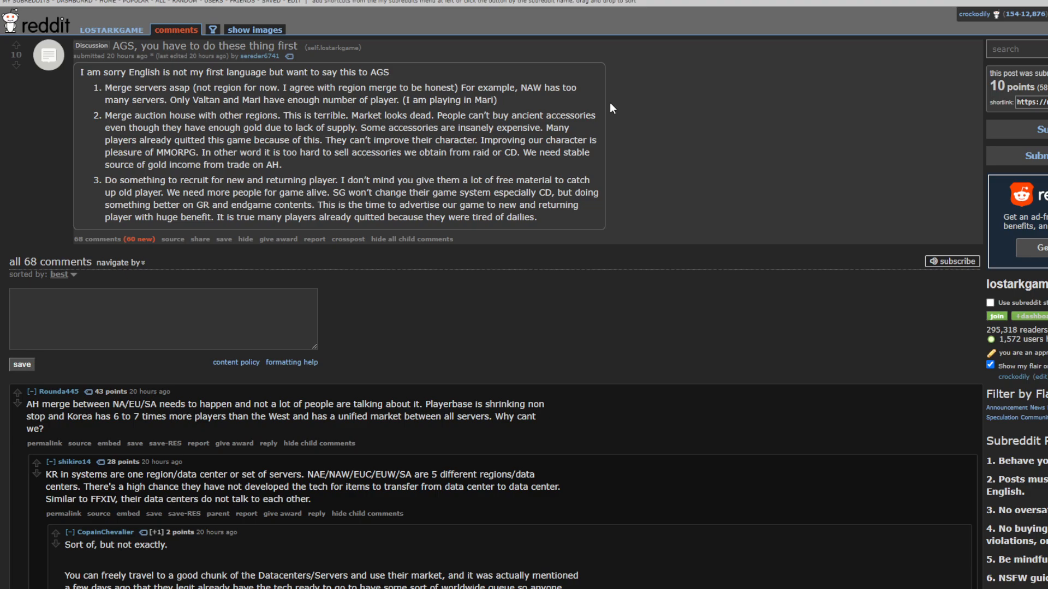
mouse_move(609, 118)
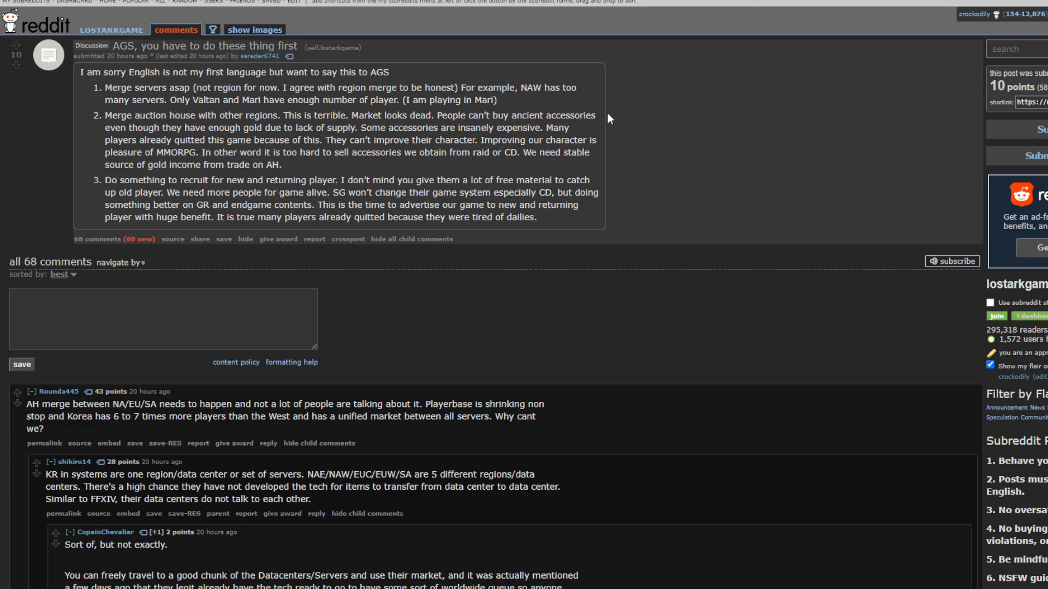
mouse_move(613, 117)
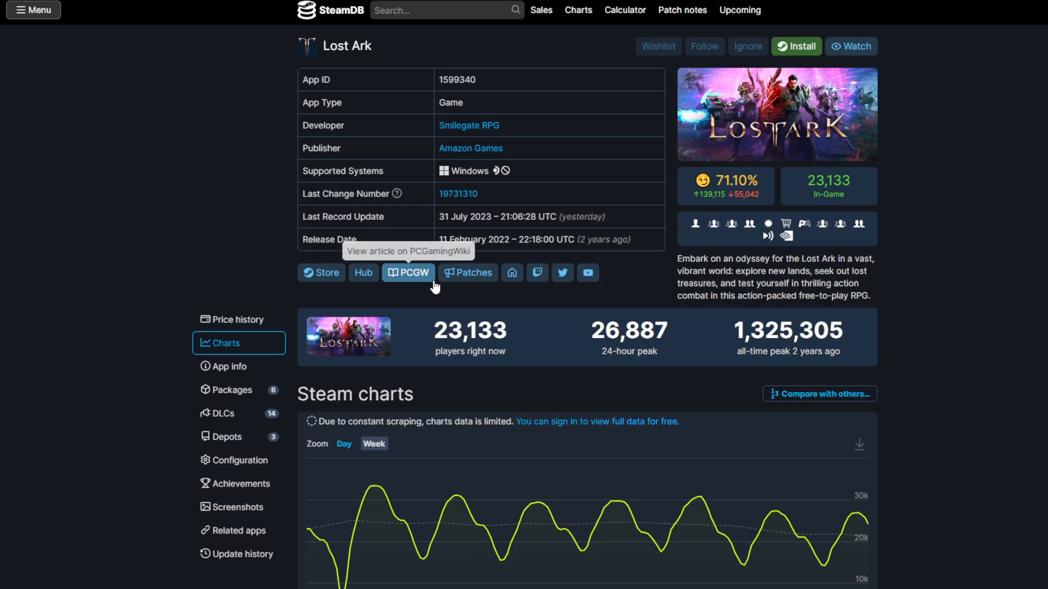
- Scroll Lost Ark's SteamDB page down to the week-long player chart
scroll("down", 3)
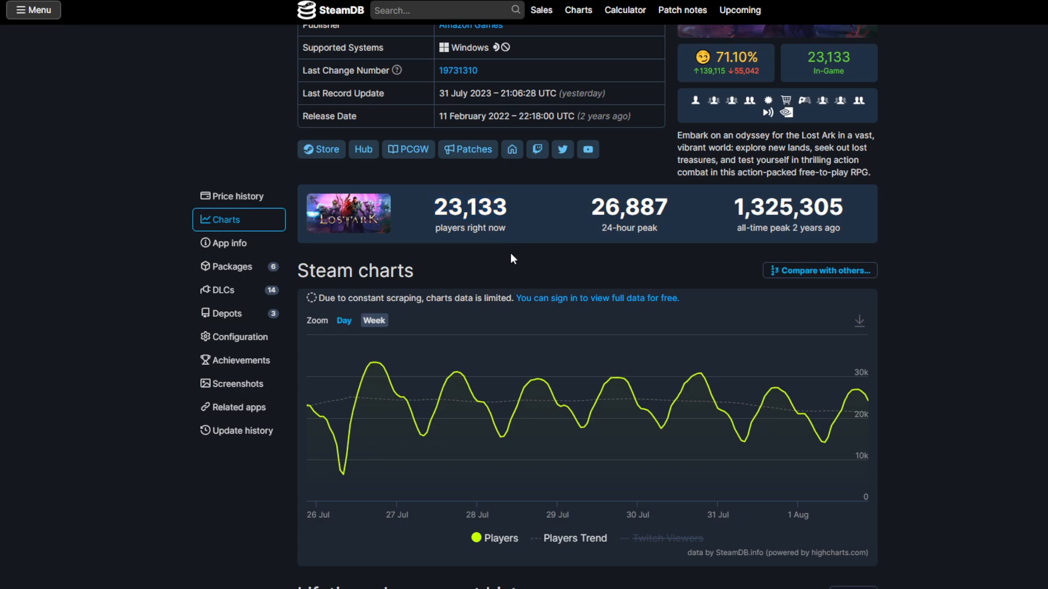
mouse_move(548, 269)
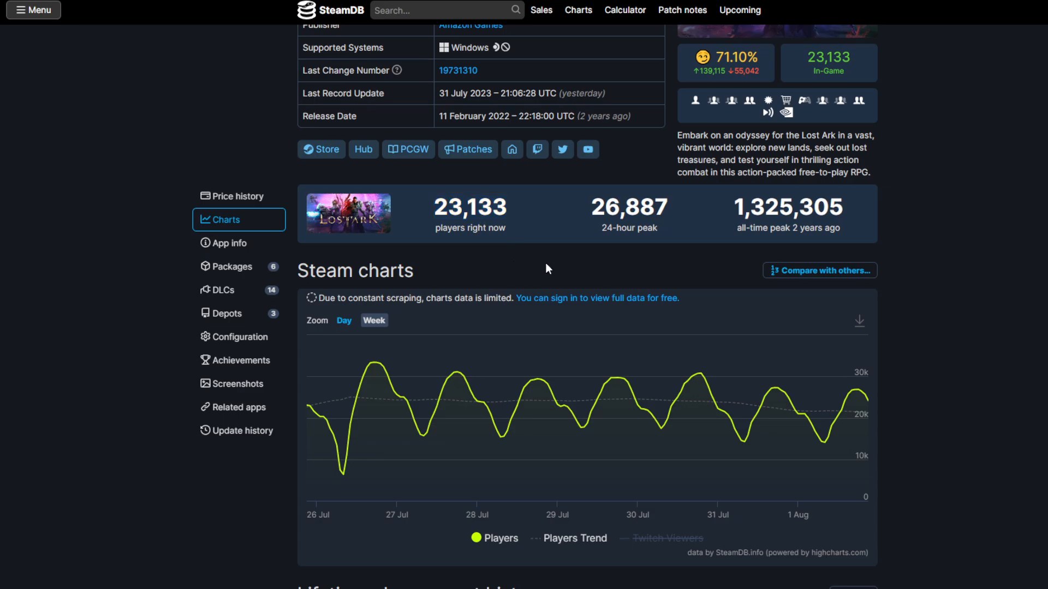
mouse_move(600, 276)
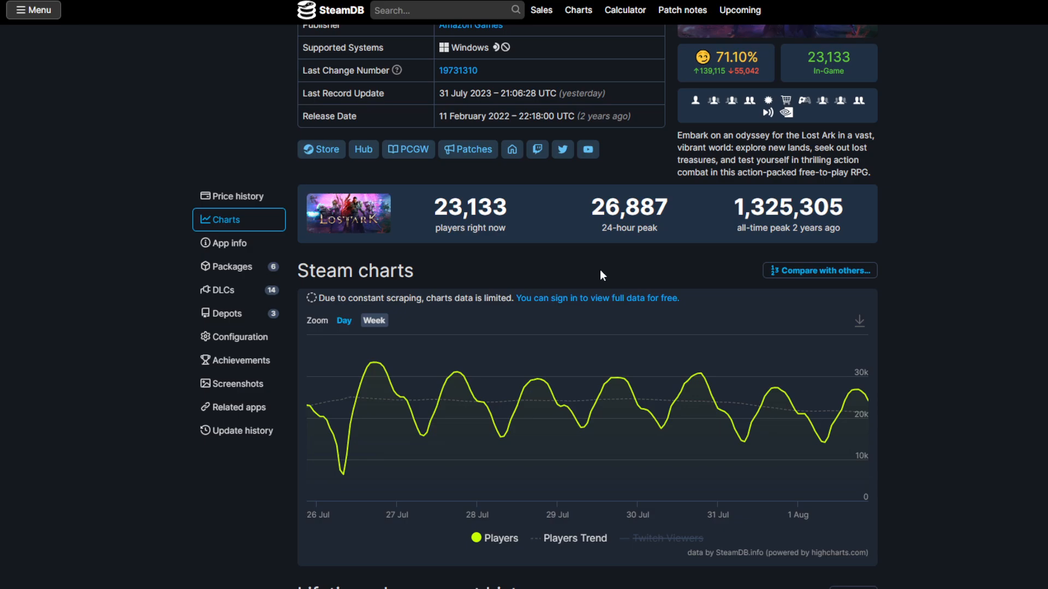
mouse_move(458, 374)
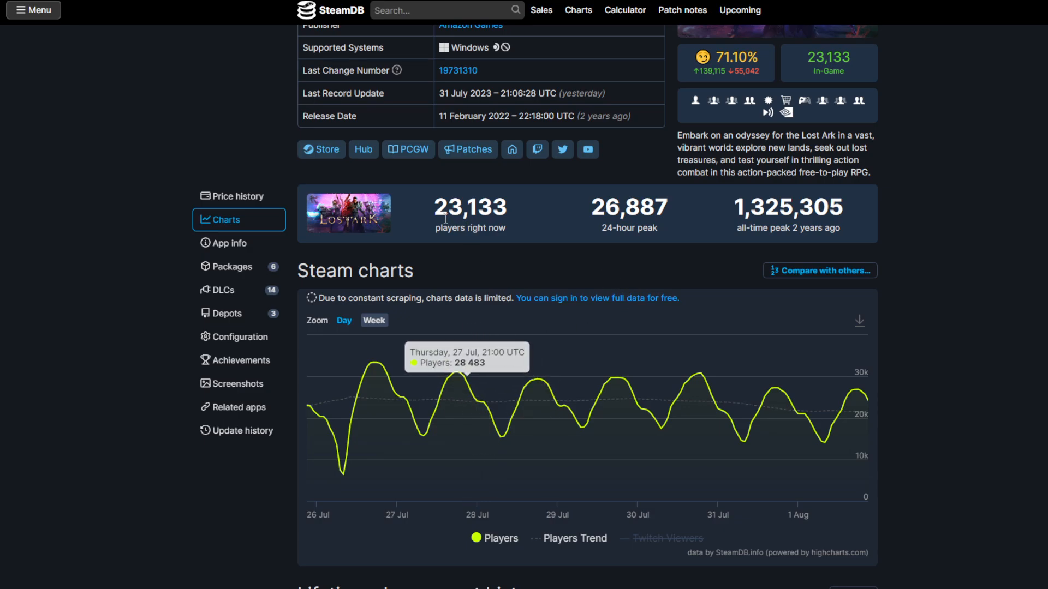
mouse_move(510, 226)
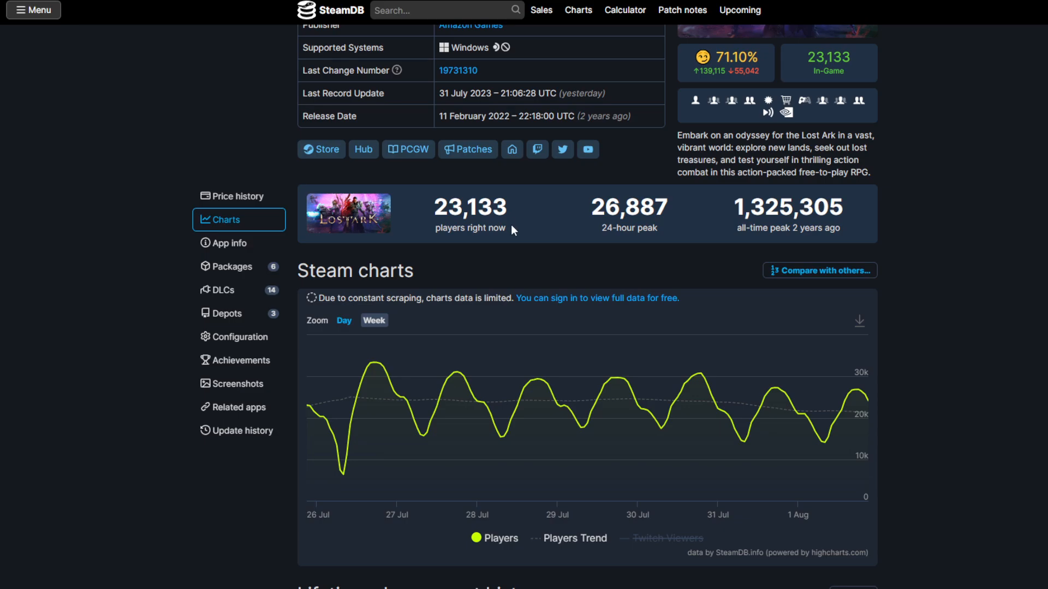
mouse_move(518, 212)
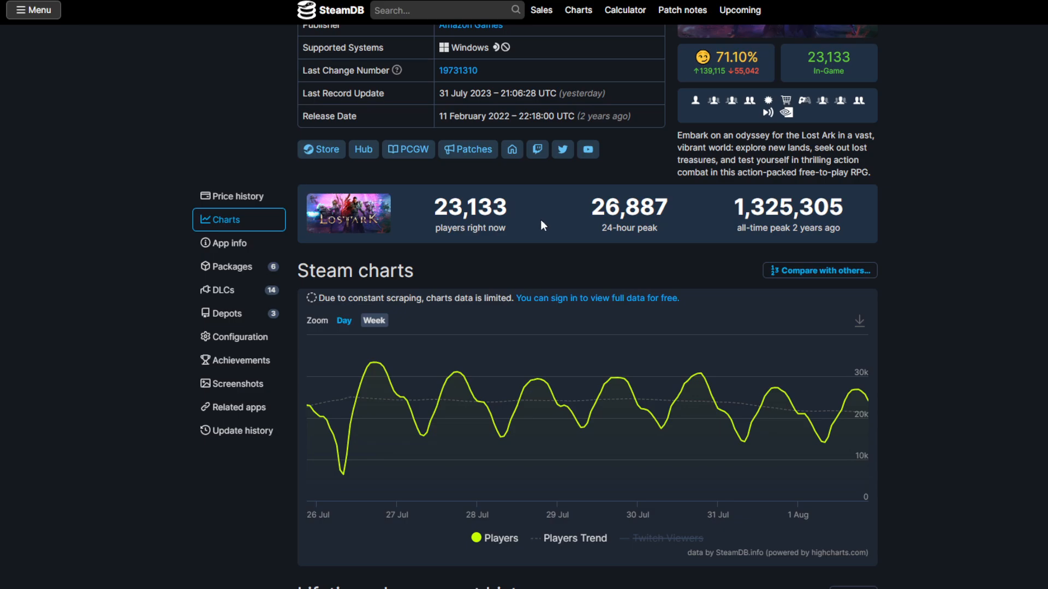
mouse_move(540, 223)
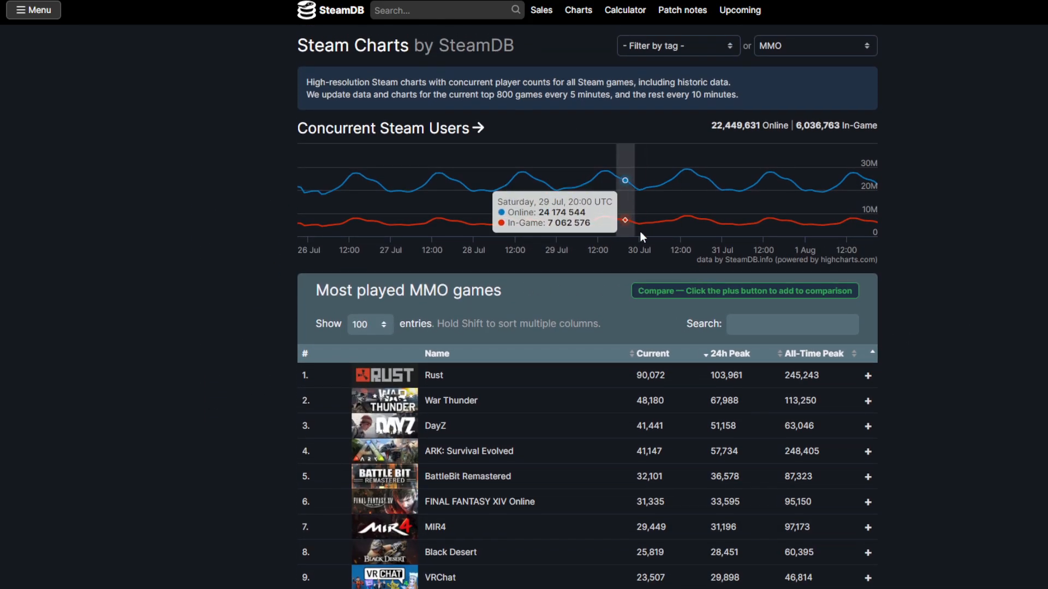
mouse_move(259, 84)
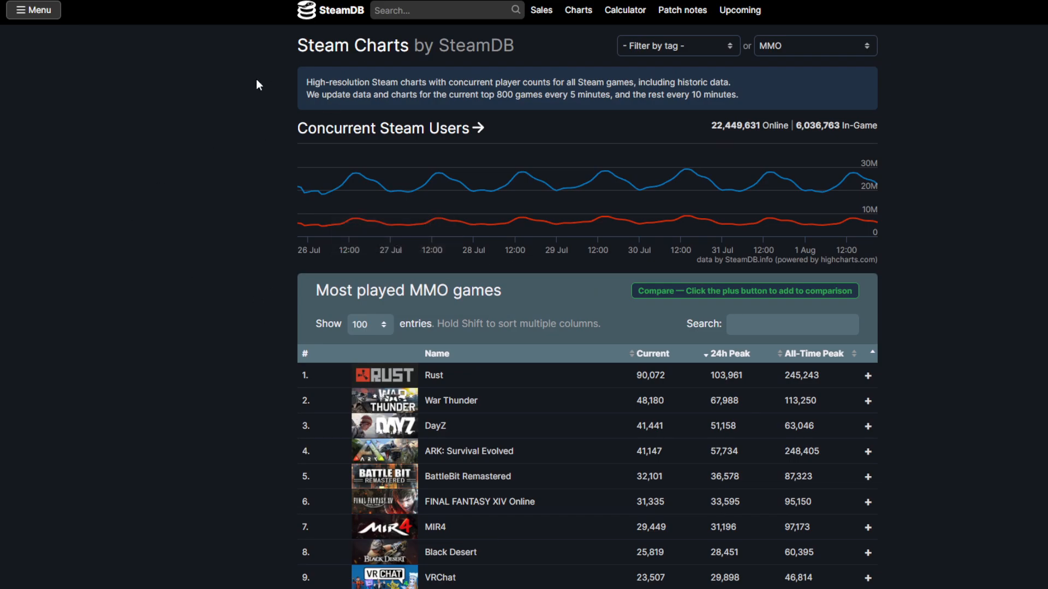
mouse_move(405, 335)
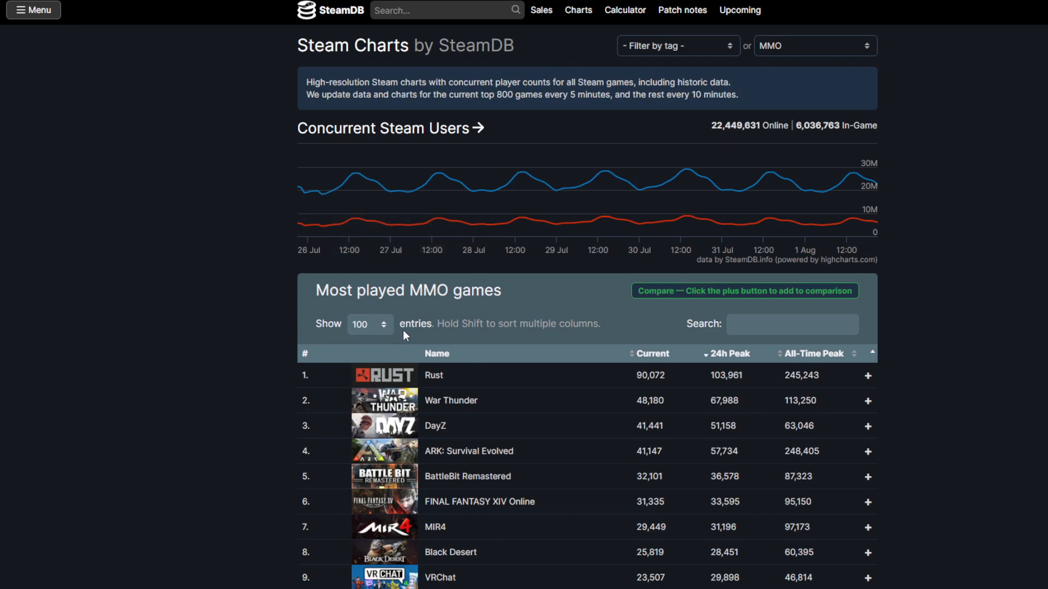
mouse_move(436, 315)
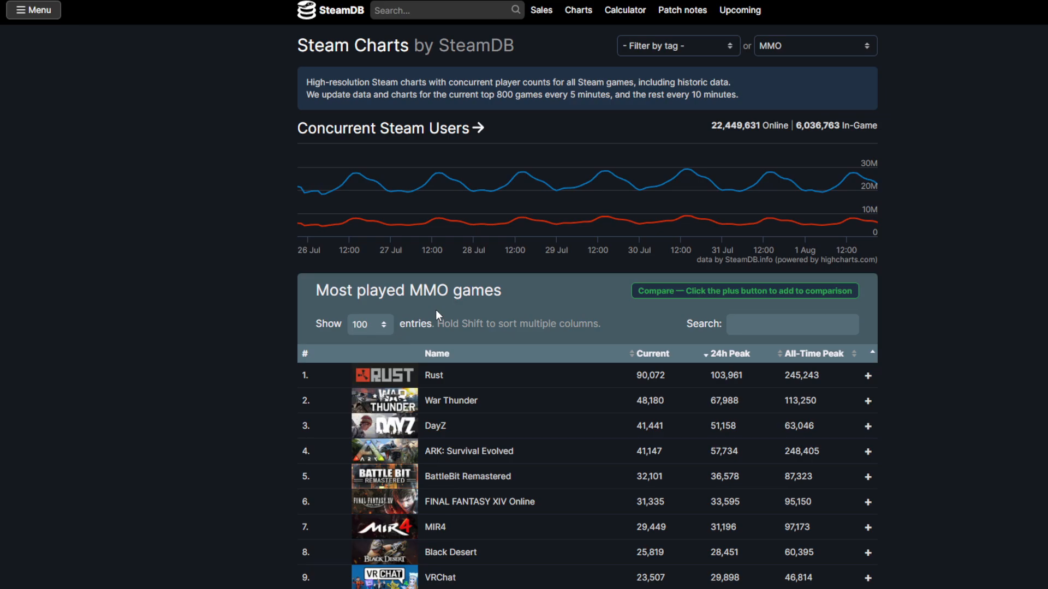
- Scroll down the most played MMO games table toward Lost Ark in tenth place
scroll("down", 3)
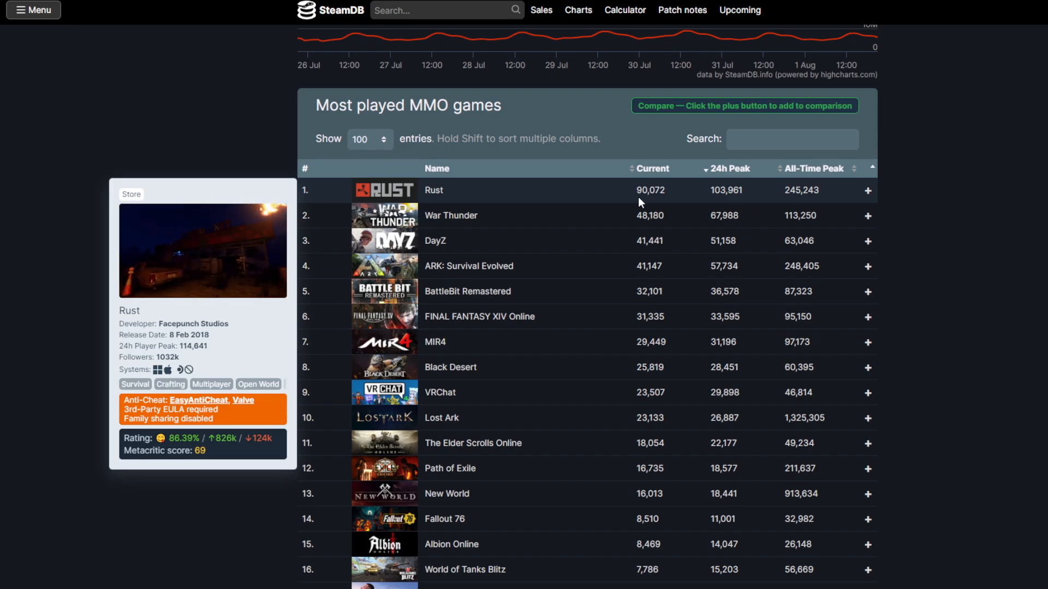
mouse_move(602, 221)
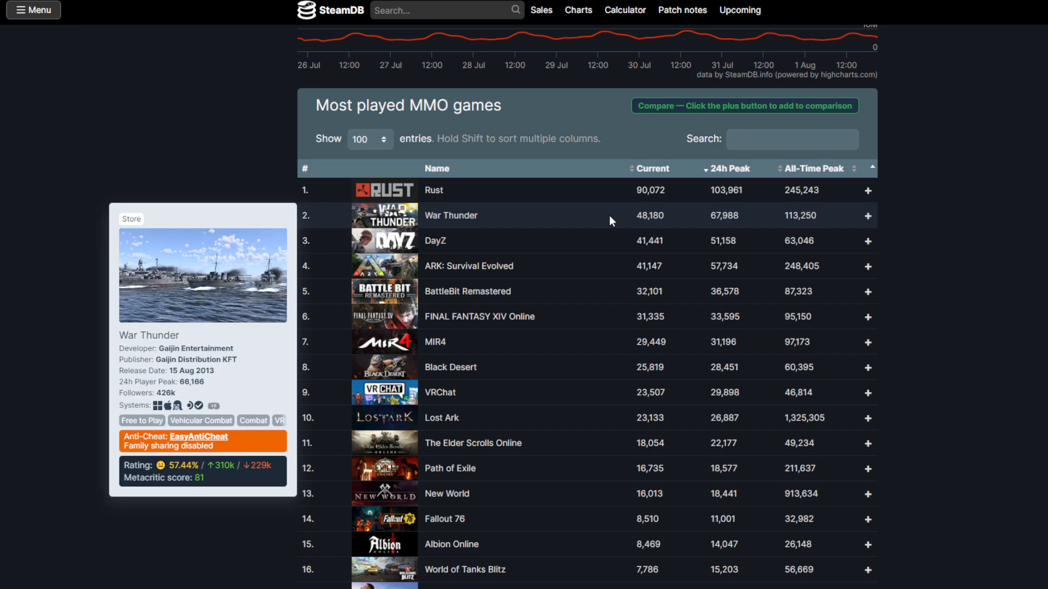
mouse_move(609, 244)
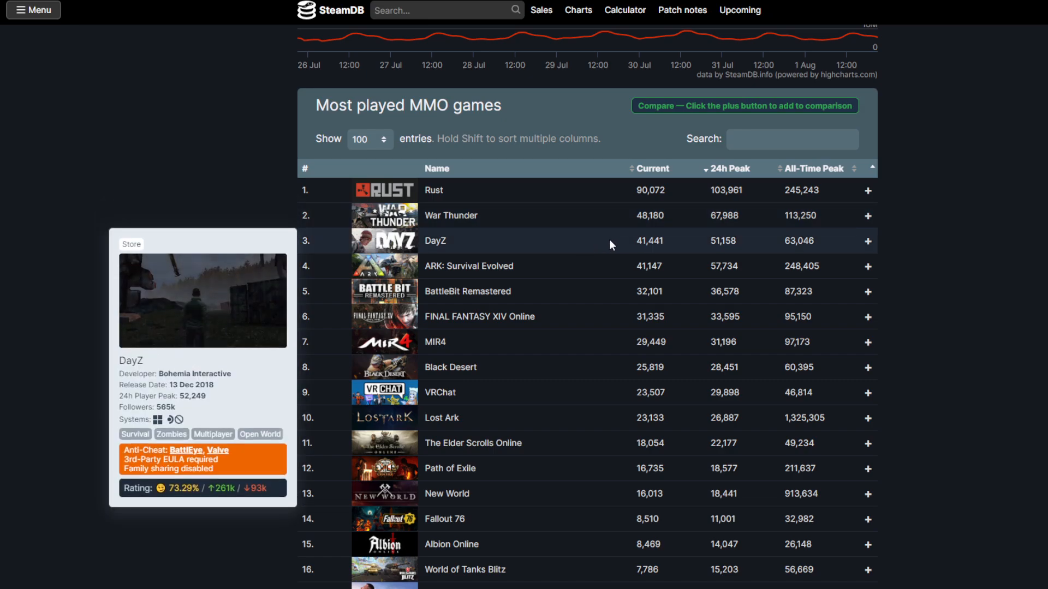
mouse_move(576, 295)
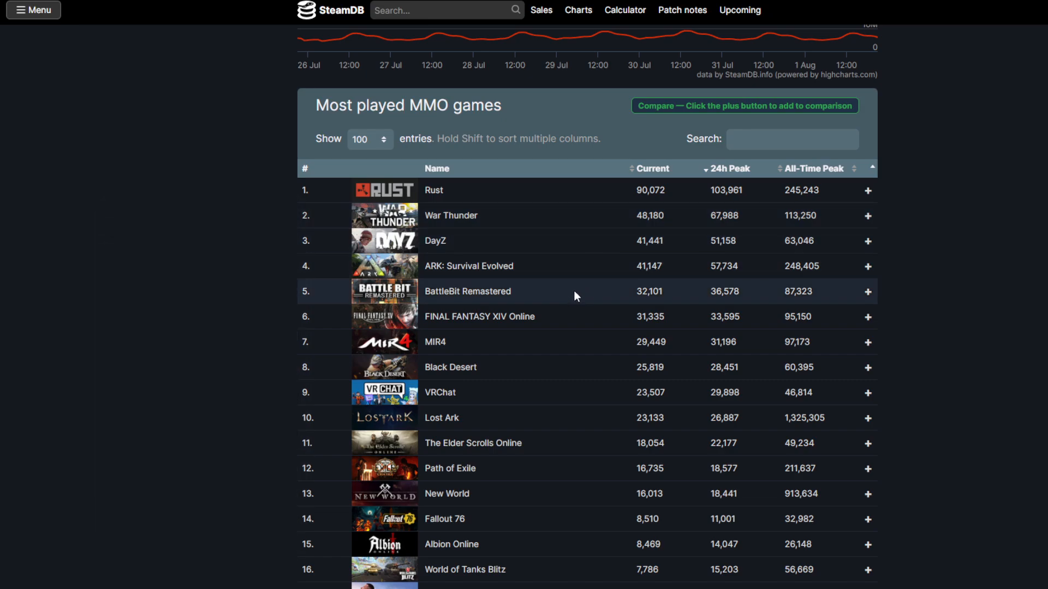
mouse_move(479, 316)
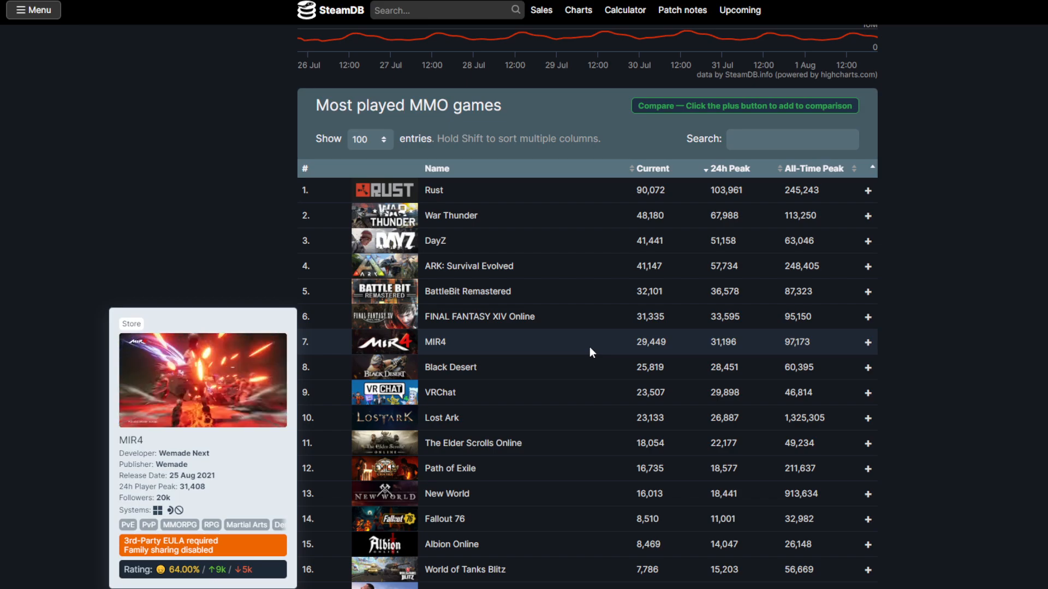
mouse_move(578, 367)
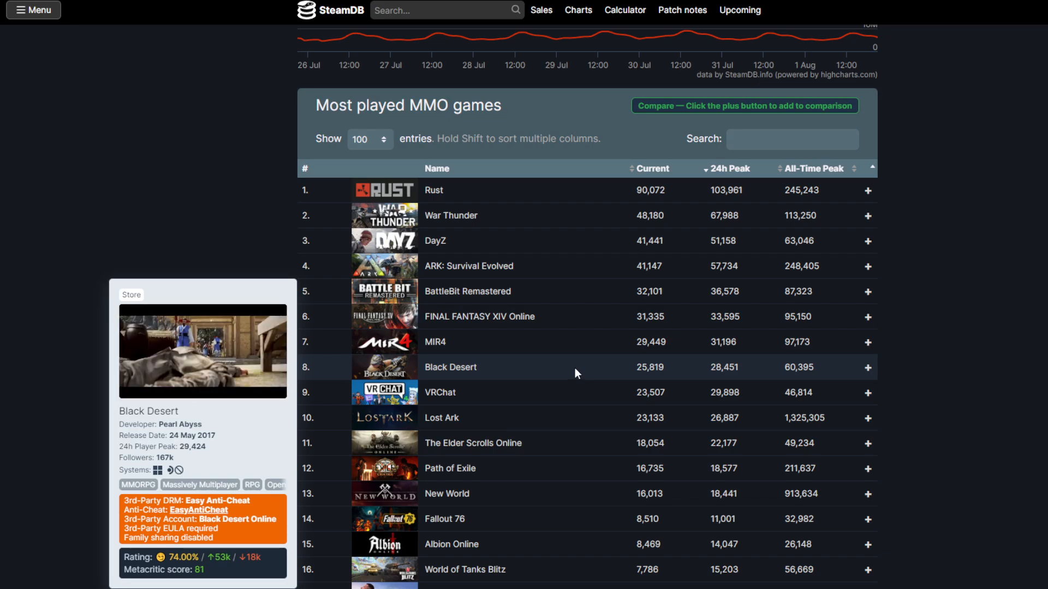
mouse_move(578, 395)
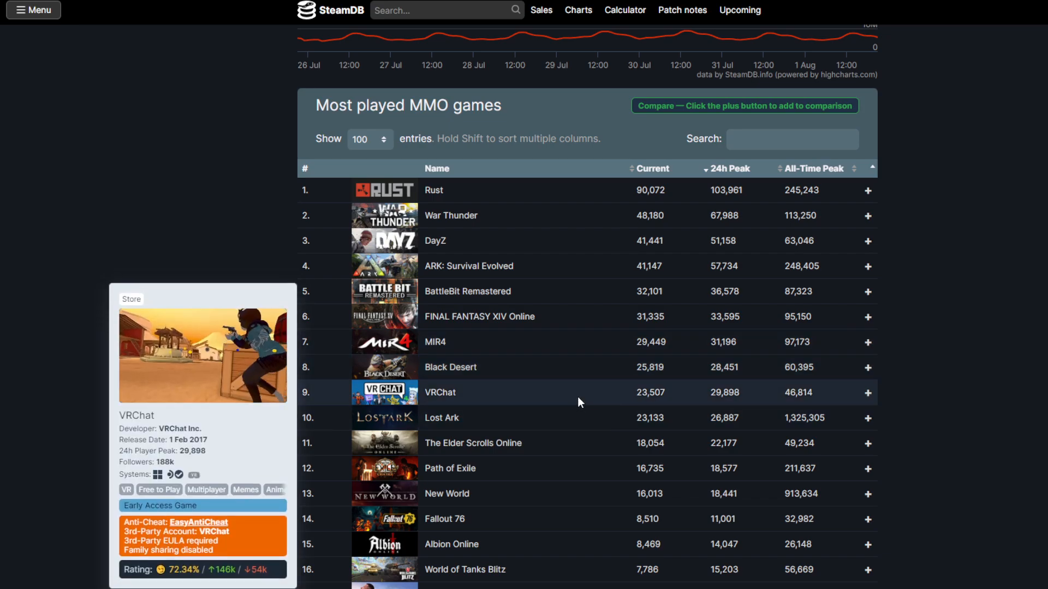
- Scroll further down the MMO list past Fallout 76 to Crossout
scroll("down", 3)
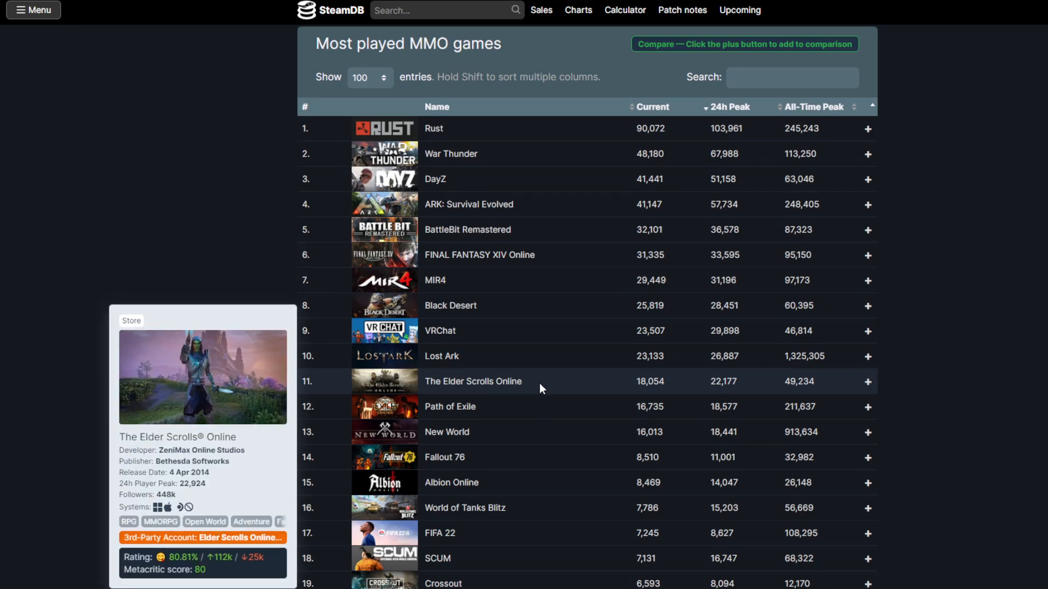
mouse_move(542, 435)
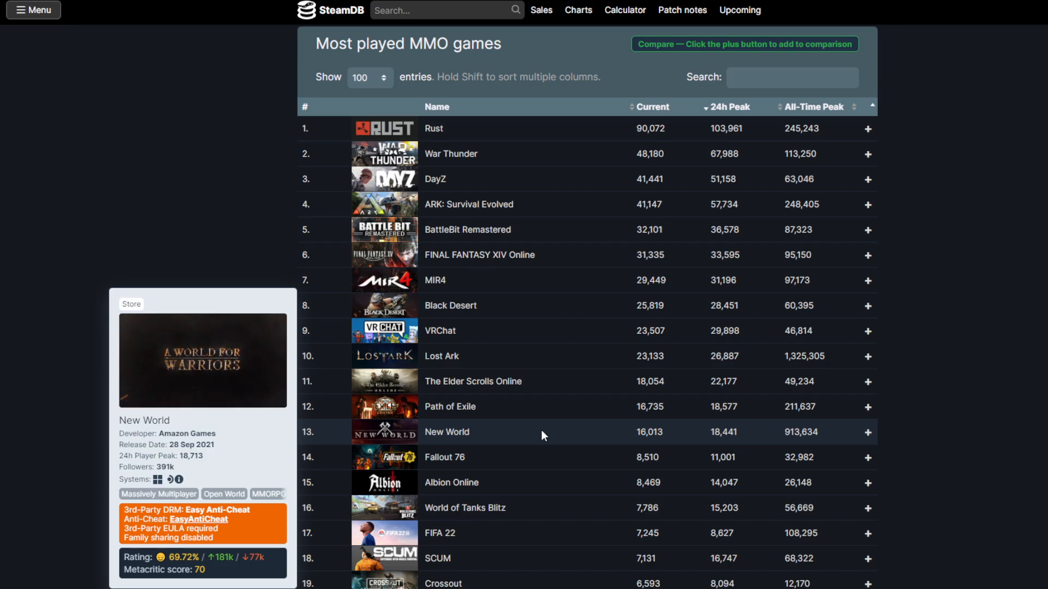
mouse_move(538, 458)
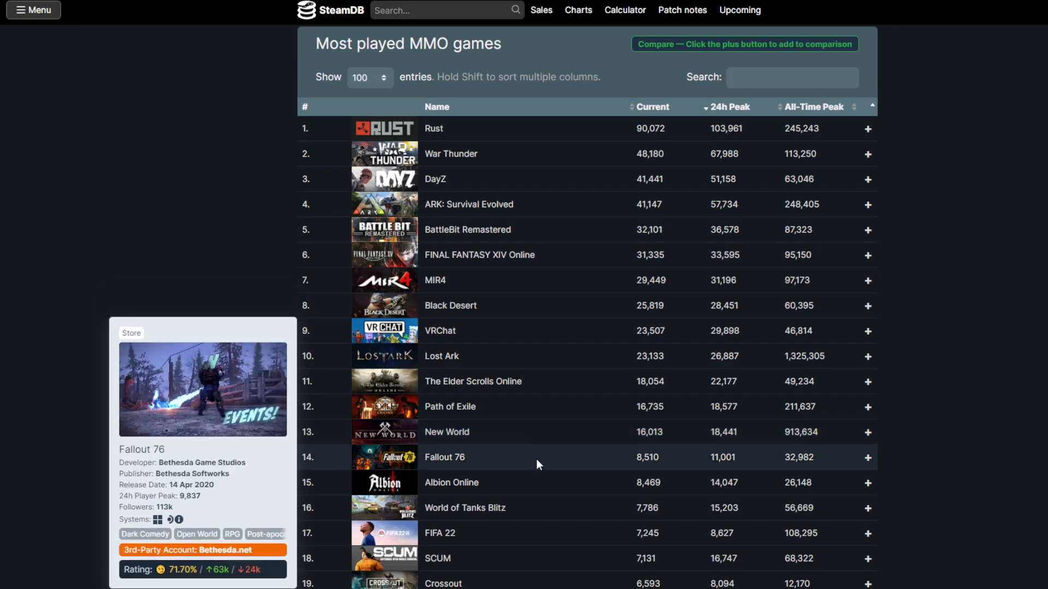
scroll("down", 3)
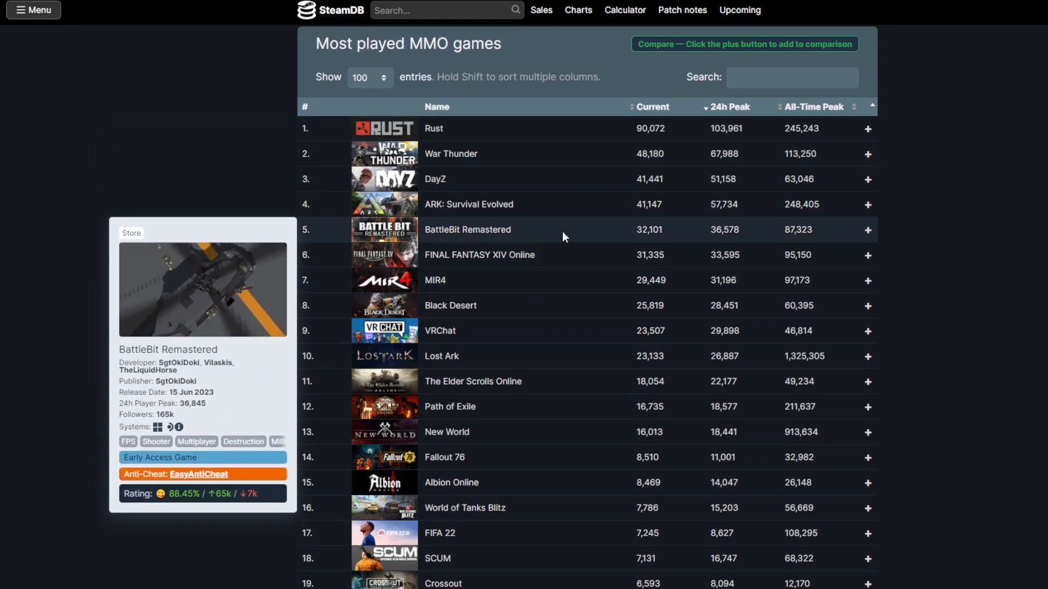
mouse_move(450, 306)
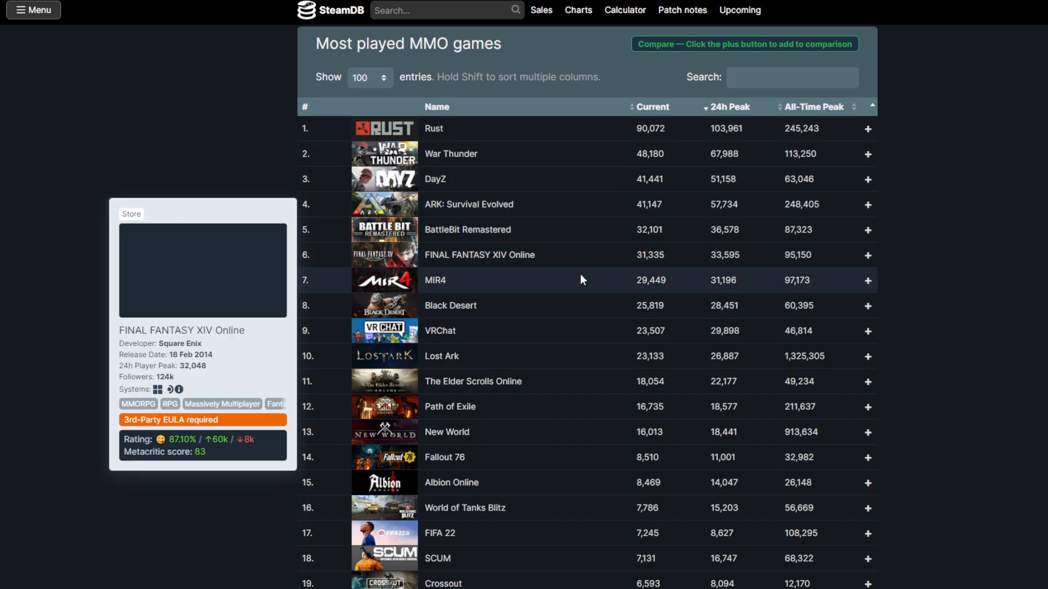
mouse_move(473, 382)
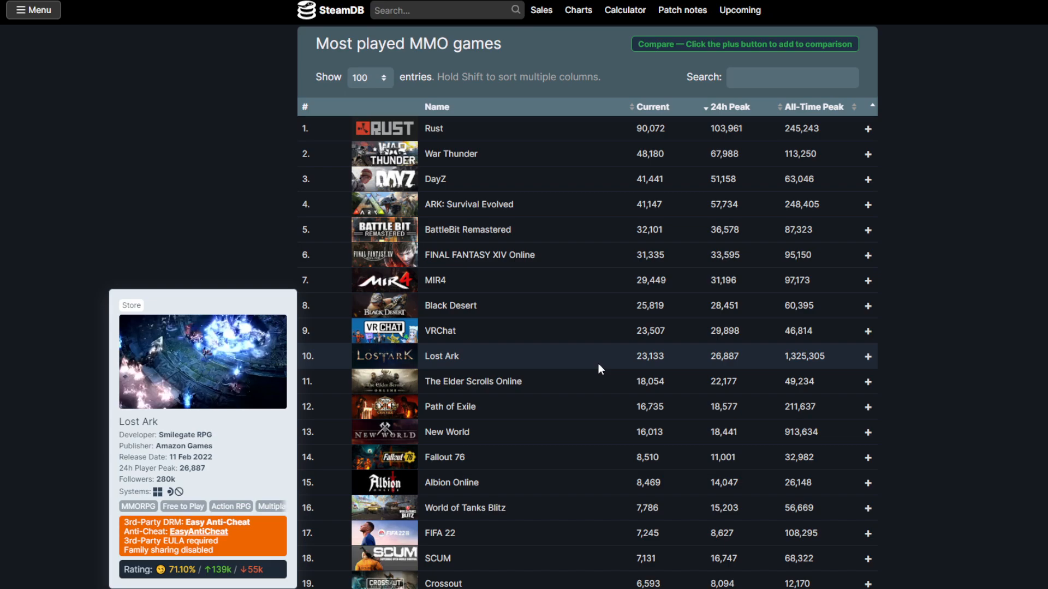
mouse_move(1014, 368)
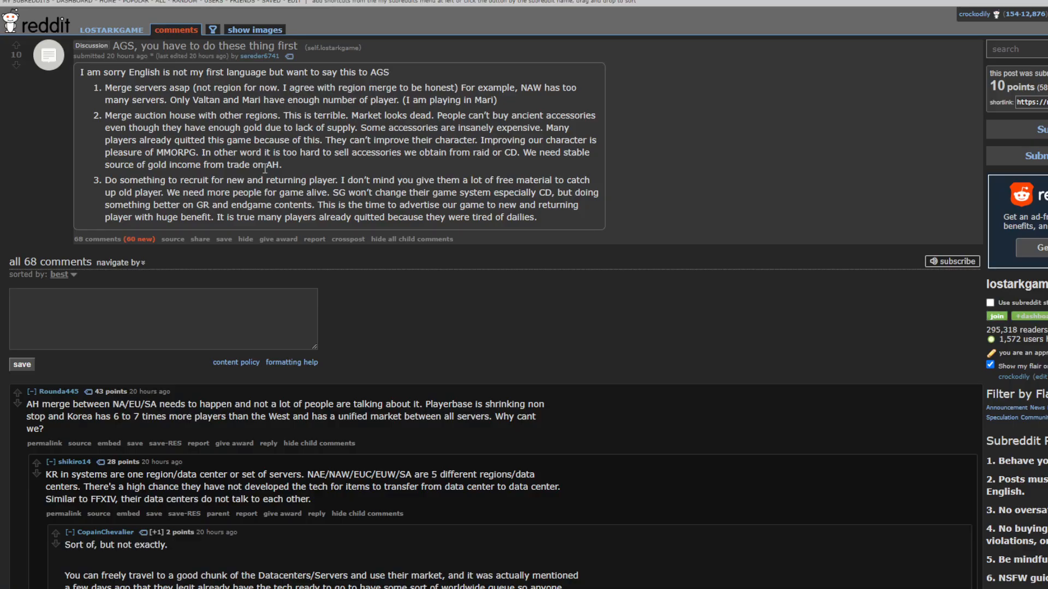
- Drag-select text near the top of the 'AGS, you have to do these thing first' post
left_click_drag(110, 72, 480, 100)
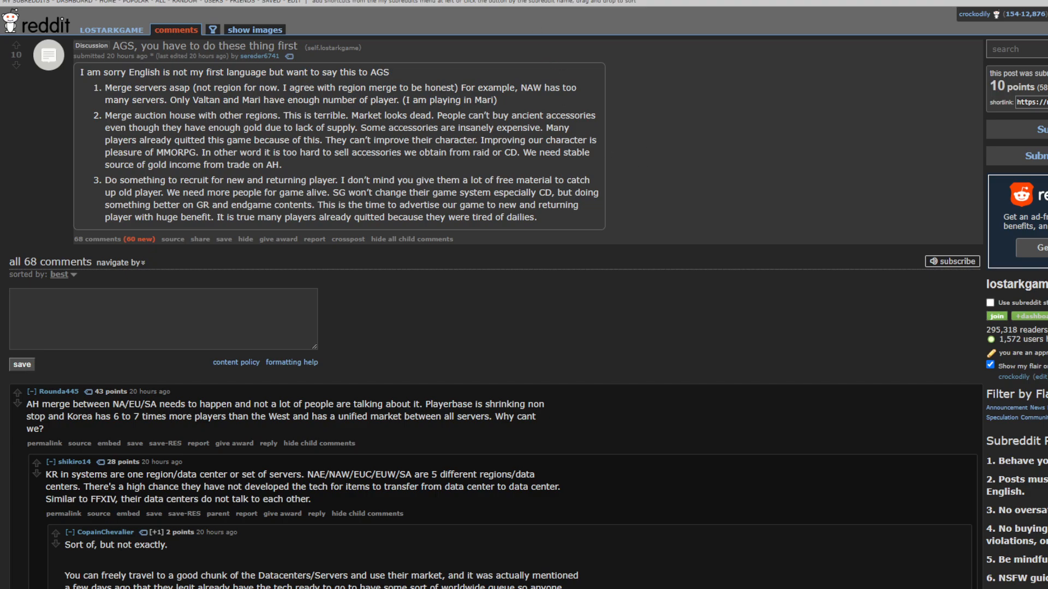
mouse_move(737, 111)
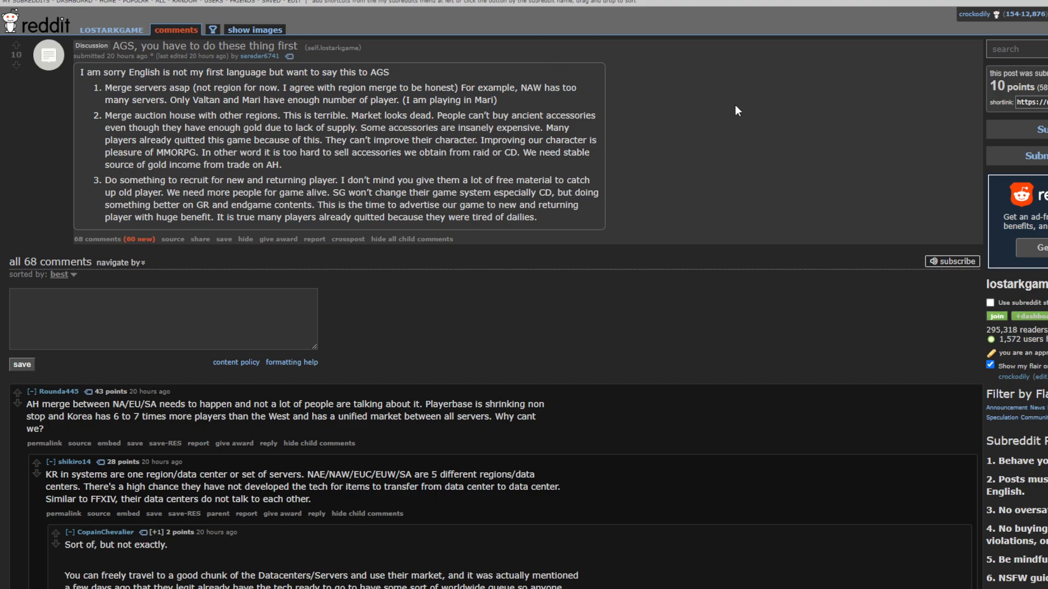
mouse_move(726, 110)
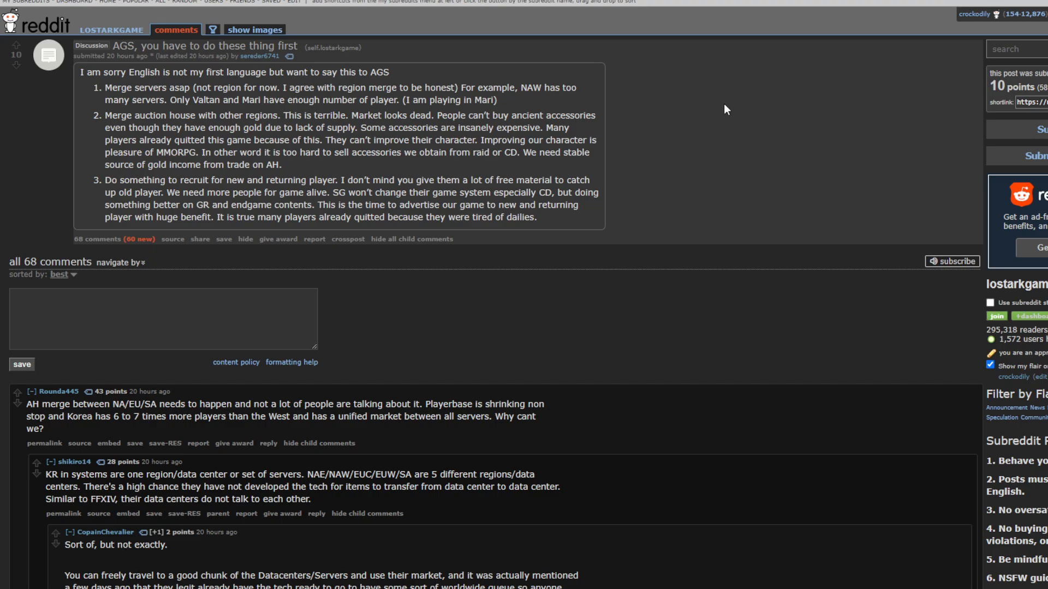
mouse_move(694, 109)
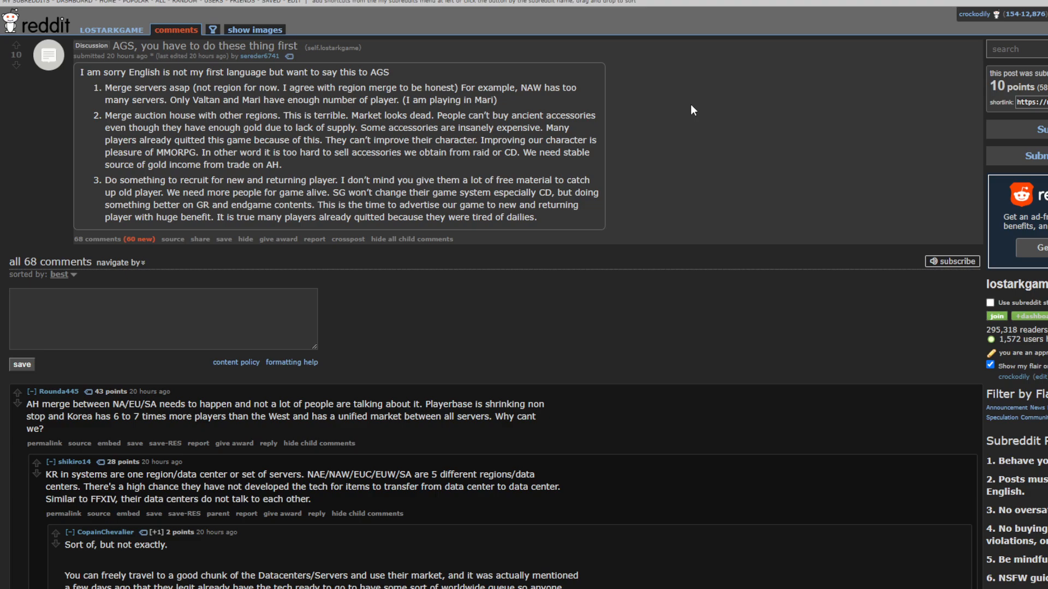
mouse_move(678, 124)
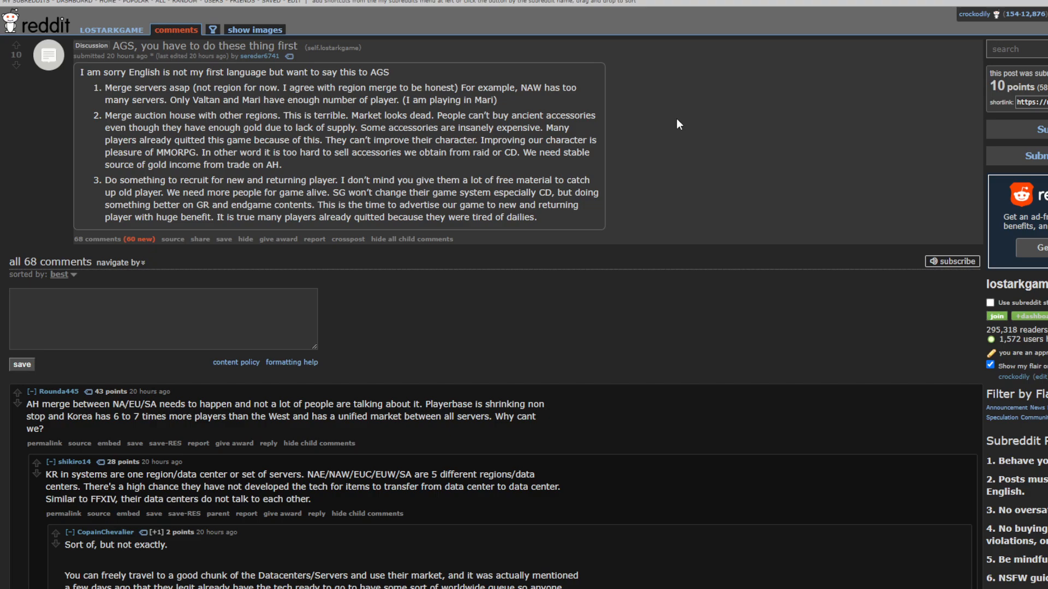
mouse_move(419, 24)
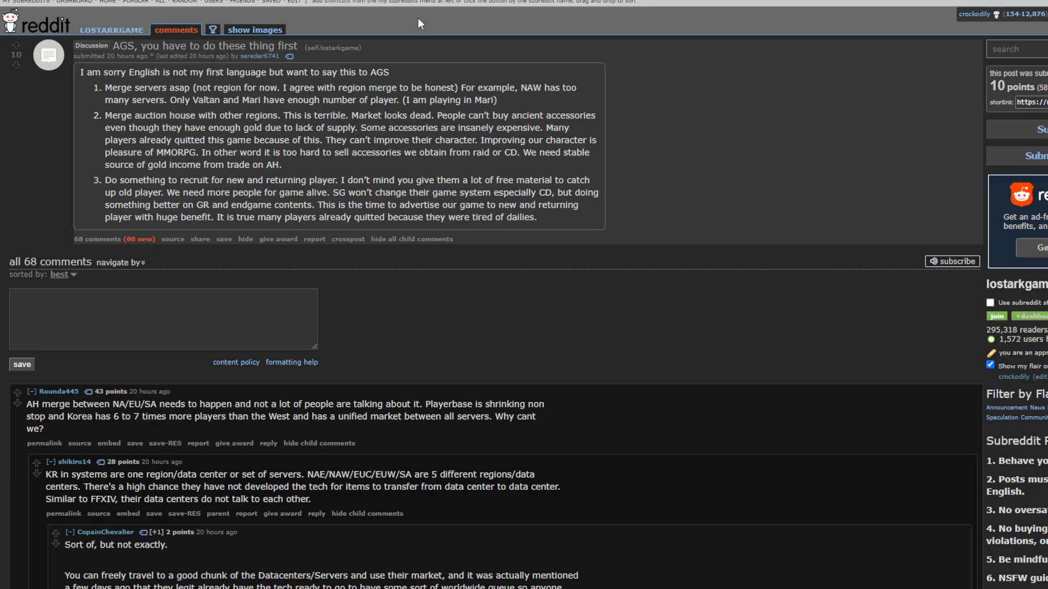
left_click_drag(104, 116, 200, 128)
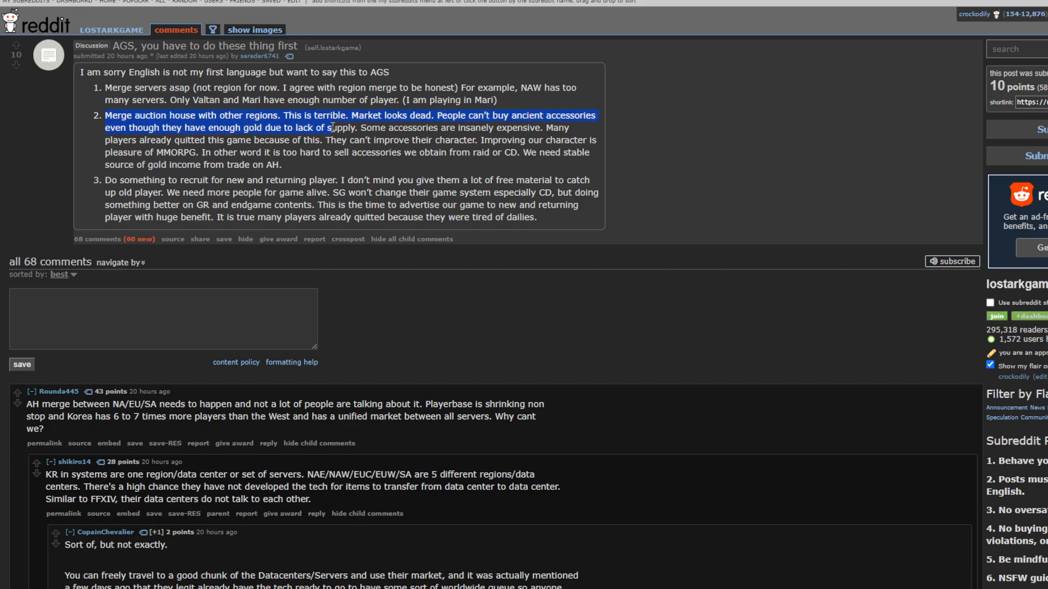
left_click(306, 166)
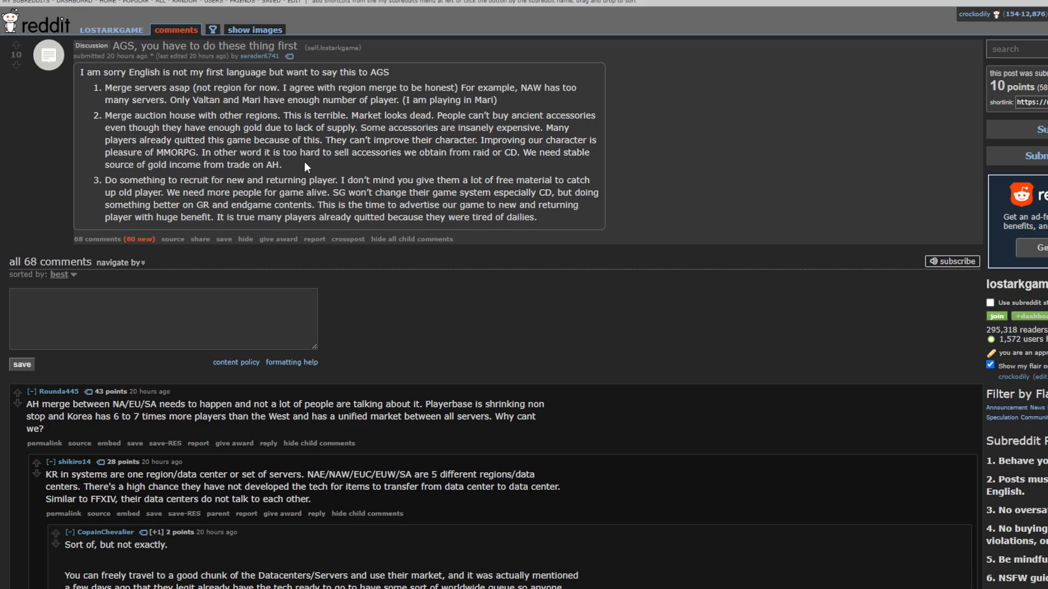
mouse_move(595, 132)
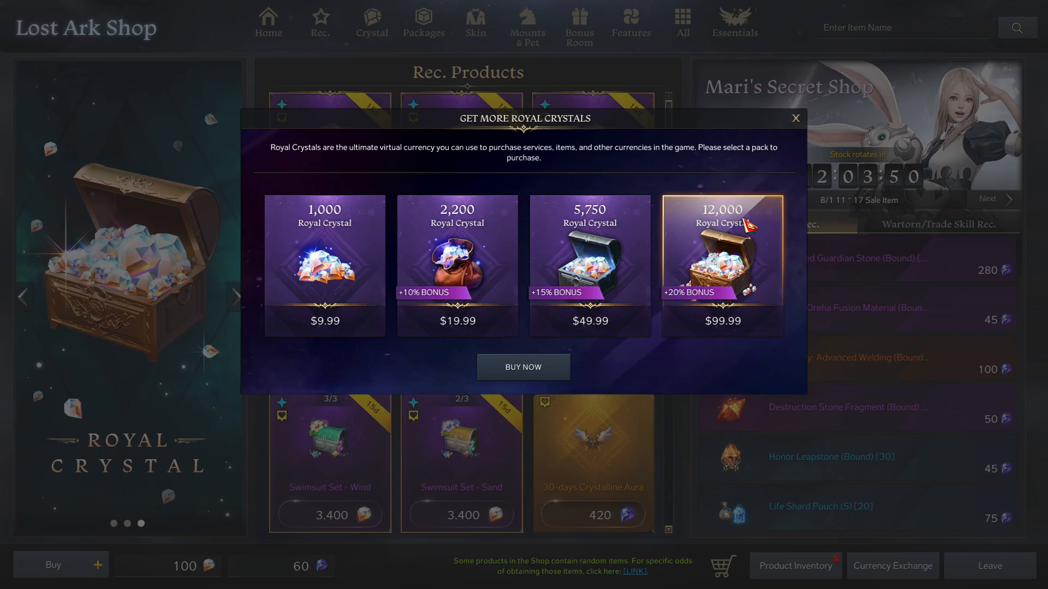
mouse_move(729, 329)
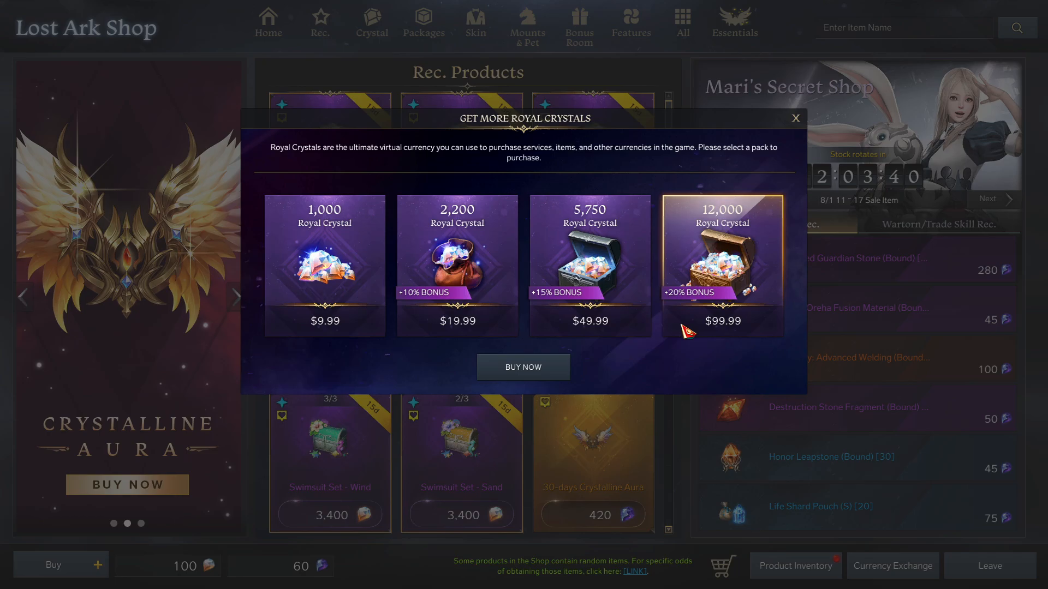
- Close the Get More Royal Crystals window and return to the main shop page
left_click(795, 119)
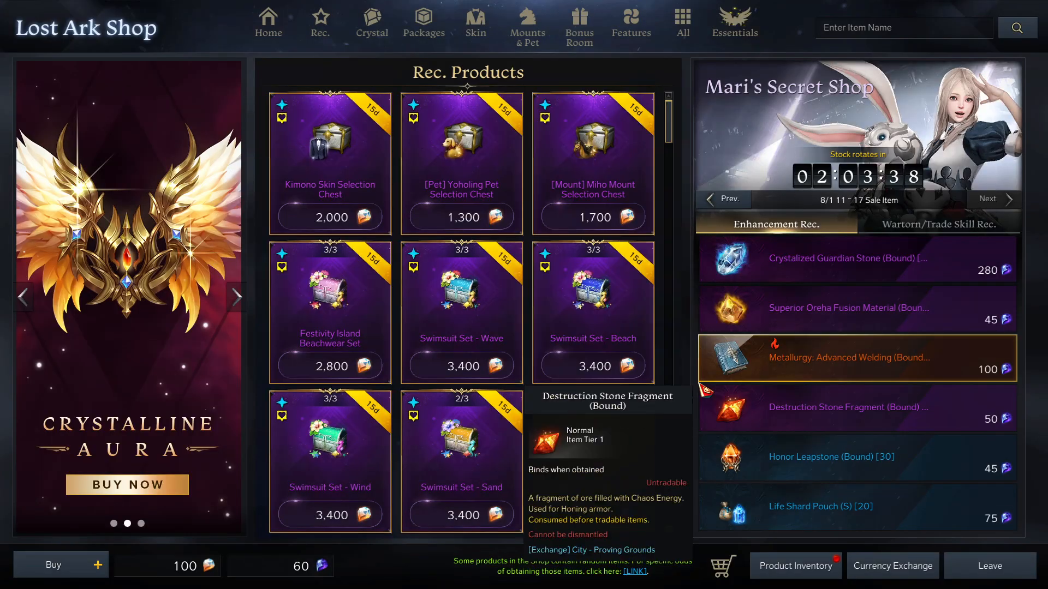
left_click(988, 566)
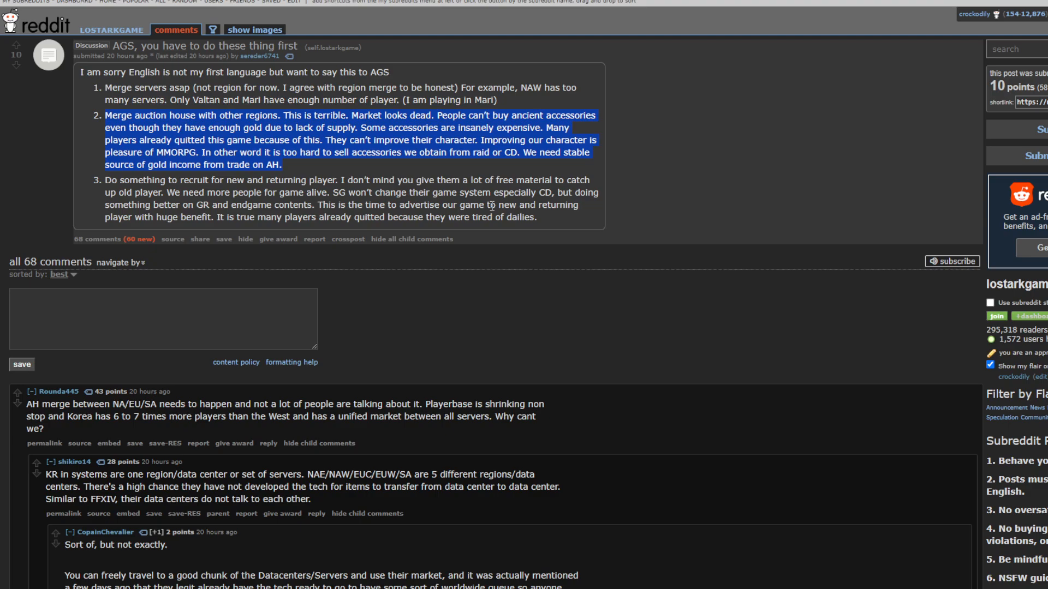
mouse_move(695, 261)
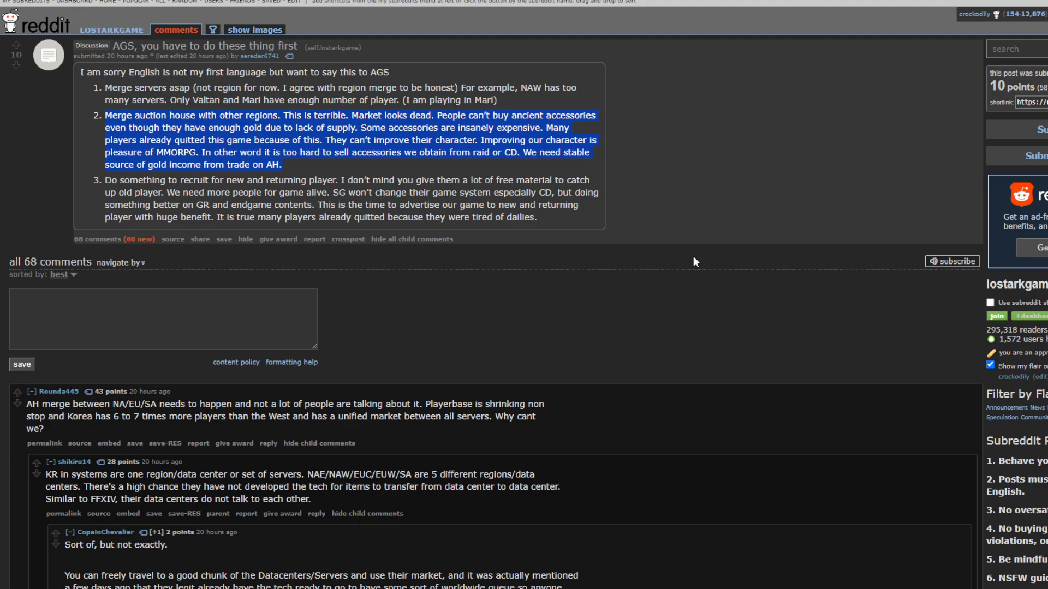
- Select the auction-house merge paragraph in point 2 of the AGS post
left_click(695, 262)
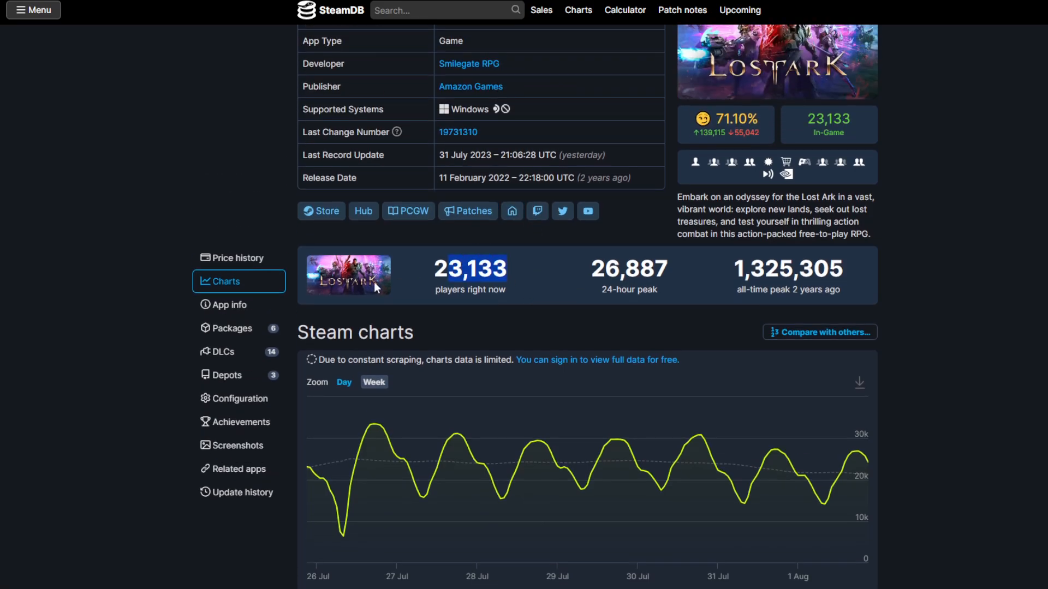
- Scroll to Lost Ark's weekly Steam chart, showing 25,681 players on 1 Aug
scroll("down", 3)
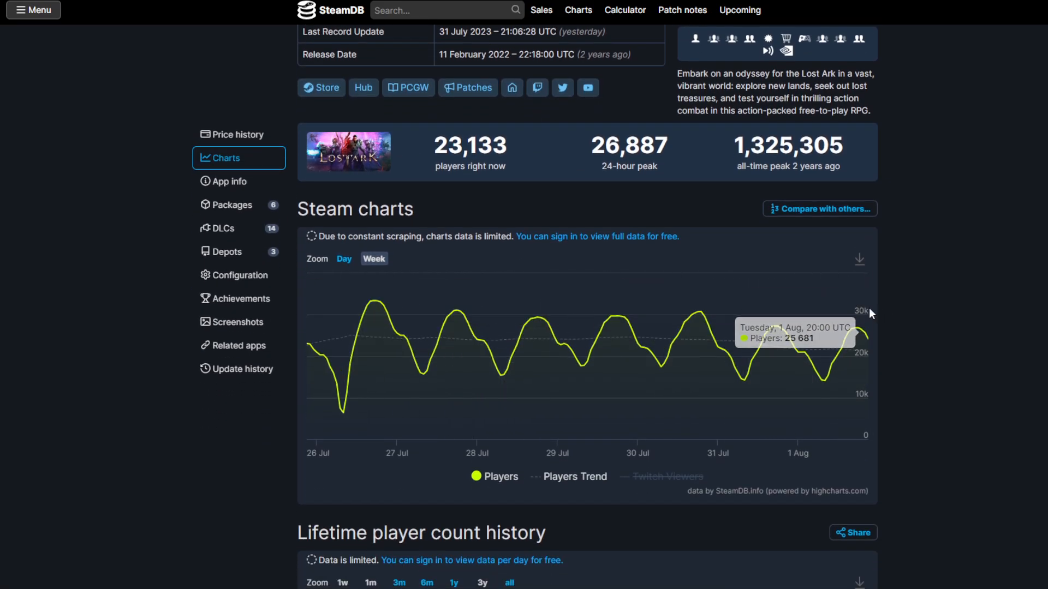
mouse_move(482, 315)
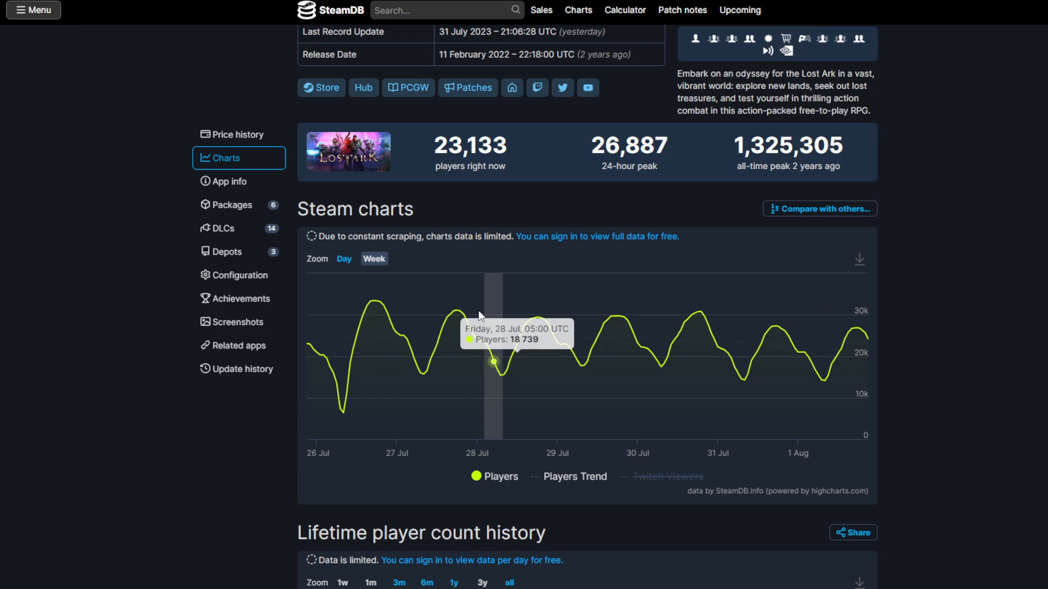
mouse_move(849, 341)
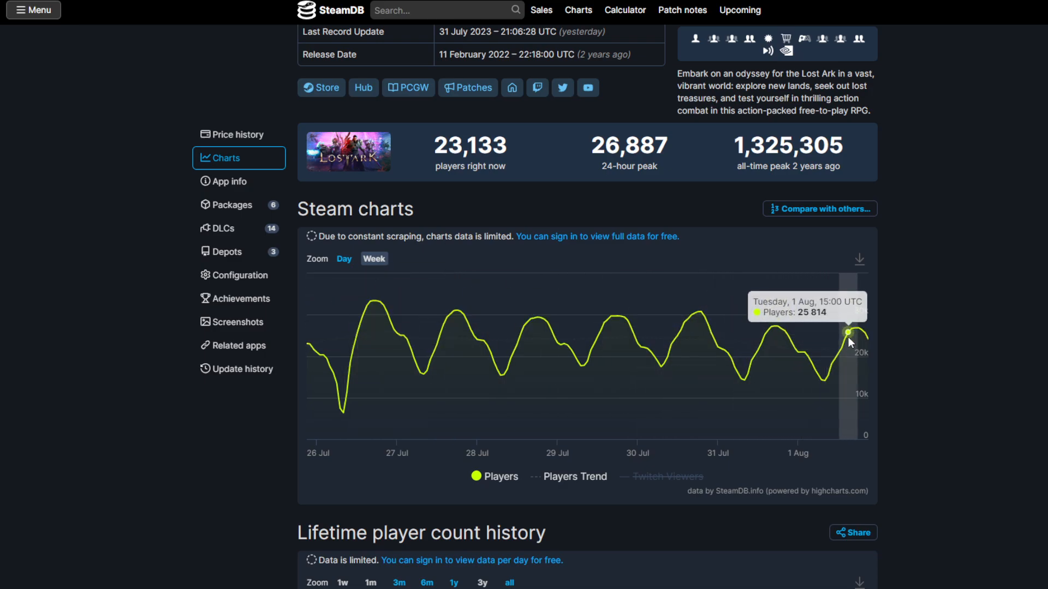
mouse_move(779, 366)
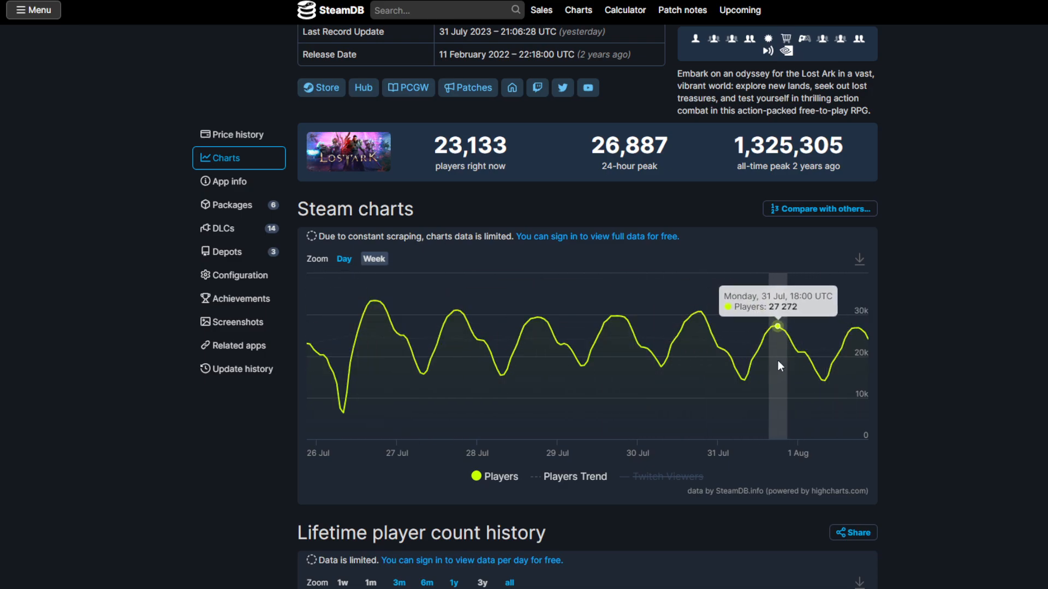
mouse_move(912, 293)
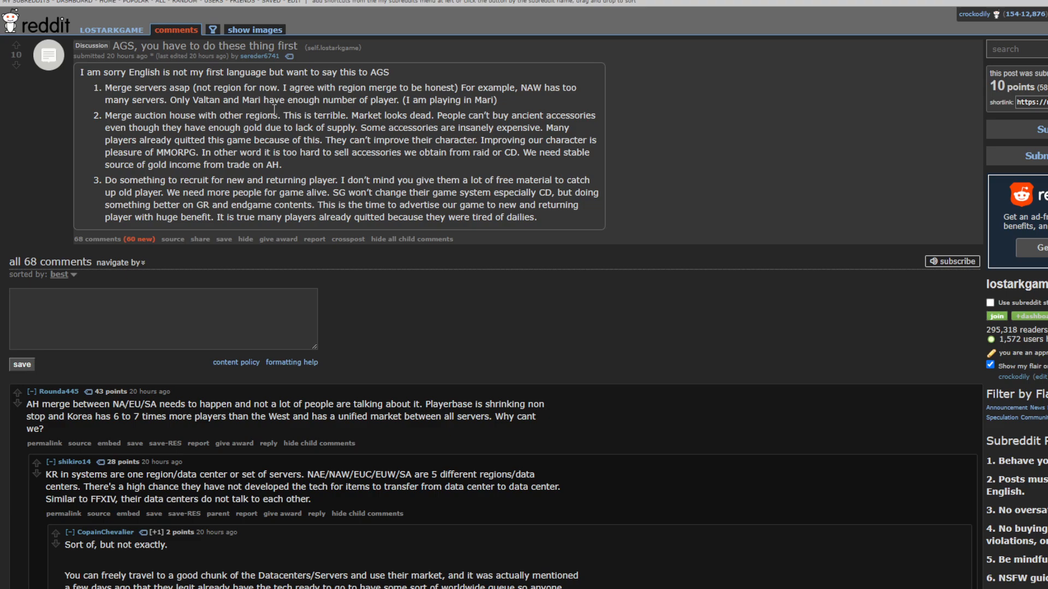
left_click_drag(104, 87, 479, 99)
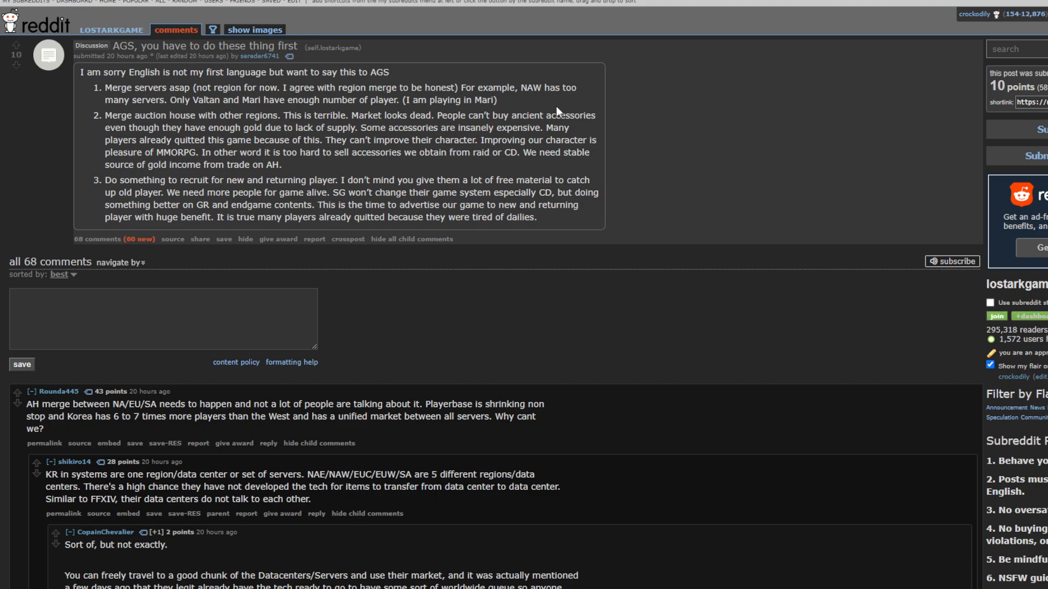
mouse_move(590, 143)
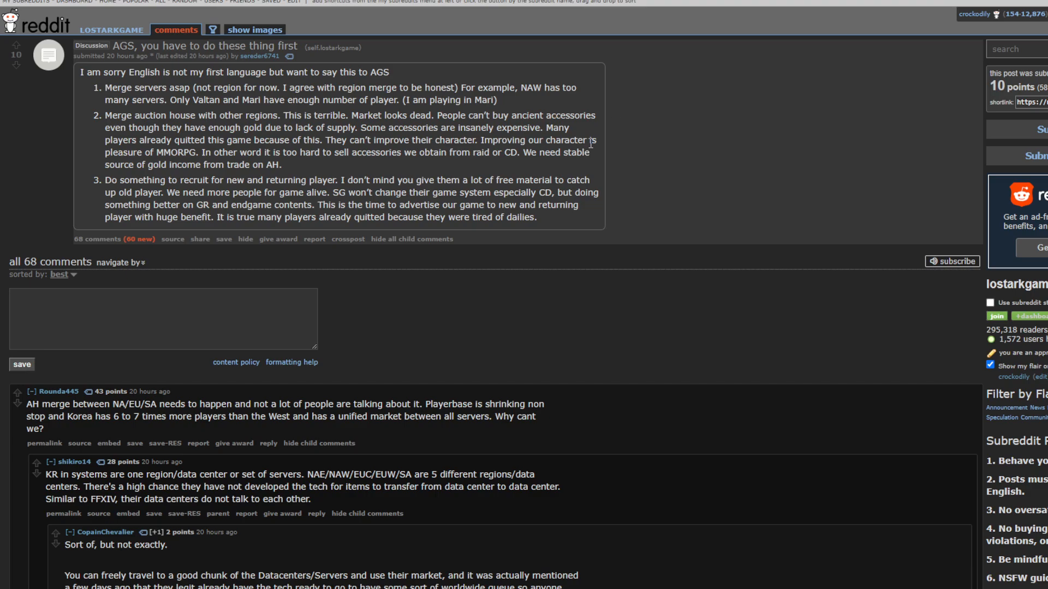
mouse_move(531, 222)
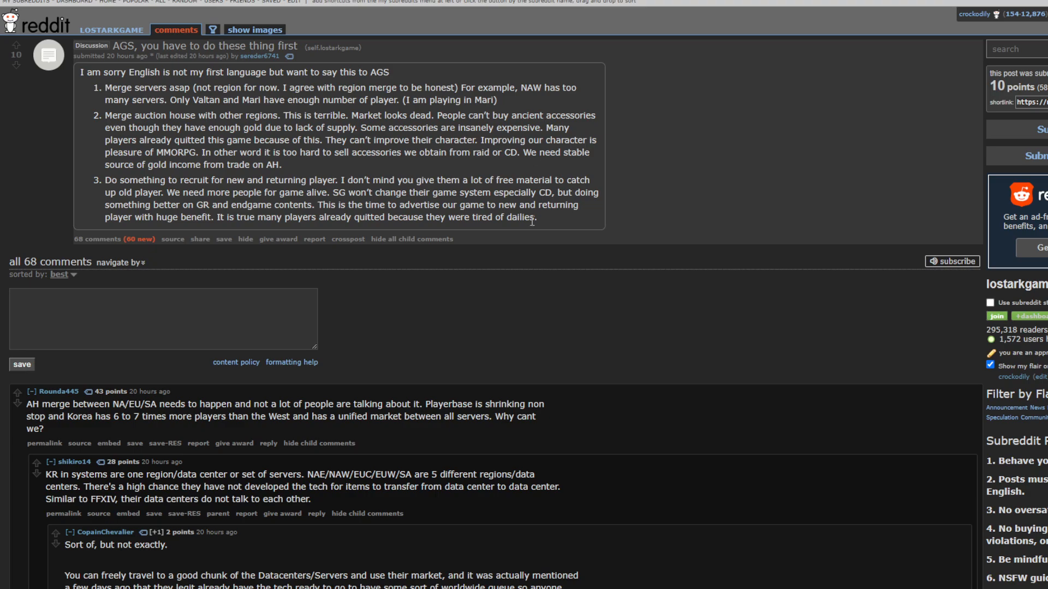
mouse_move(549, 246)
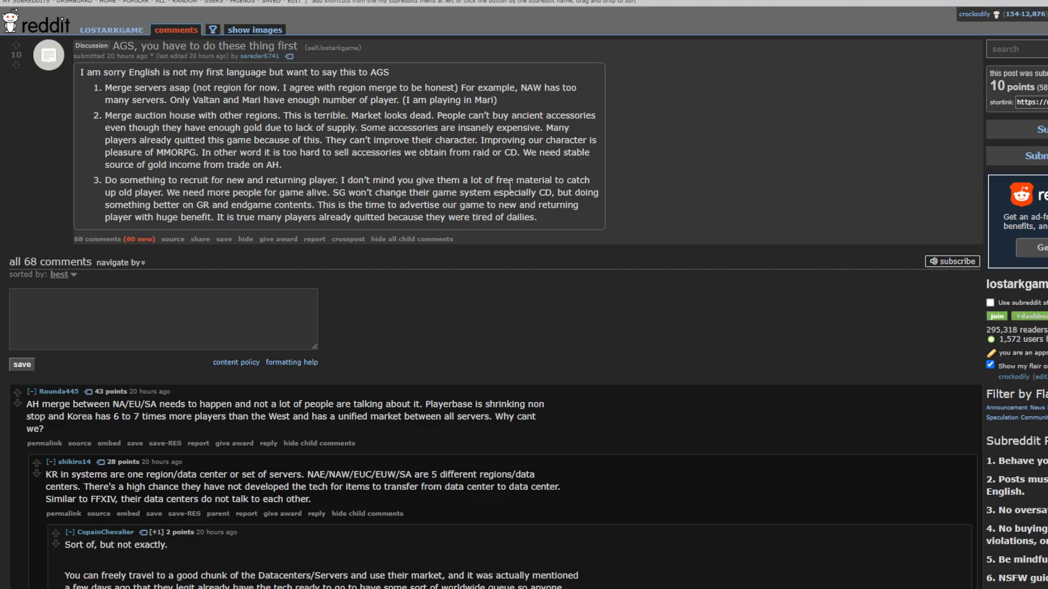
mouse_move(579, 217)
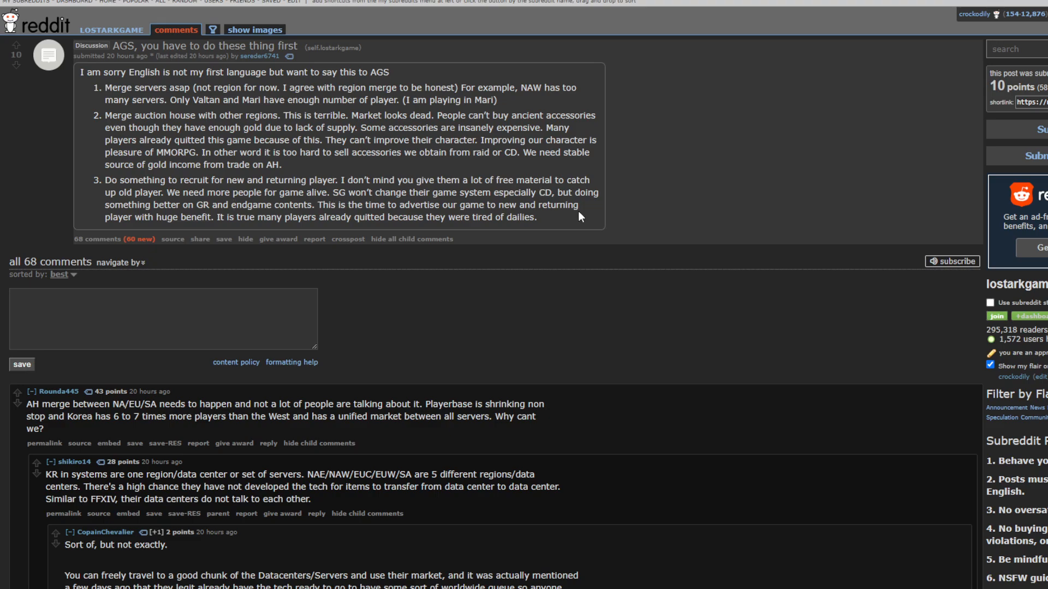
left_click_drag(103, 180, 536, 216)
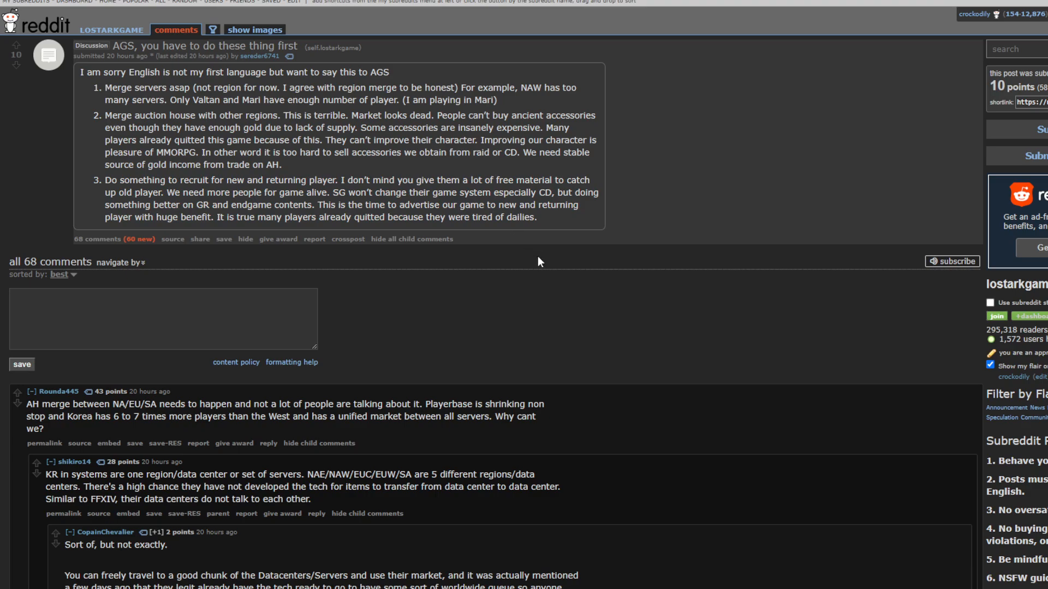
- Select and clear the recruiting-players suggestion, then select the whole server-merge suggestion
left_click_drag(334, 217, 537, 216)
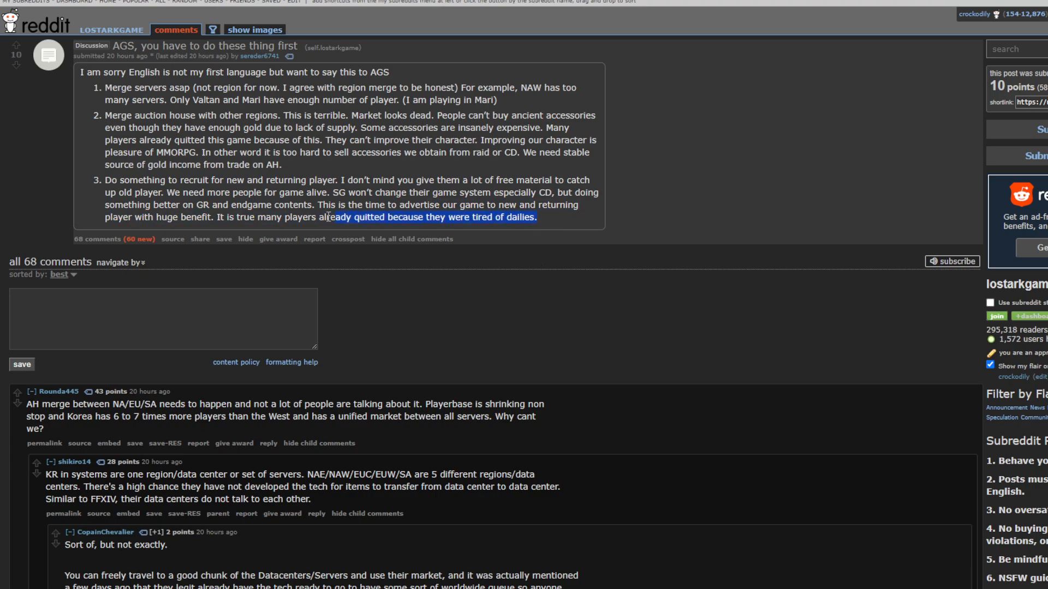
left_click_drag(328, 217, 209, 209)
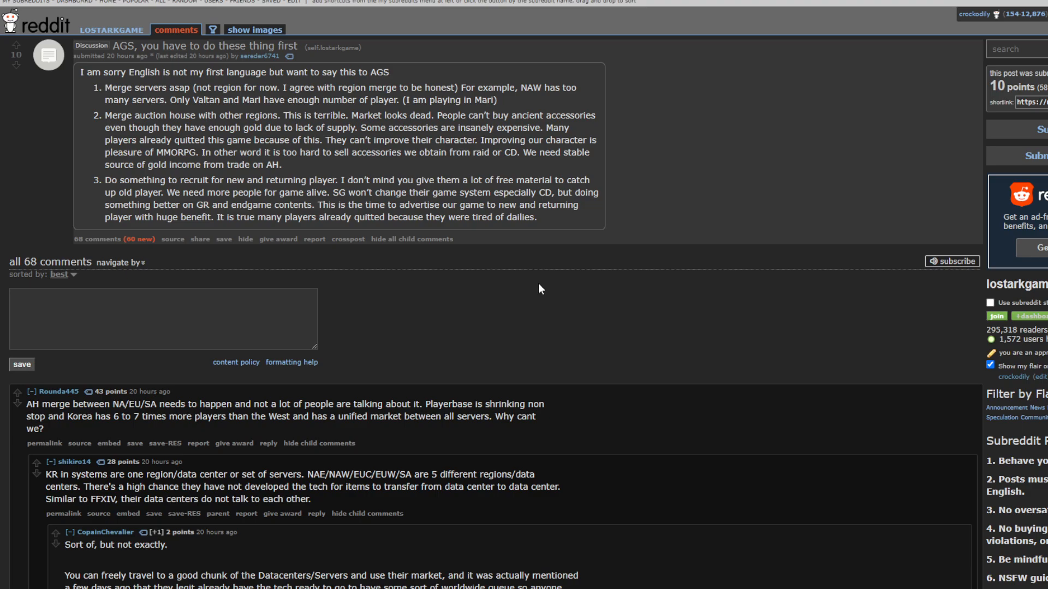
mouse_move(534, 285)
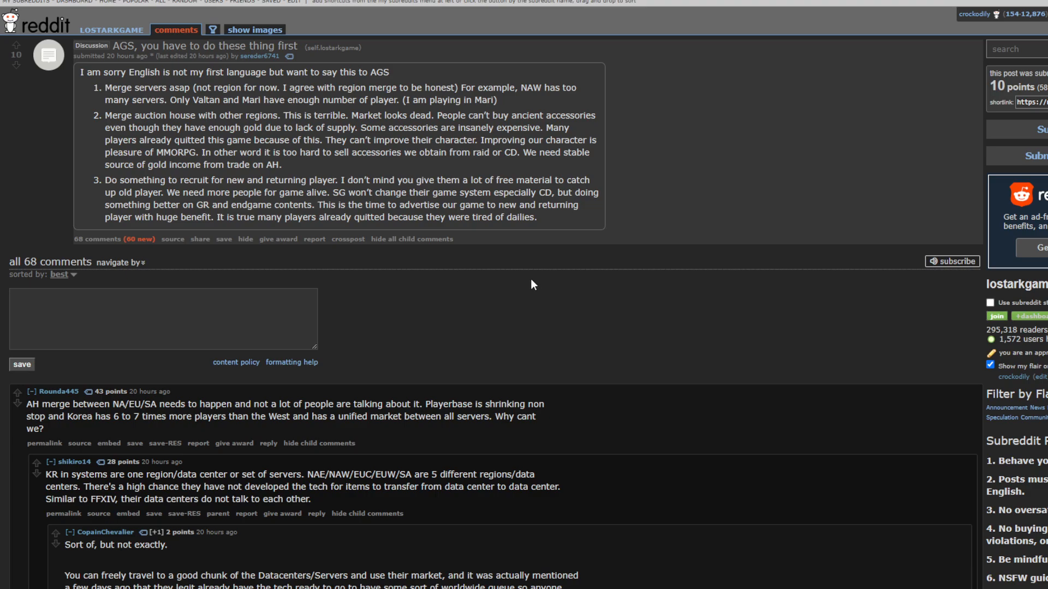
mouse_move(511, 279)
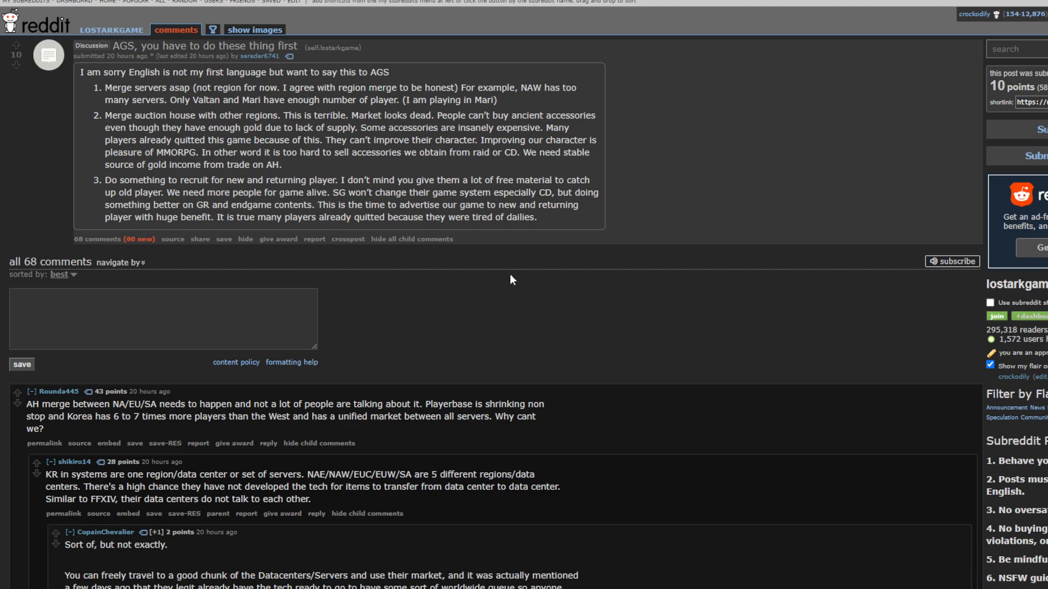
left_click_drag(251, 164, 536, 217)
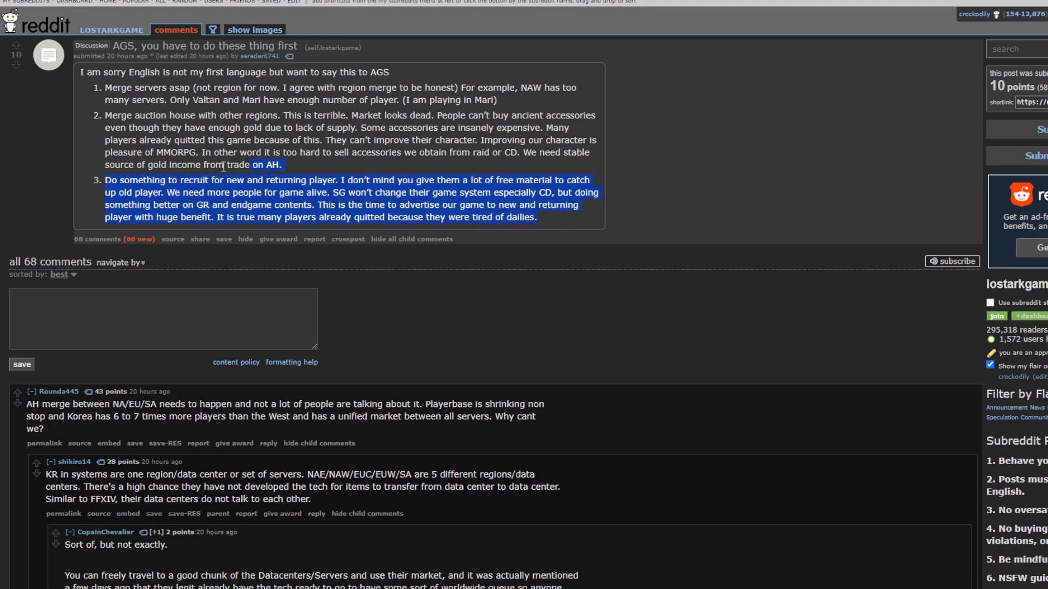
left_click(477, 267)
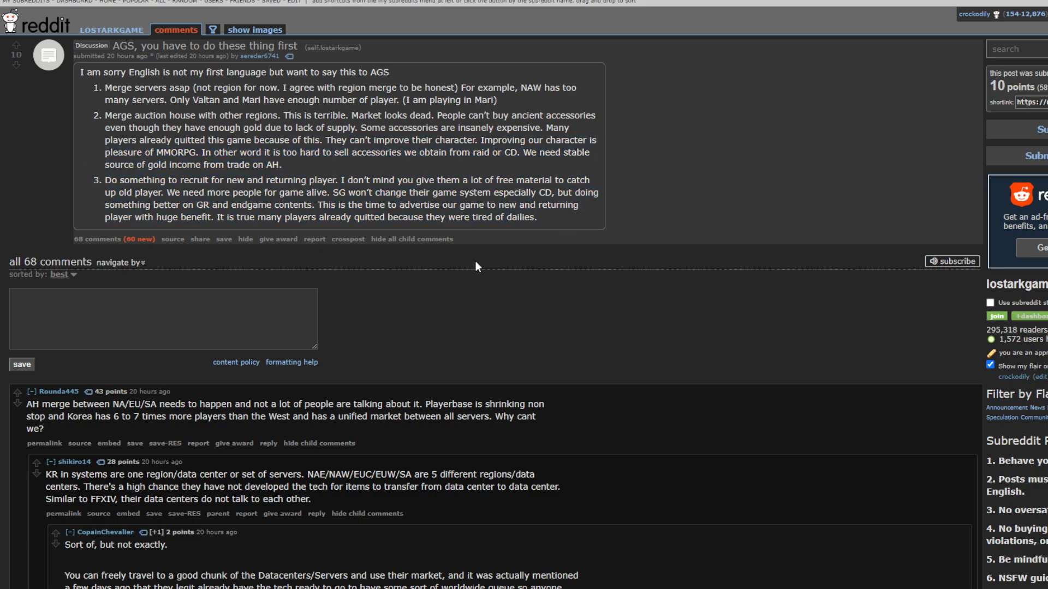
mouse_move(563, 222)
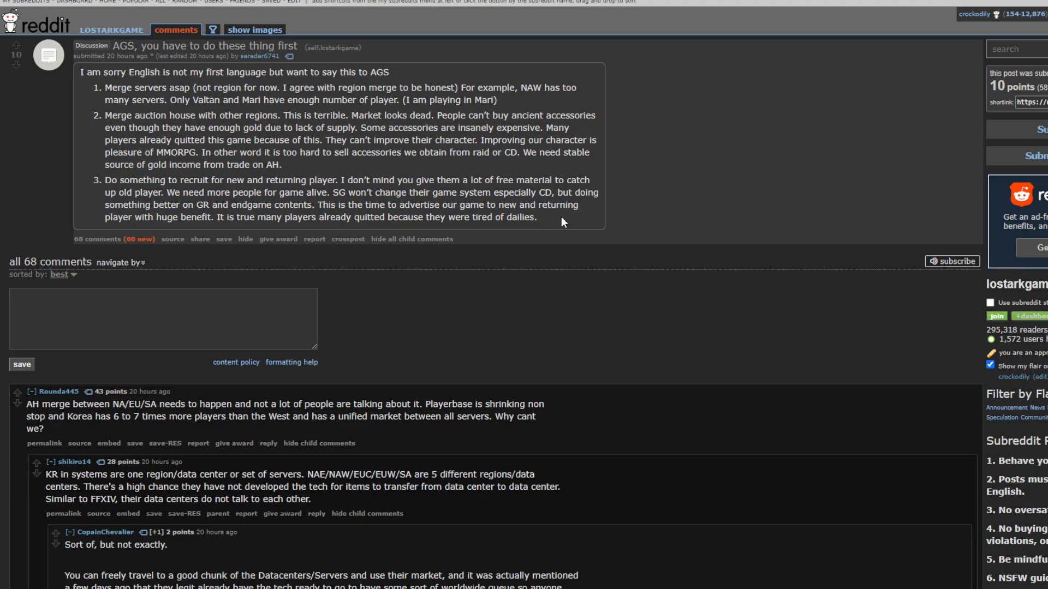
mouse_move(549, 218)
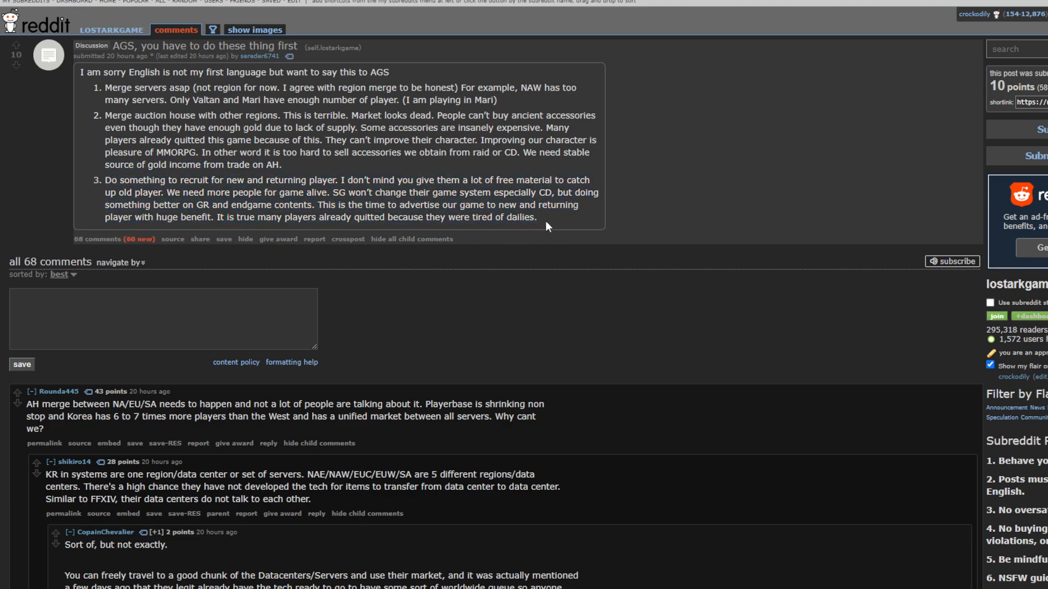
mouse_move(477, 262)
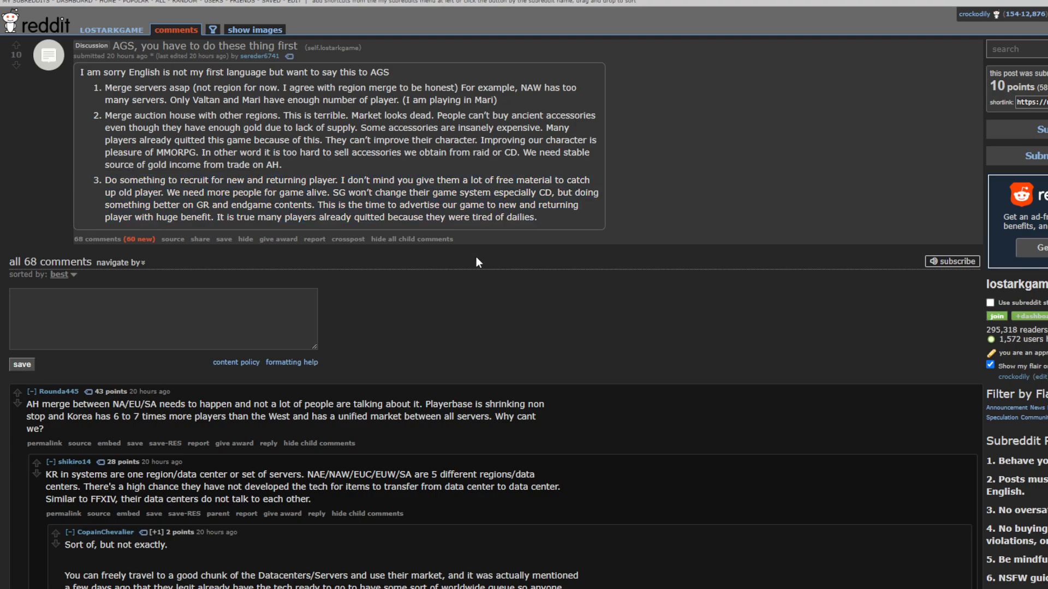
mouse_move(506, 261)
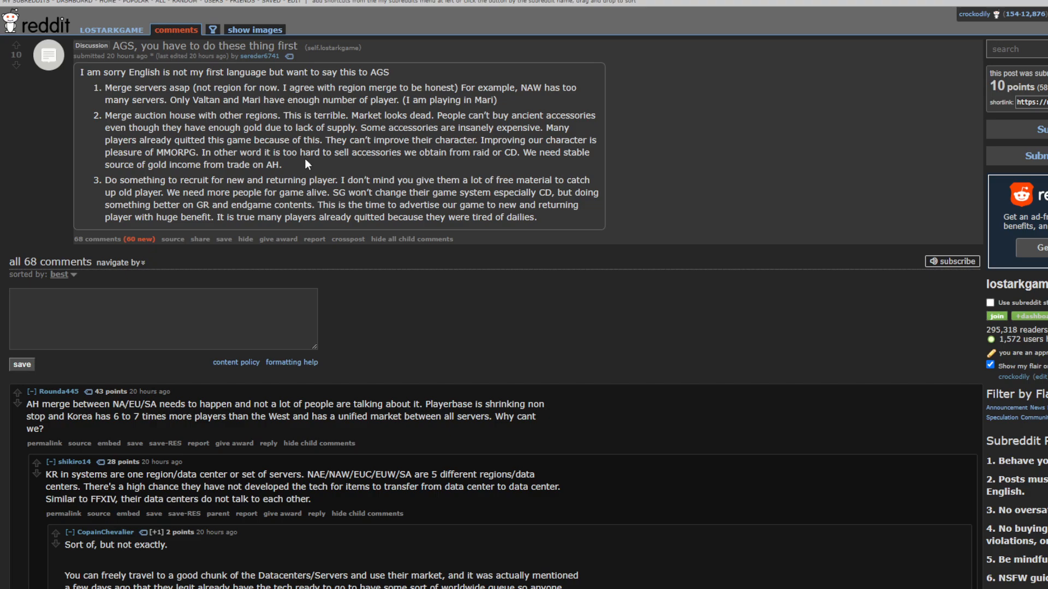
left_click_drag(283, 87, 497, 99)
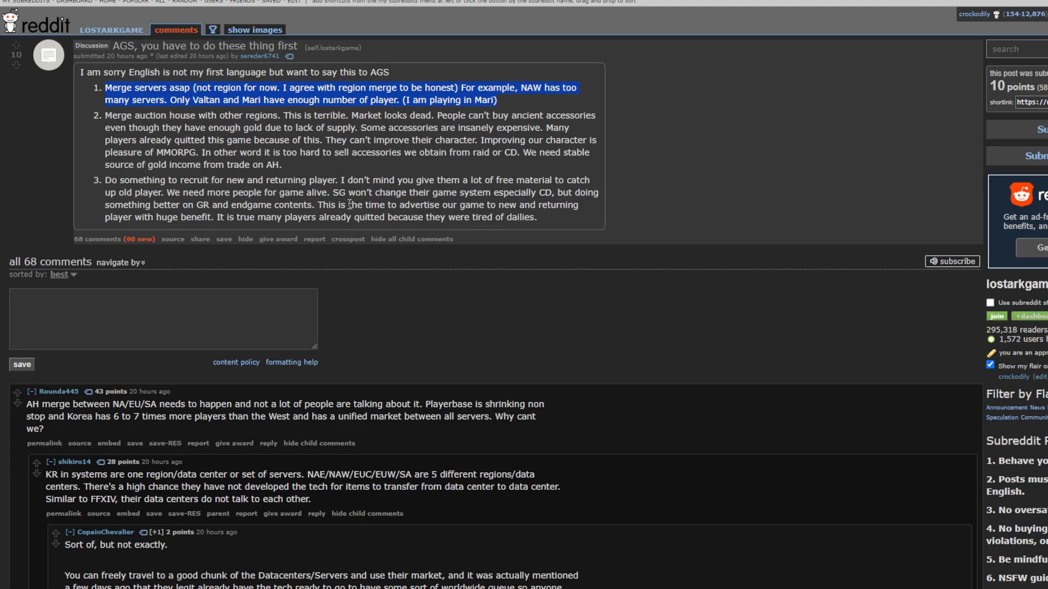
mouse_move(457, 278)
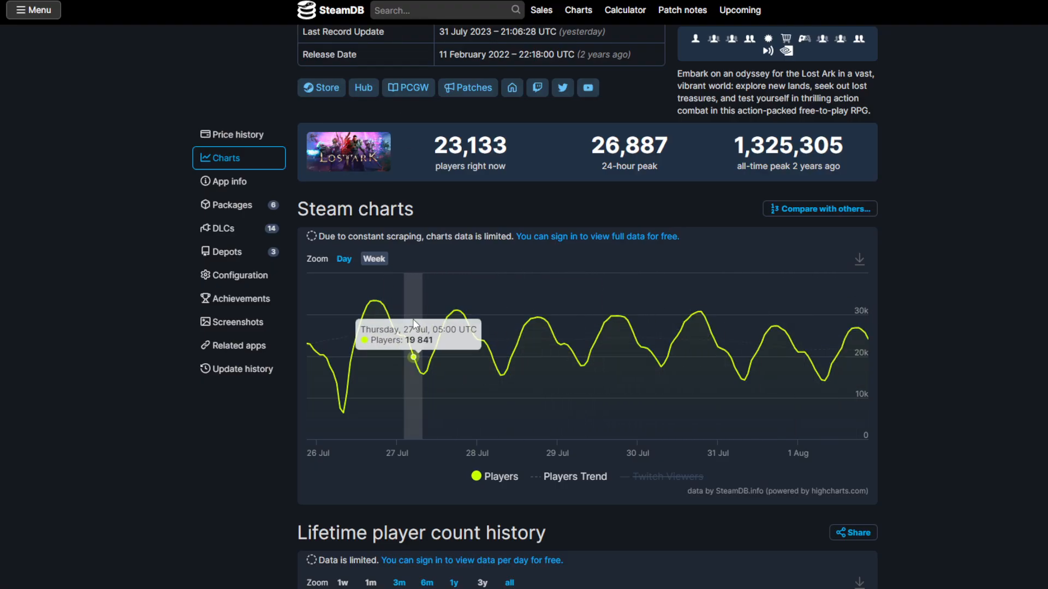
mouse_move(738, 325)
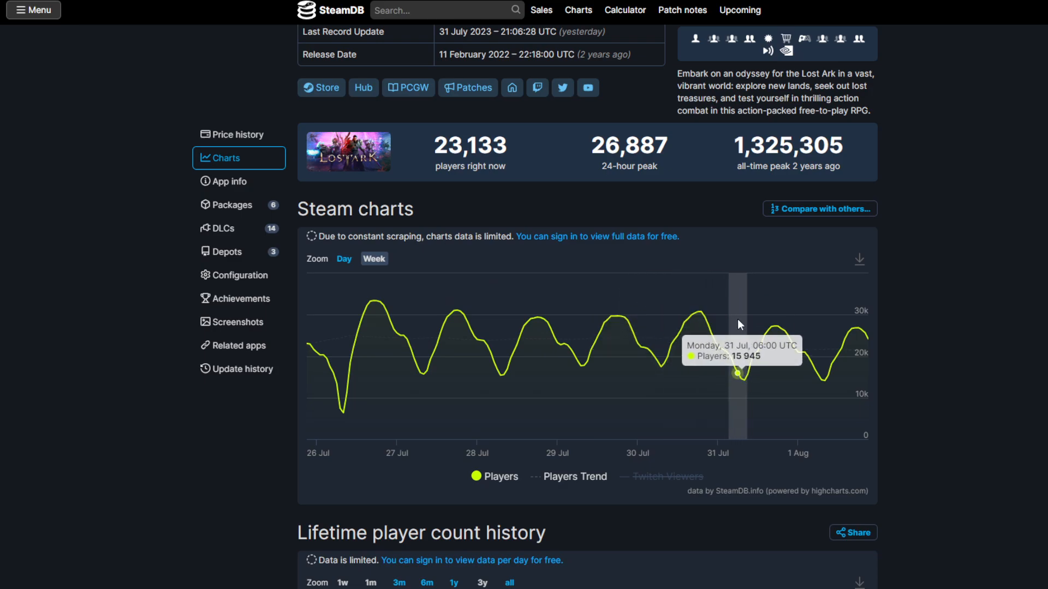
mouse_move(487, 346)
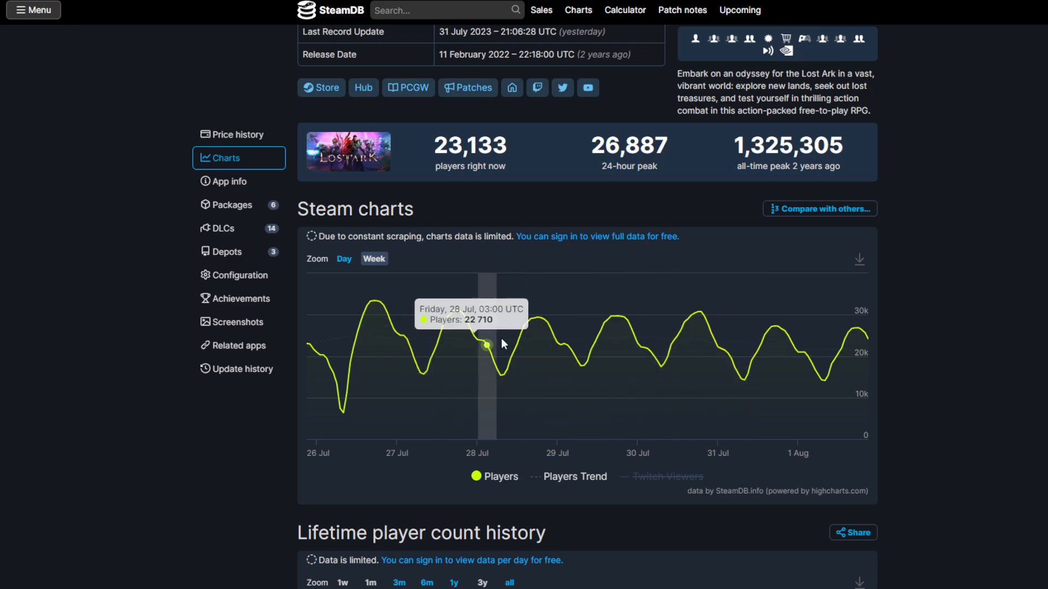
mouse_move(643, 354)
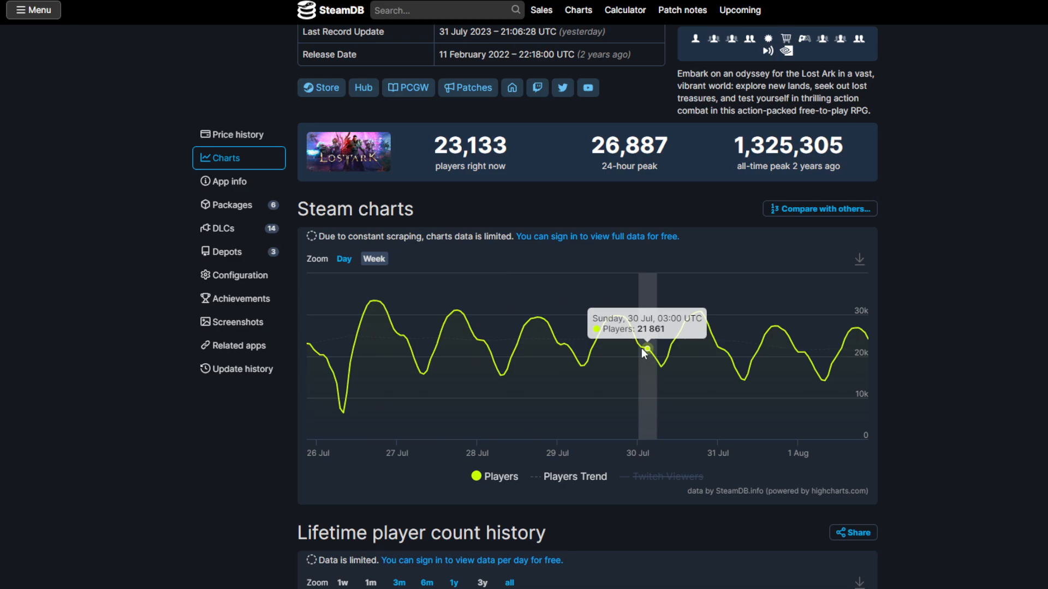
mouse_move(820, 325)
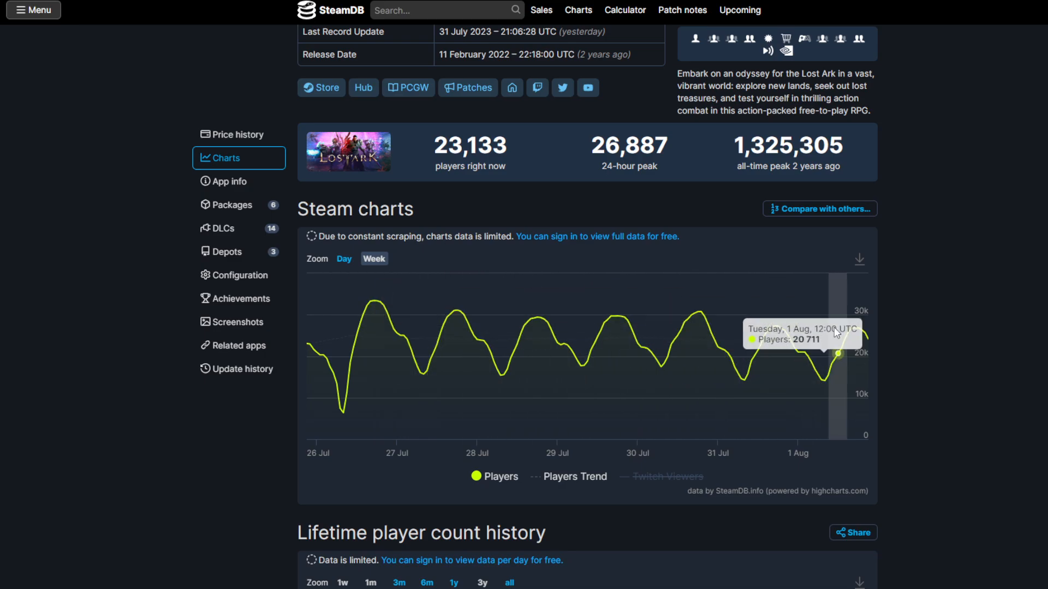
mouse_move(433, 334)
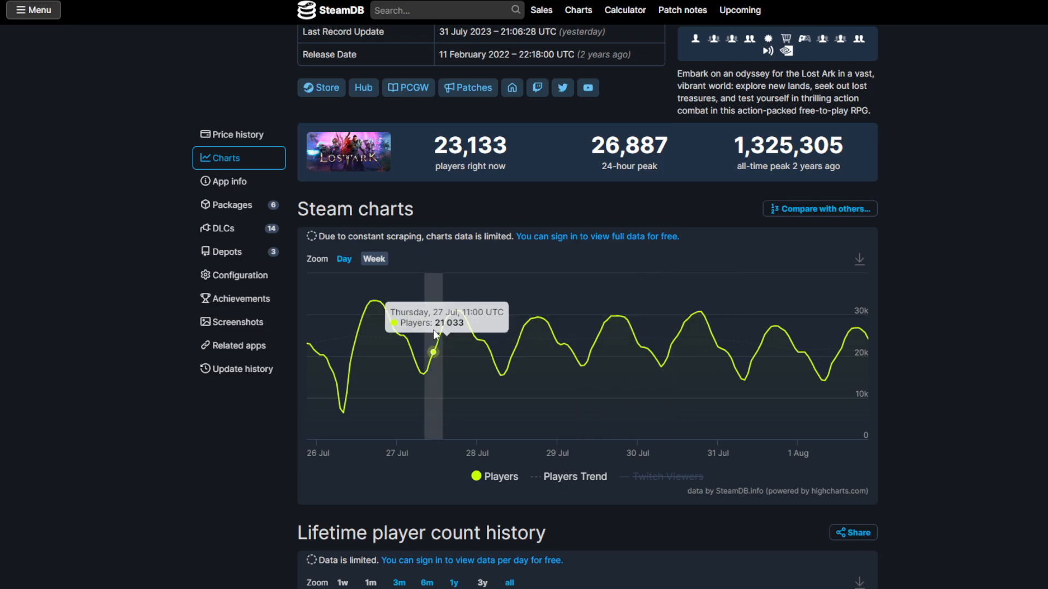
- Scroll Lost Ark's SteamDB charts down to the lifetime player-count history
scroll("down", 3)
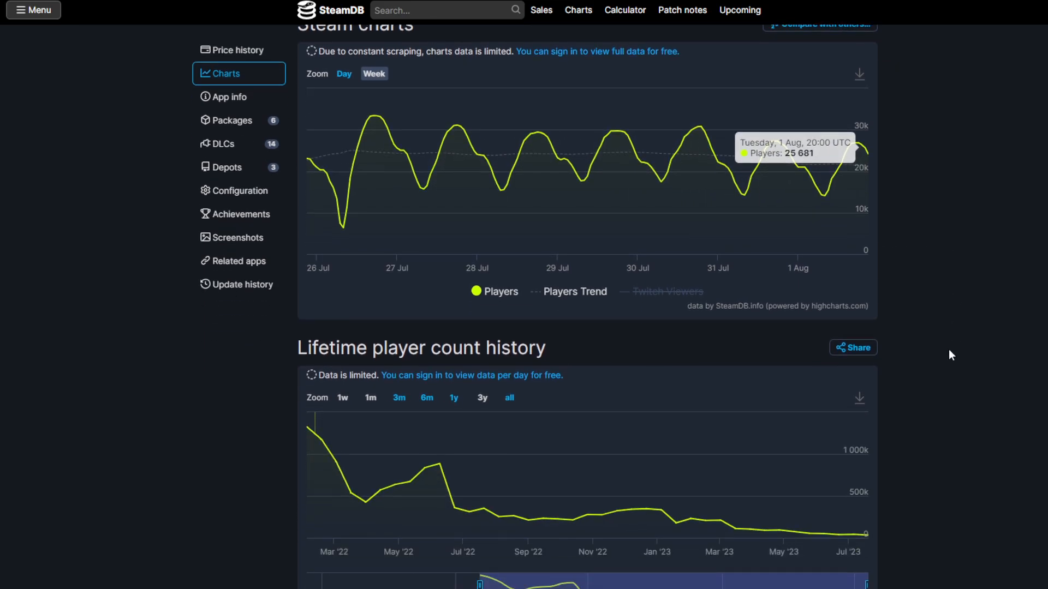
scroll("down", 3)
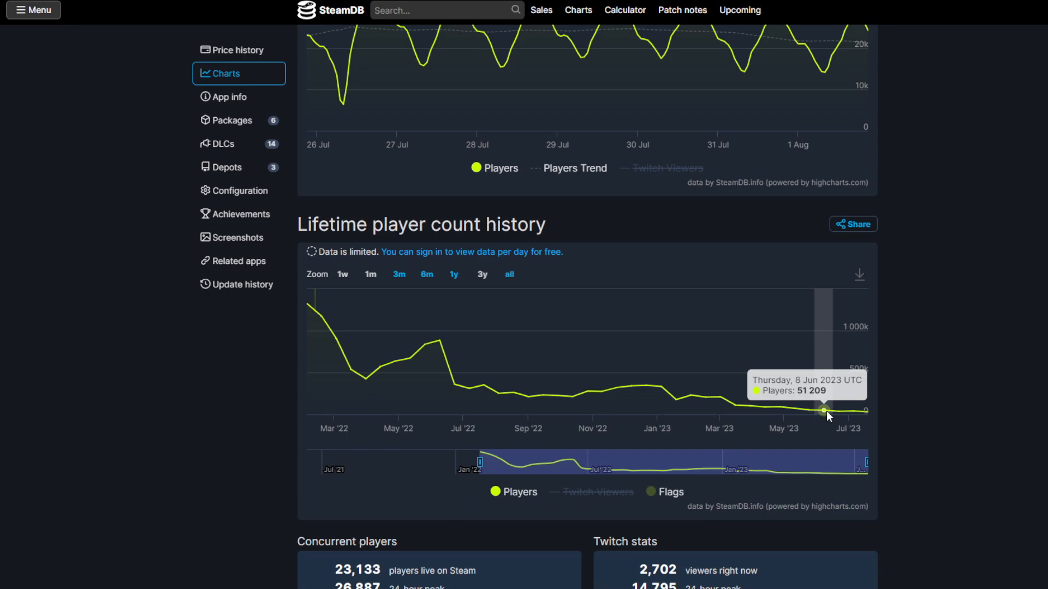
mouse_move(824, 419)
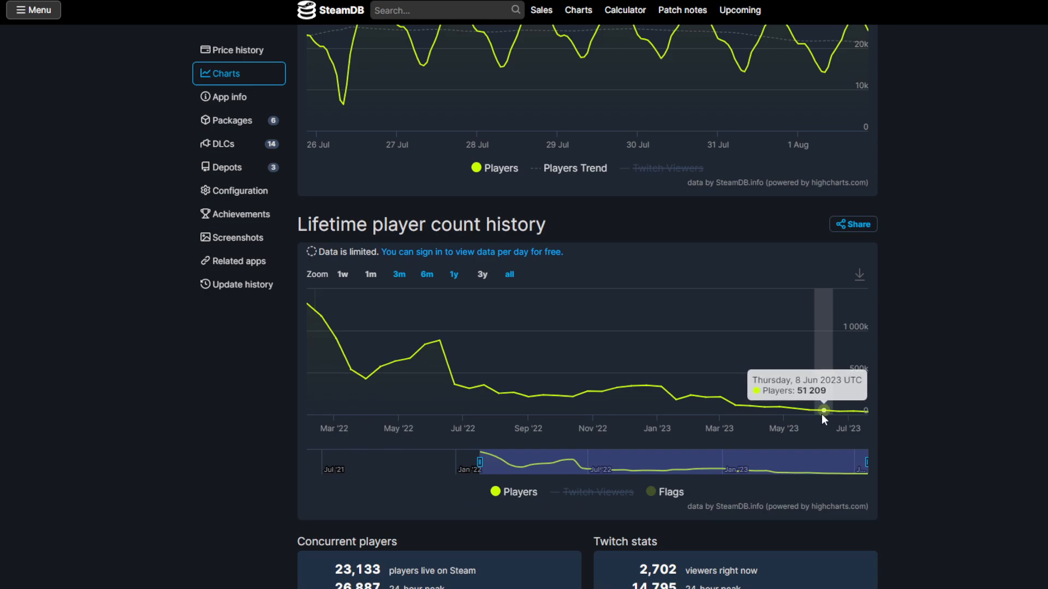
mouse_move(794, 410)
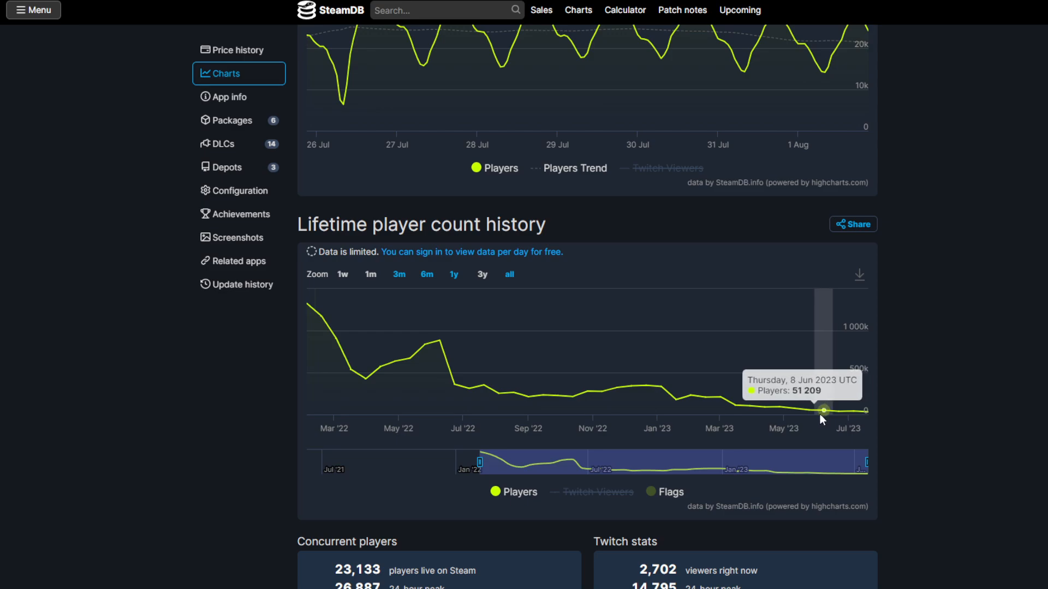
mouse_move(811, 410)
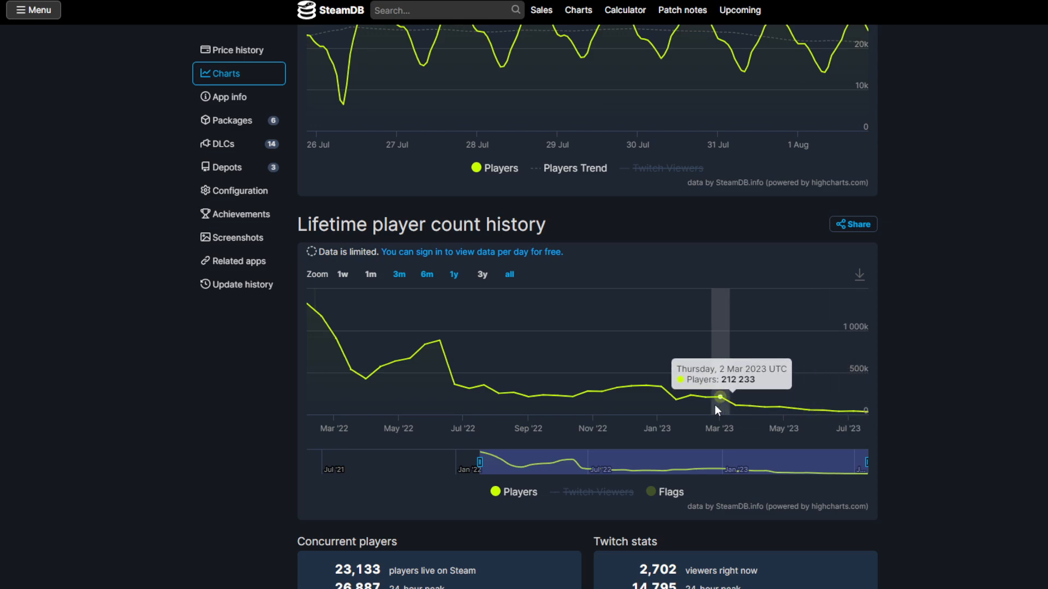
mouse_move(601, 393)
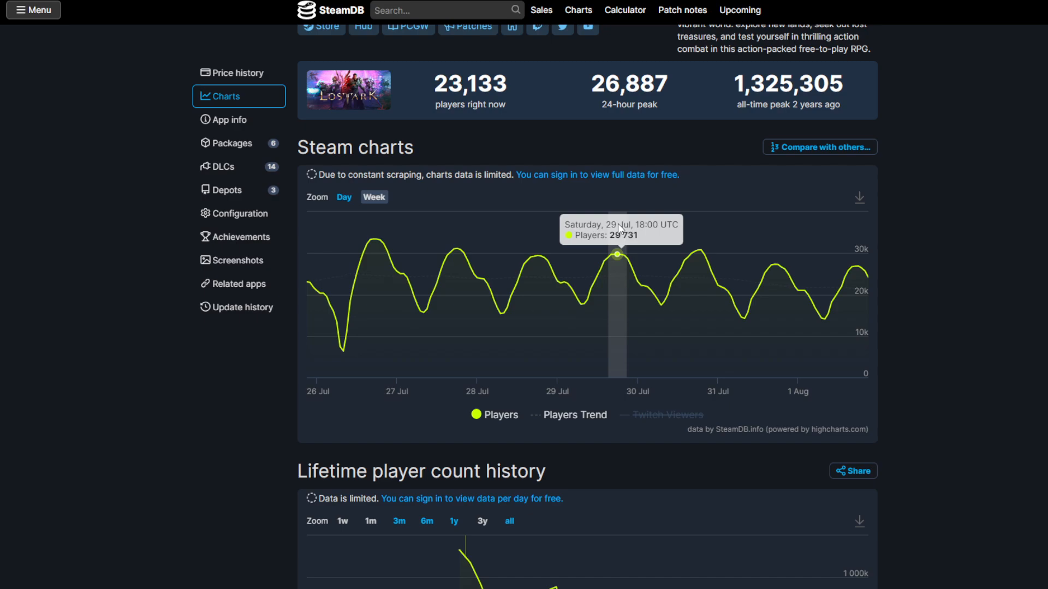
mouse_move(786, 272)
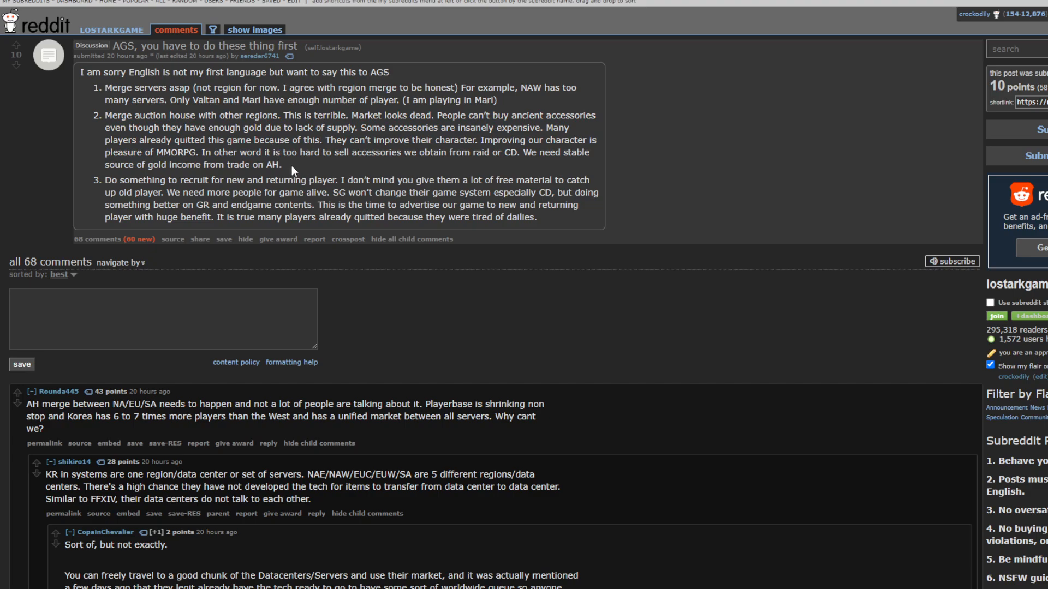
- Select the auction-house merge suggestion, then its accessories and gold-income sentences, clearing each selection
left_click_drag(104, 115, 282, 165)
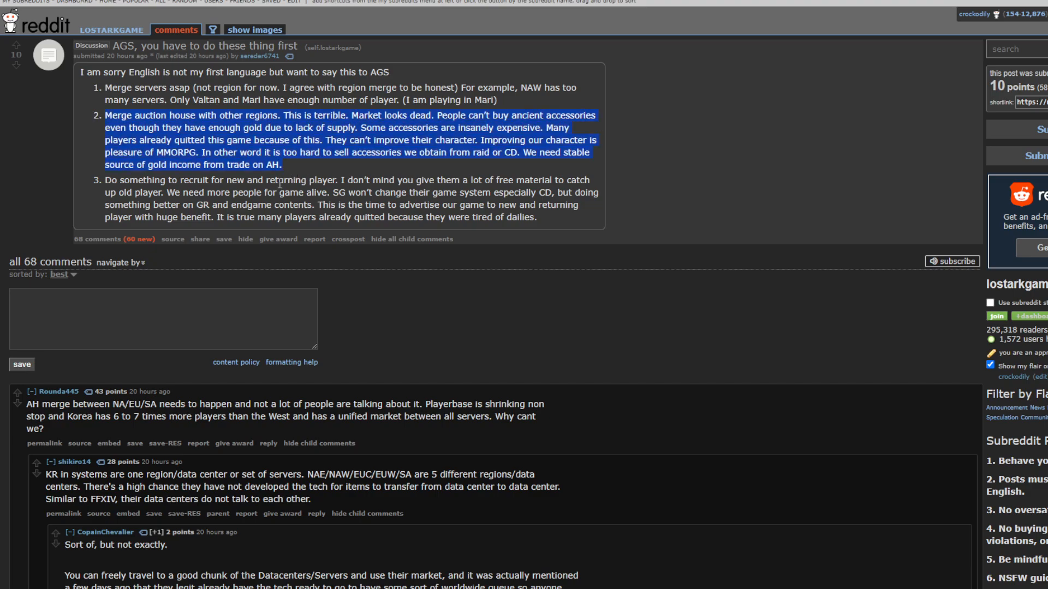
left_click(299, 179)
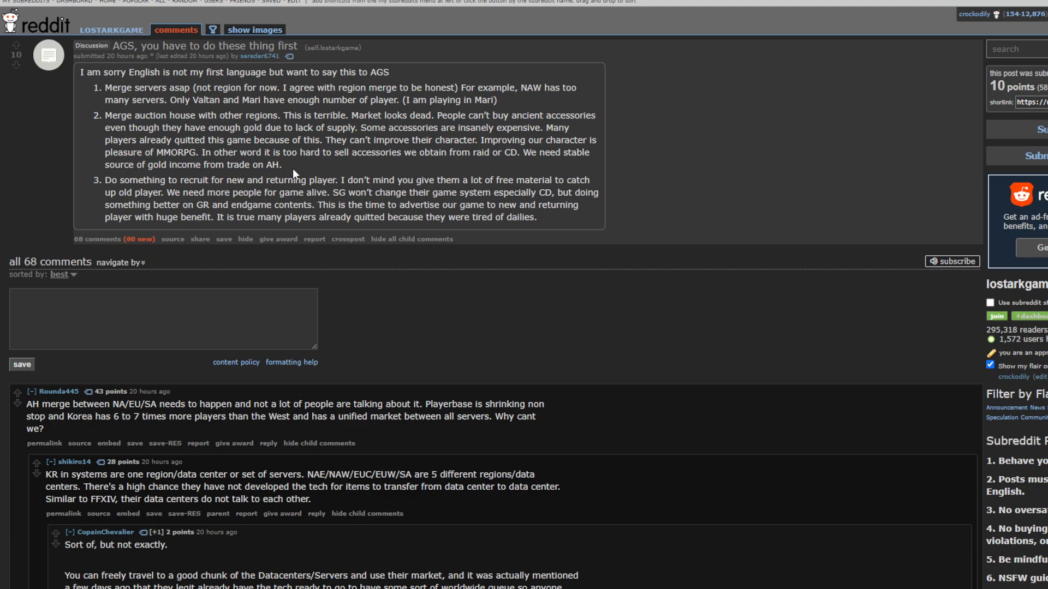
left_click_drag(153, 139, 286, 182)
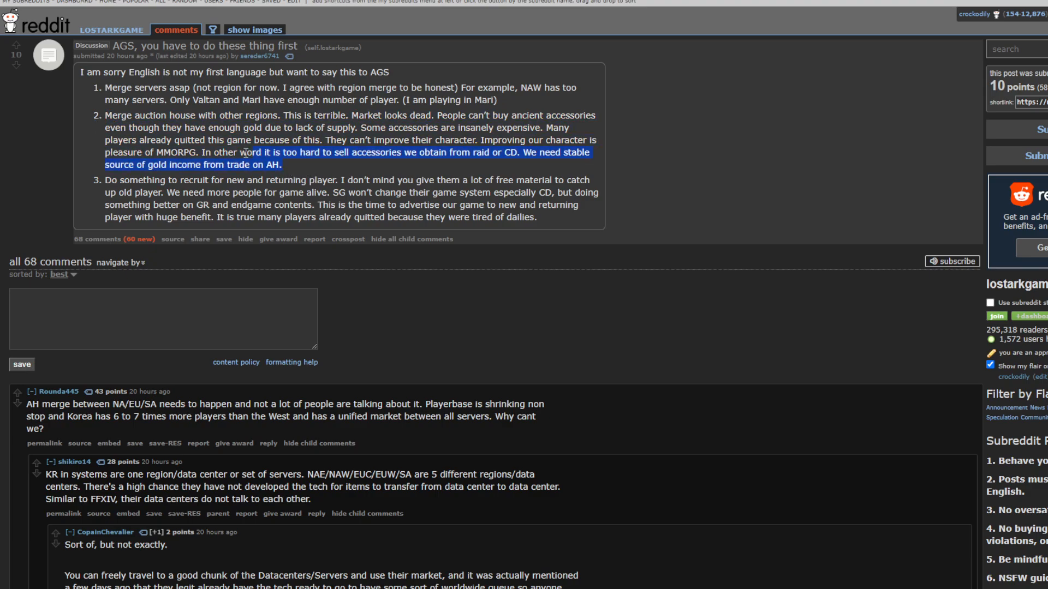
left_click(291, 171)
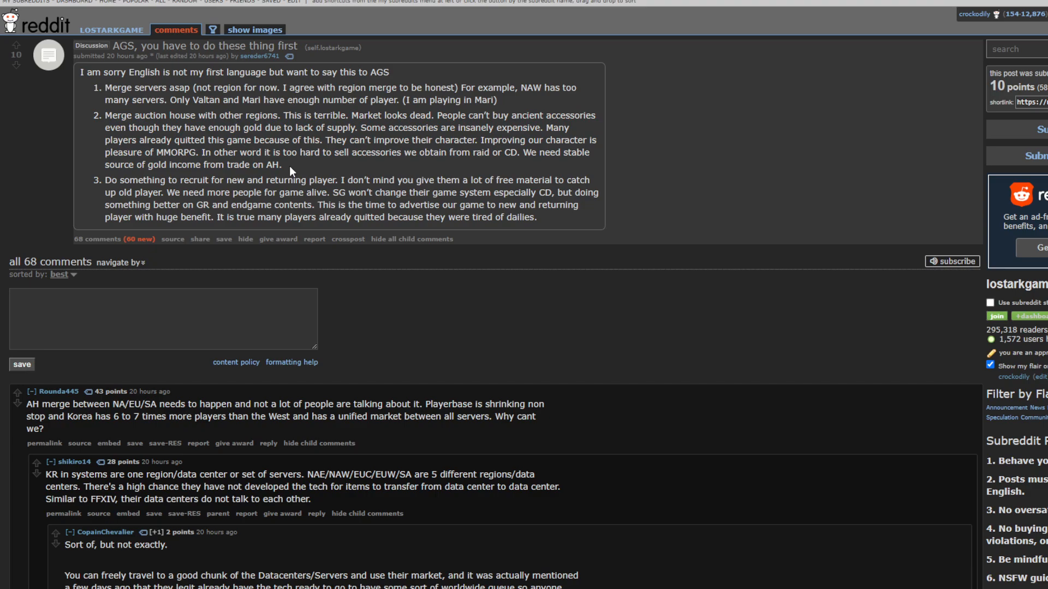
mouse_move(420, 179)
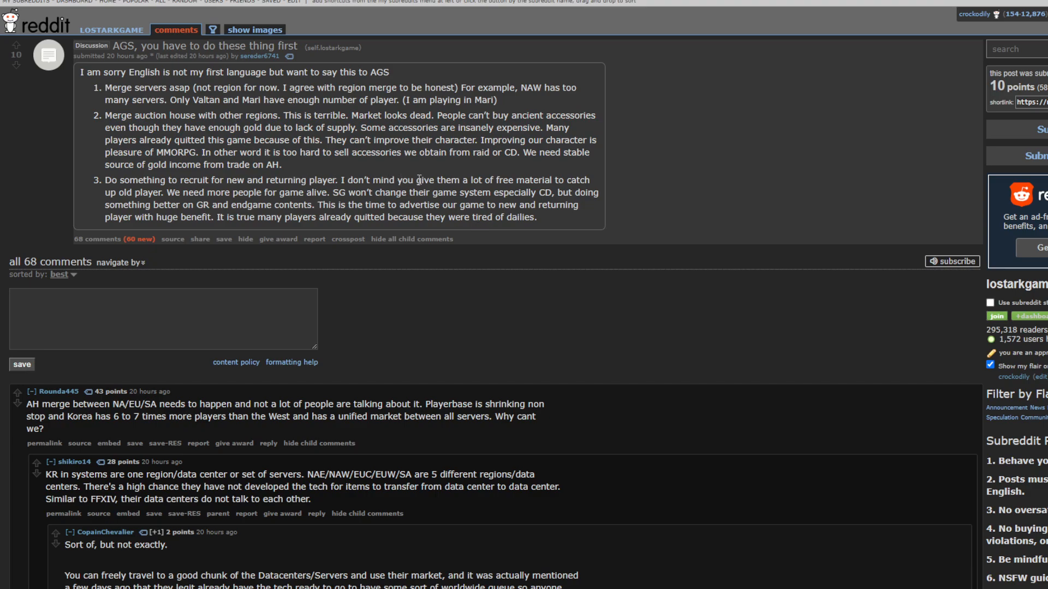
mouse_move(572, 216)
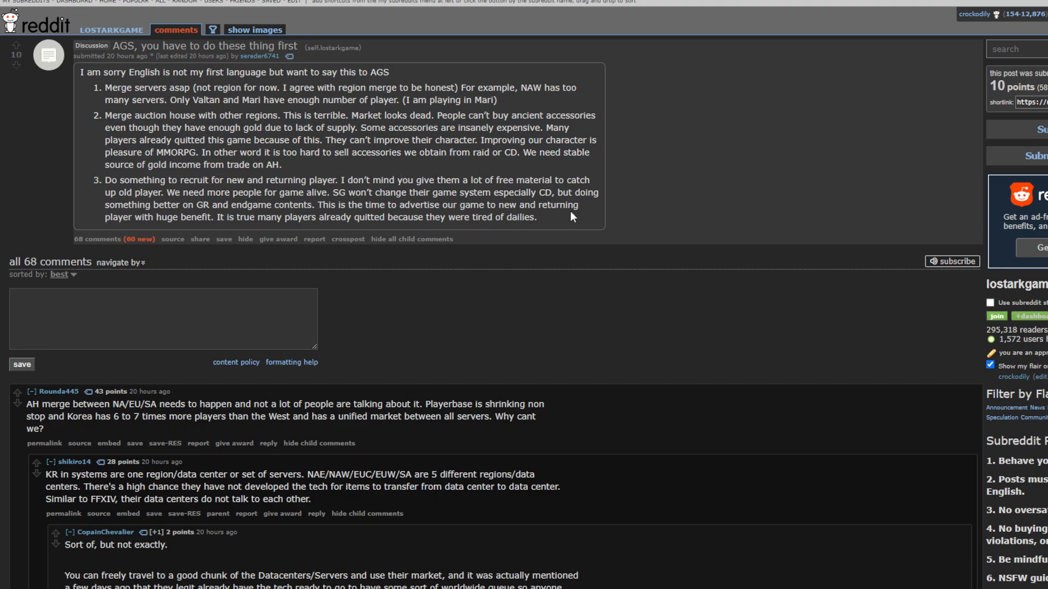
mouse_move(524, 209)
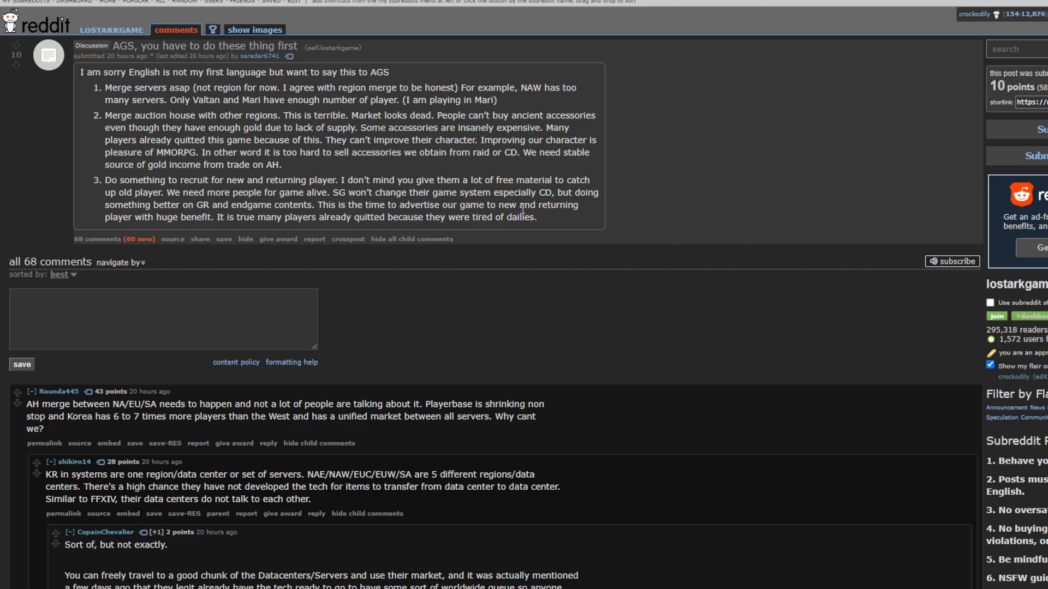
mouse_move(662, 272)
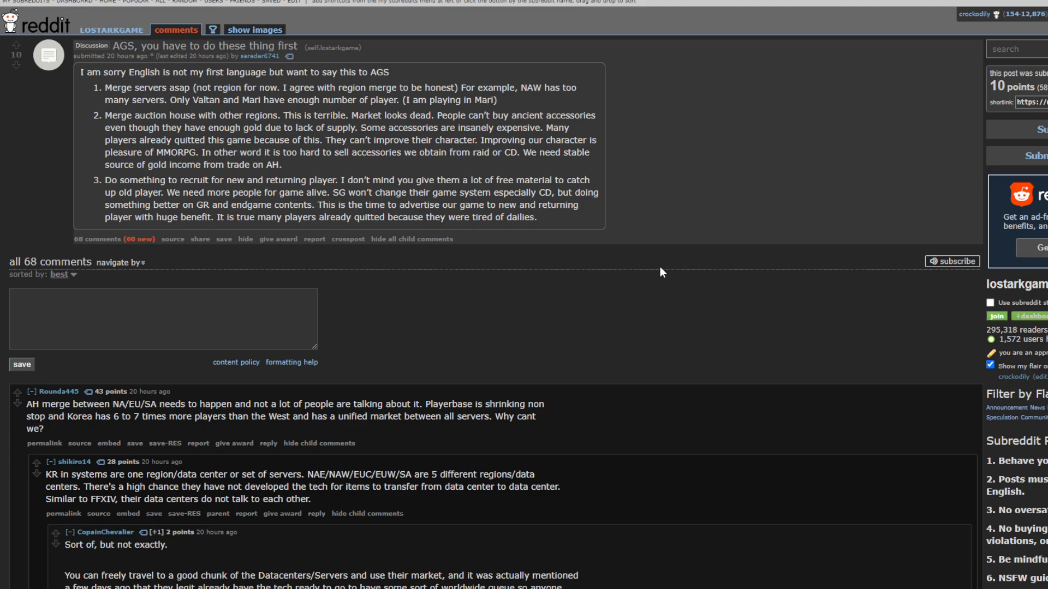
mouse_move(501, 220)
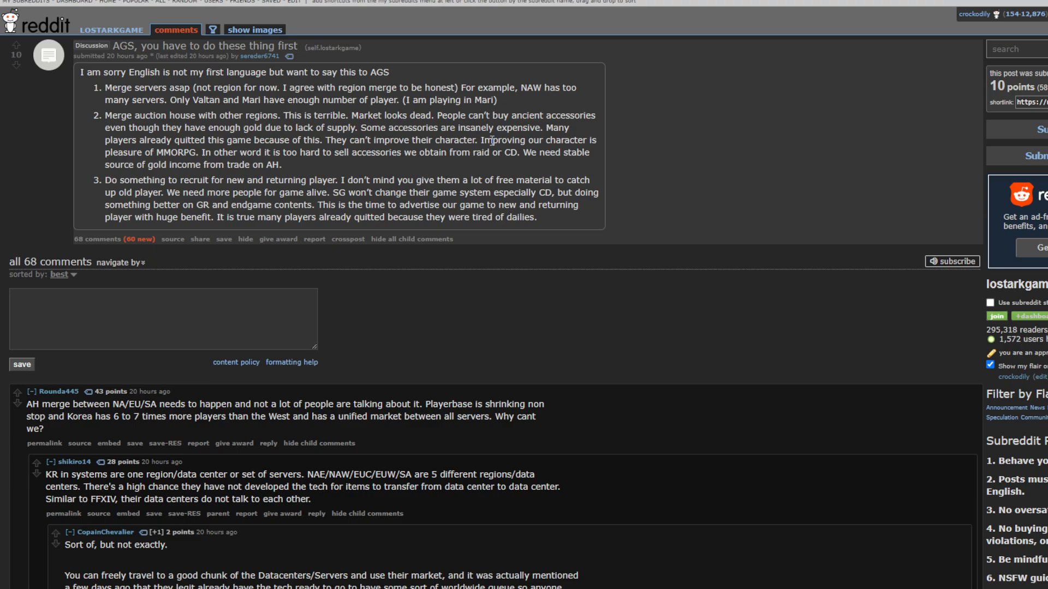
mouse_move(575, 136)
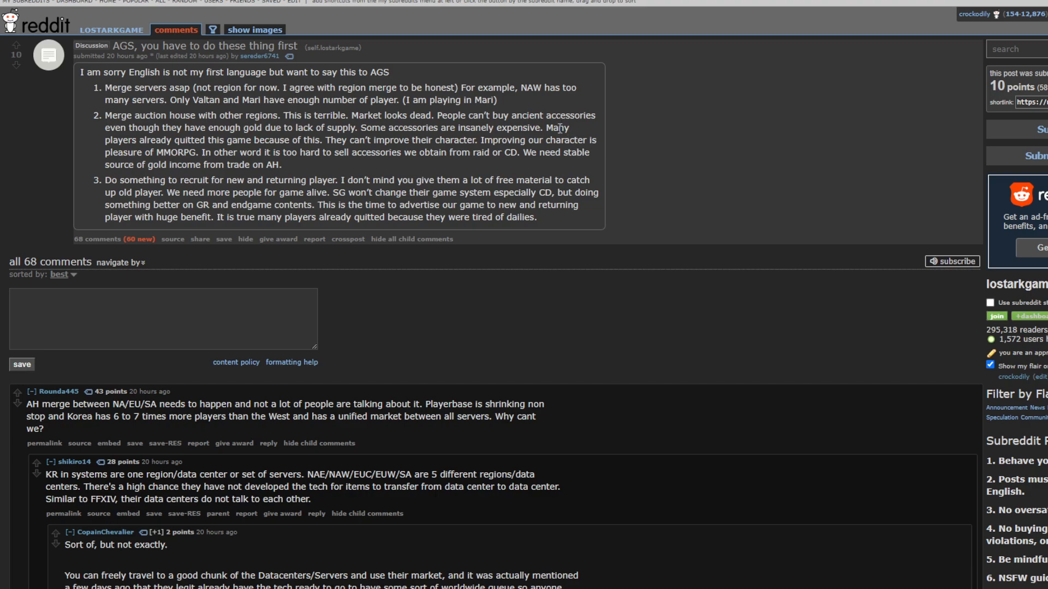
mouse_move(557, 107)
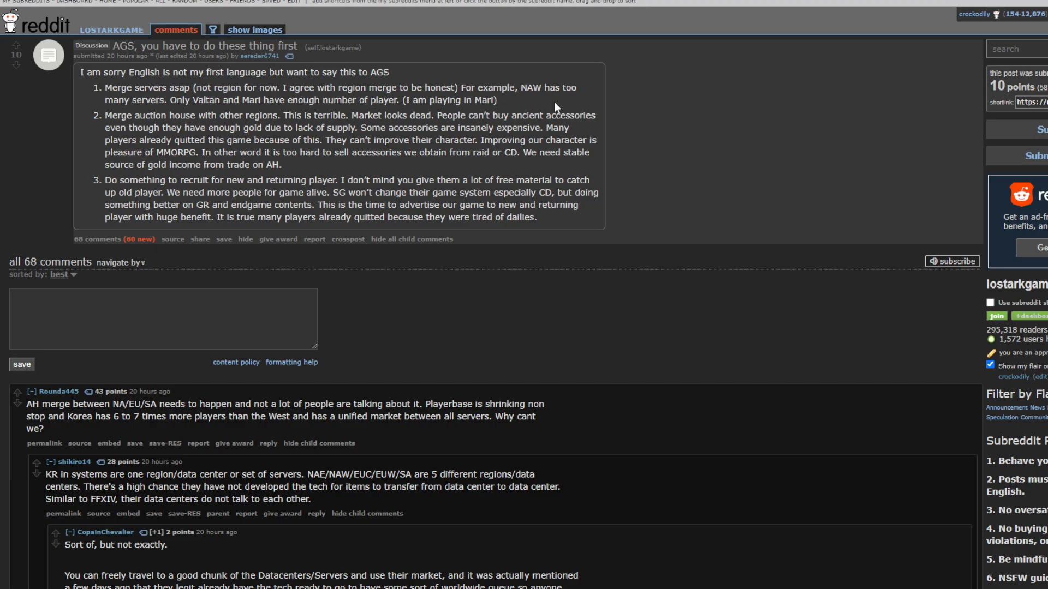
mouse_move(560, 110)
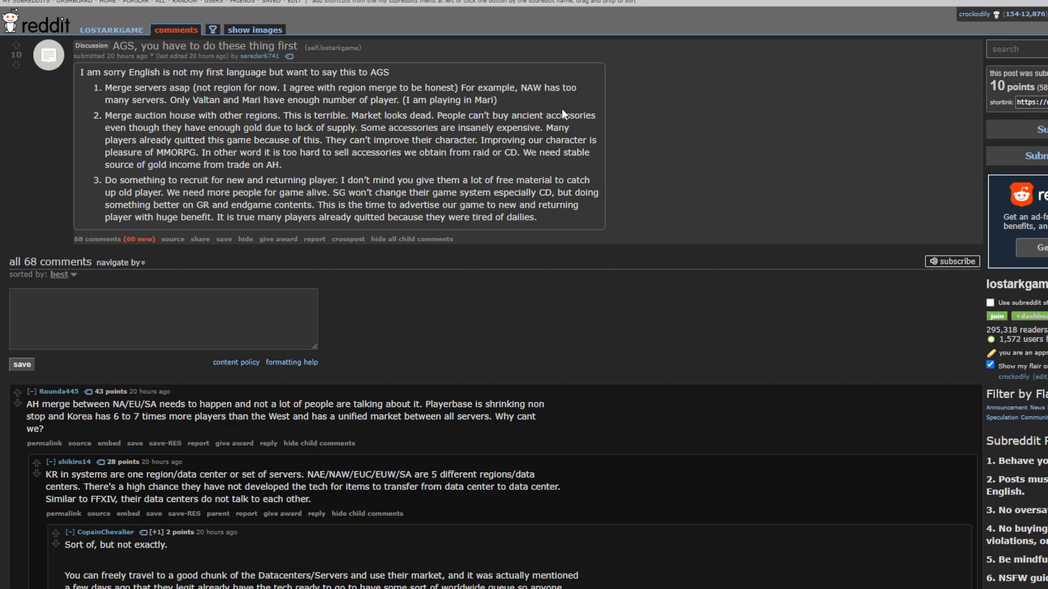
mouse_move(574, 113)
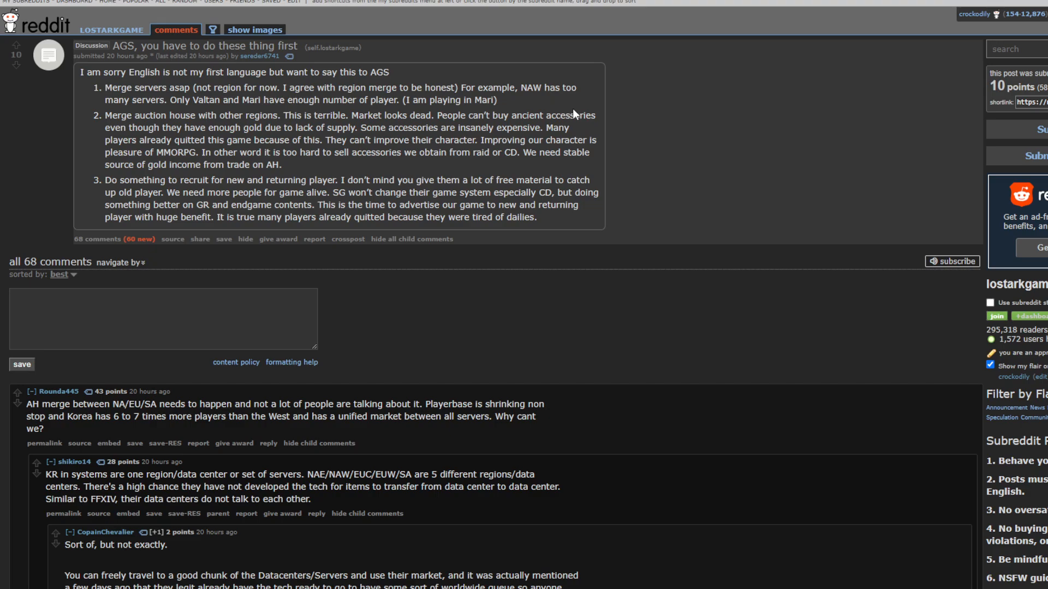
mouse_move(655, 105)
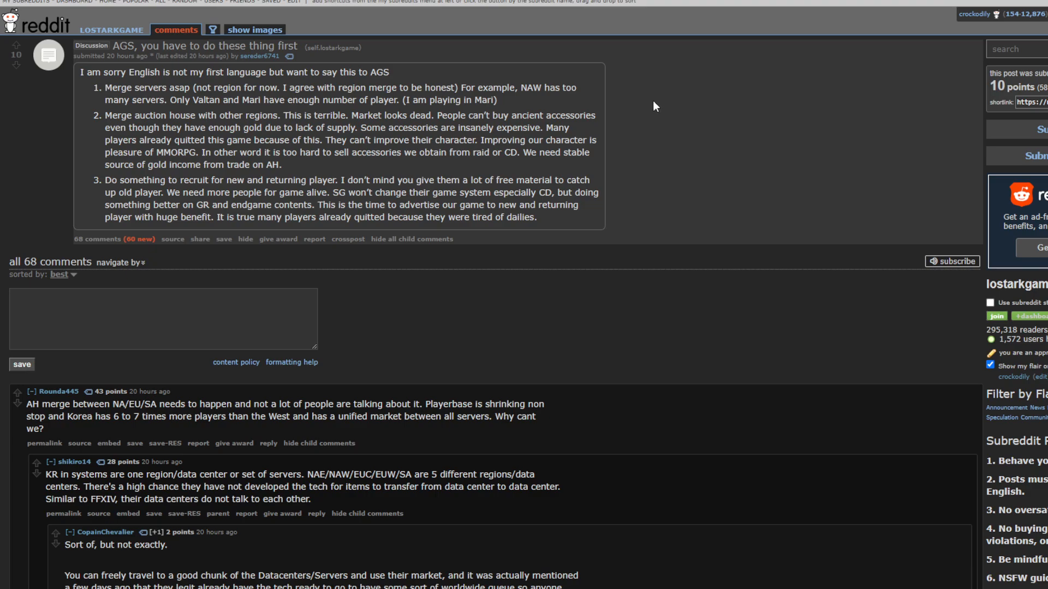
mouse_move(553, 84)
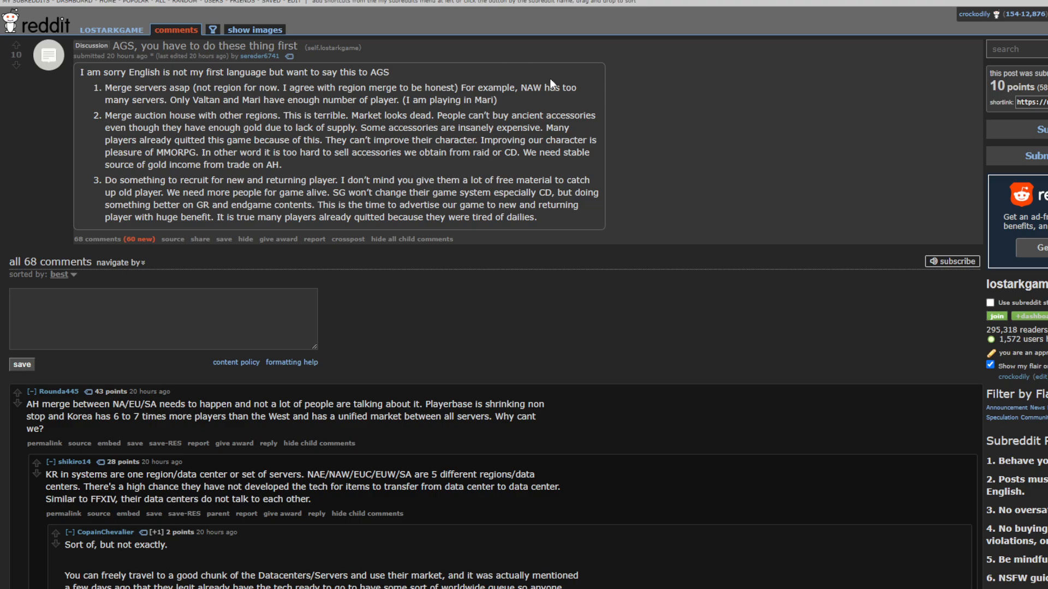
mouse_move(685, 167)
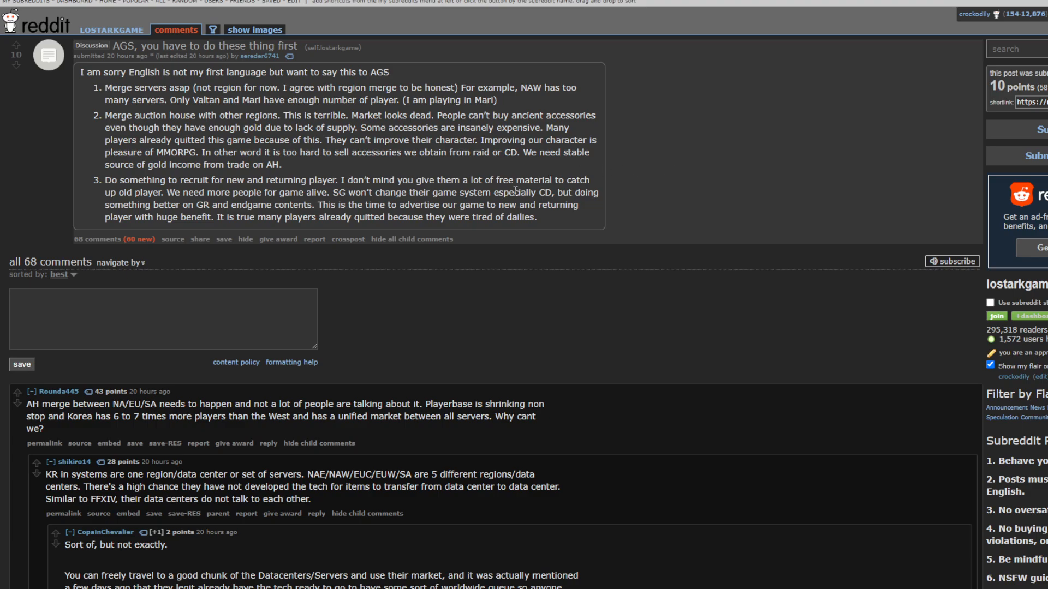
mouse_move(548, 232)
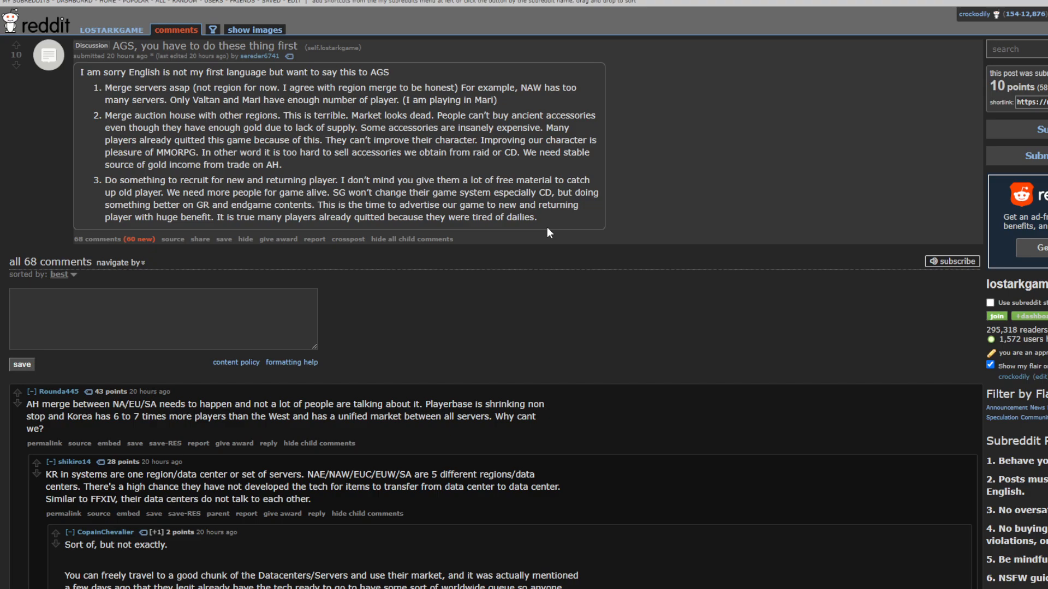
mouse_move(542, 230)
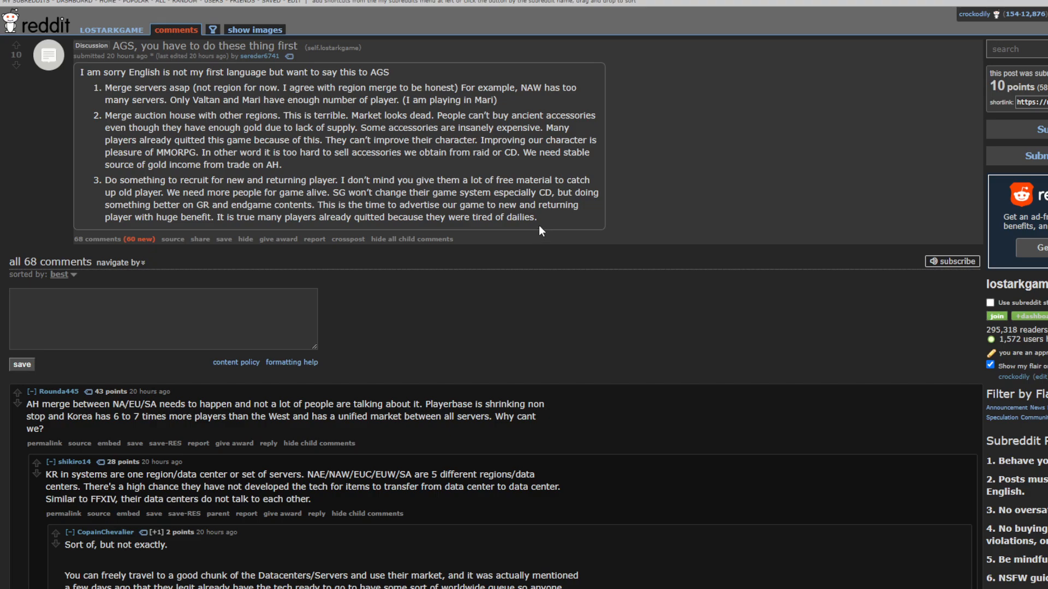
mouse_move(411, 66)
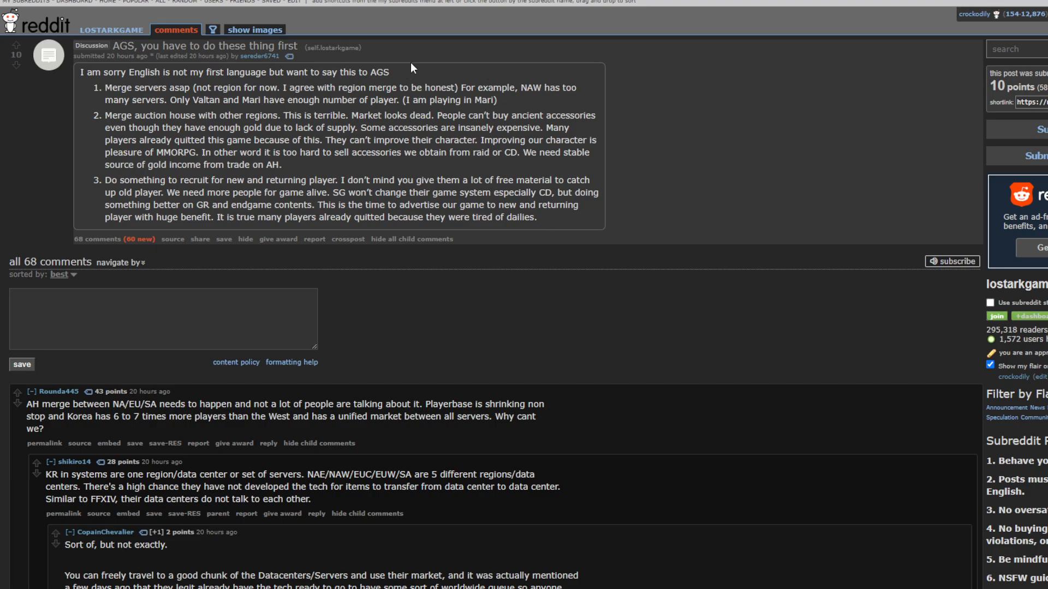
mouse_move(347, 47)
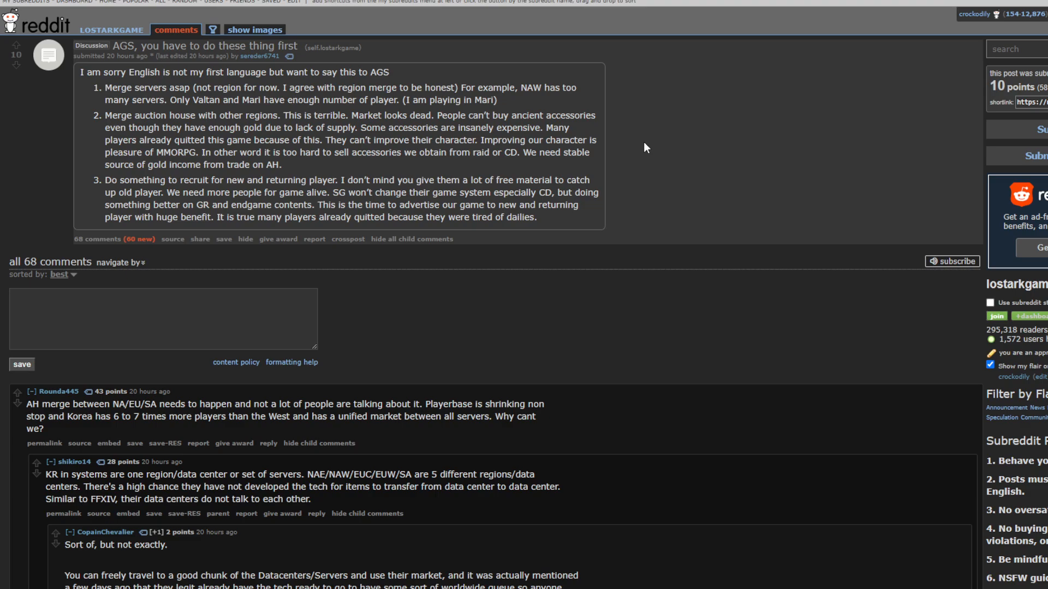
mouse_move(1043, 263)
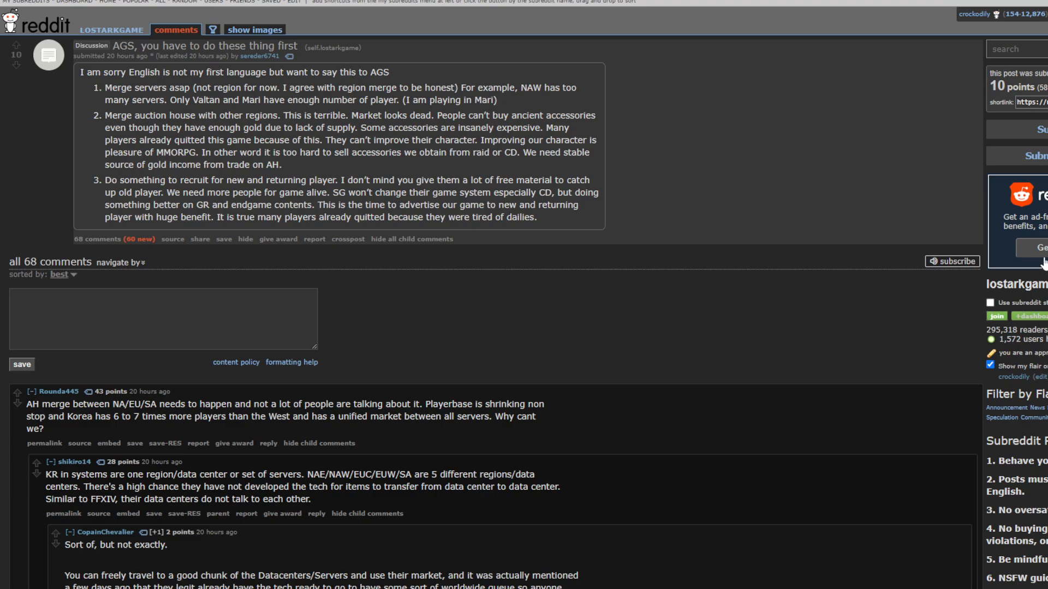